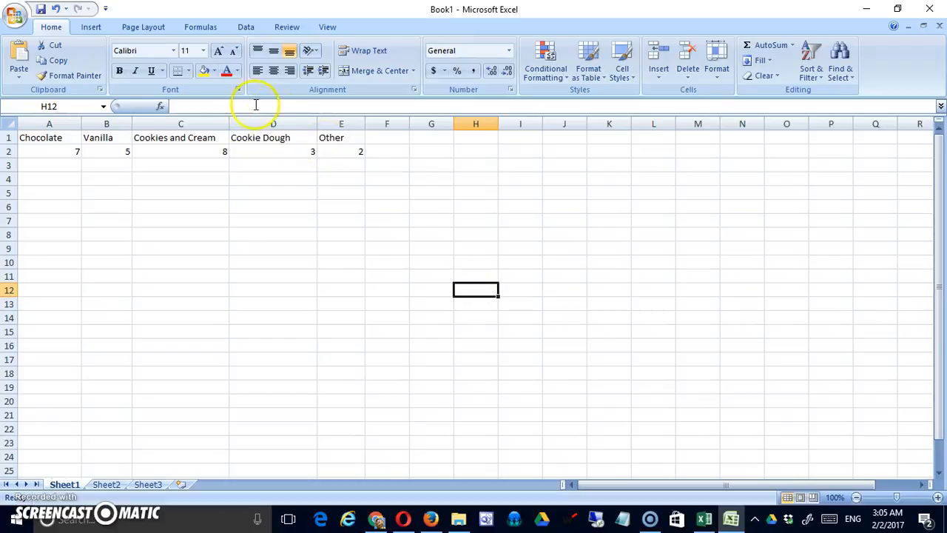
pyautogui.moveTo(188, 166)
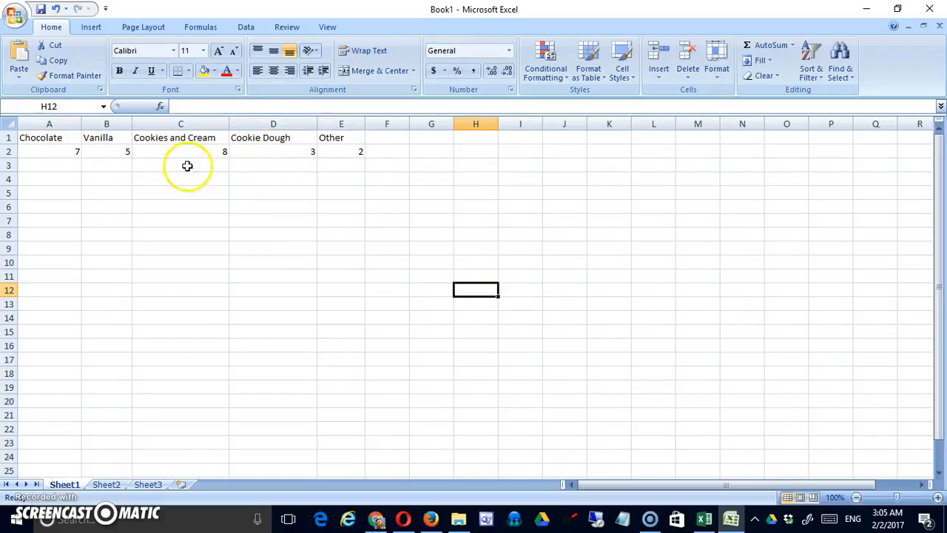
pyautogui.moveTo(84, 156)
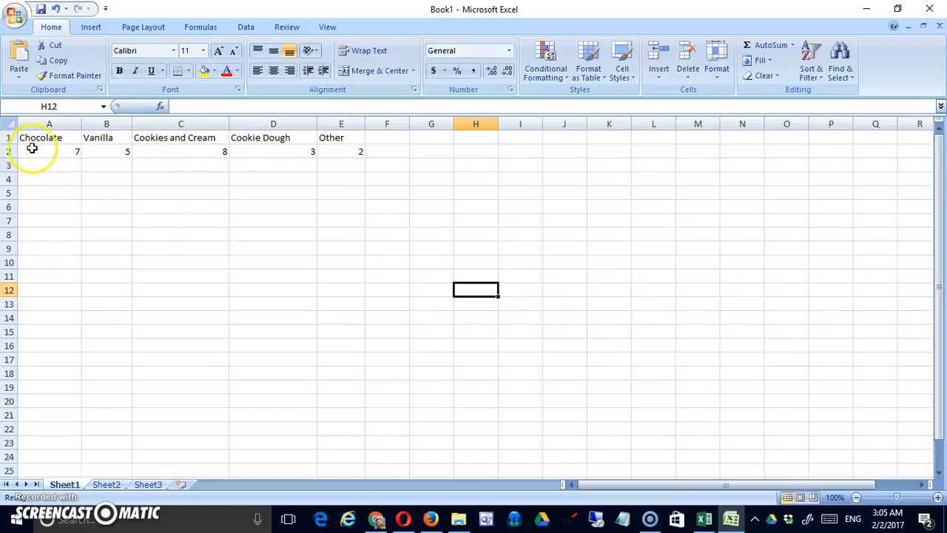
pyautogui.moveTo(341, 302)
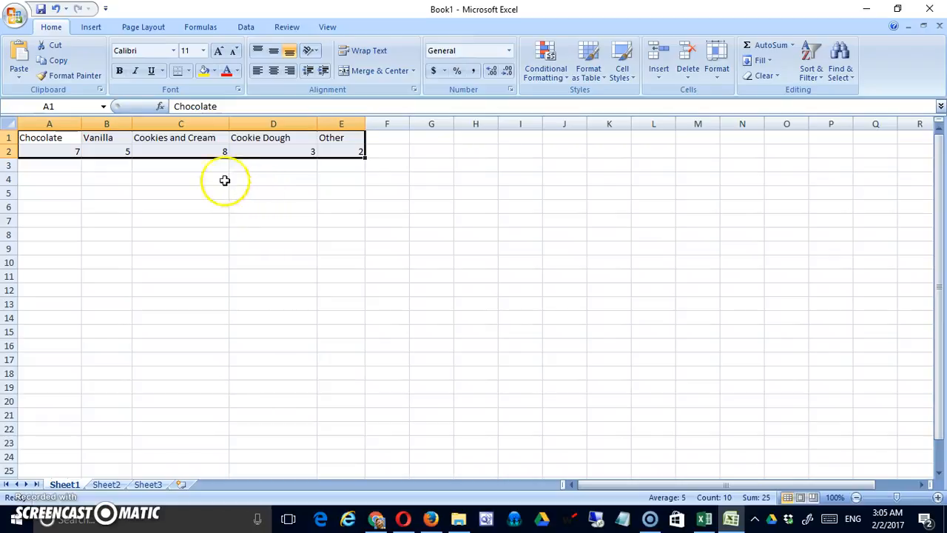
# Step: Show the Insert tab's column chart gallery for the flavour data
pyautogui.click(90, 27)
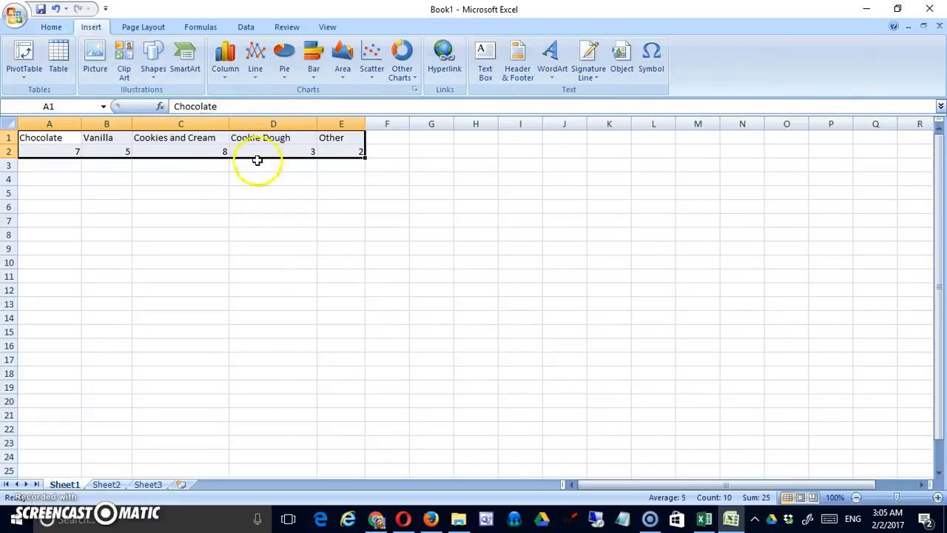
pyautogui.moveTo(226, 59)
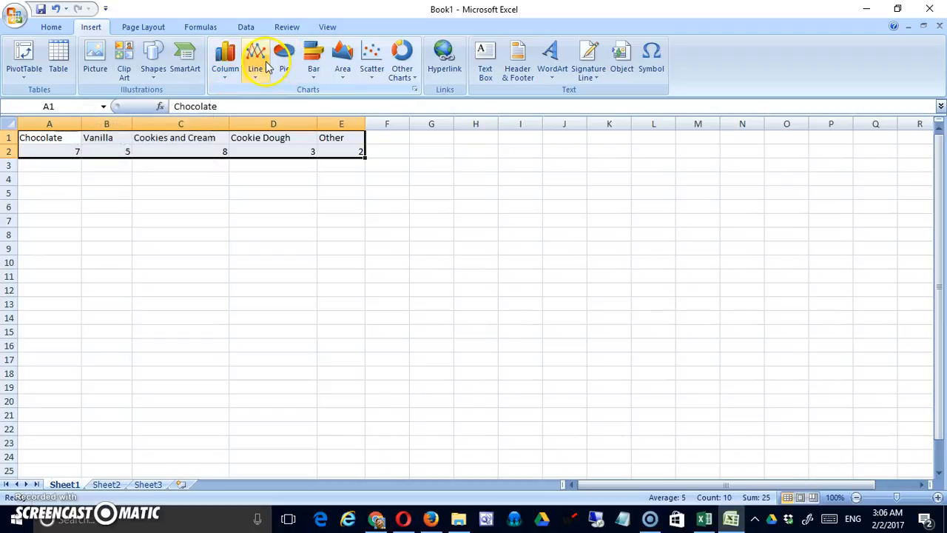
pyautogui.moveTo(312, 59)
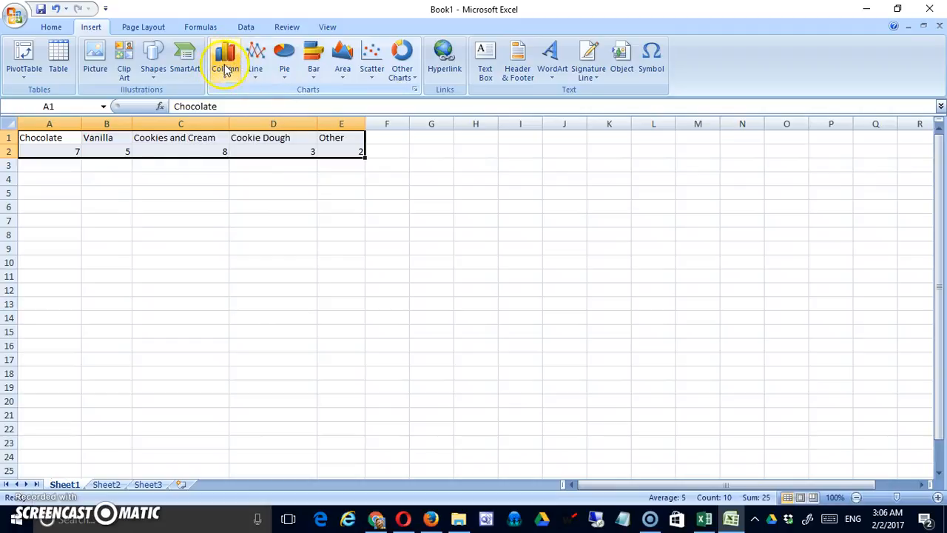
pyautogui.moveTo(225, 59)
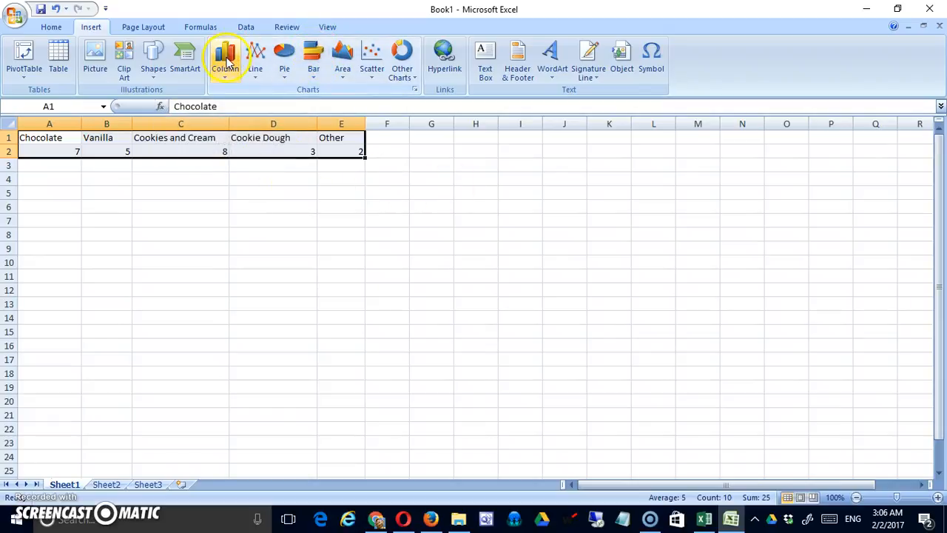
pyautogui.click(225, 55)
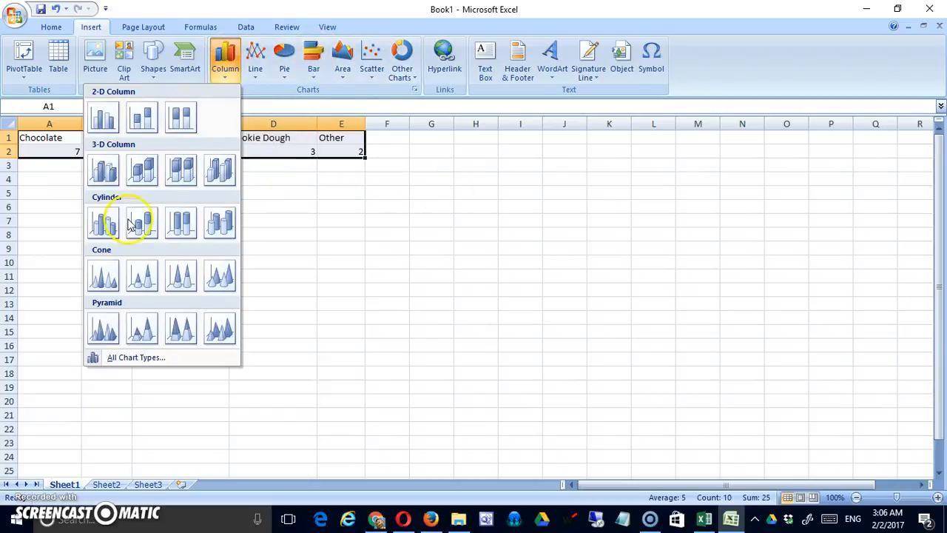
pyautogui.moveTo(181, 329)
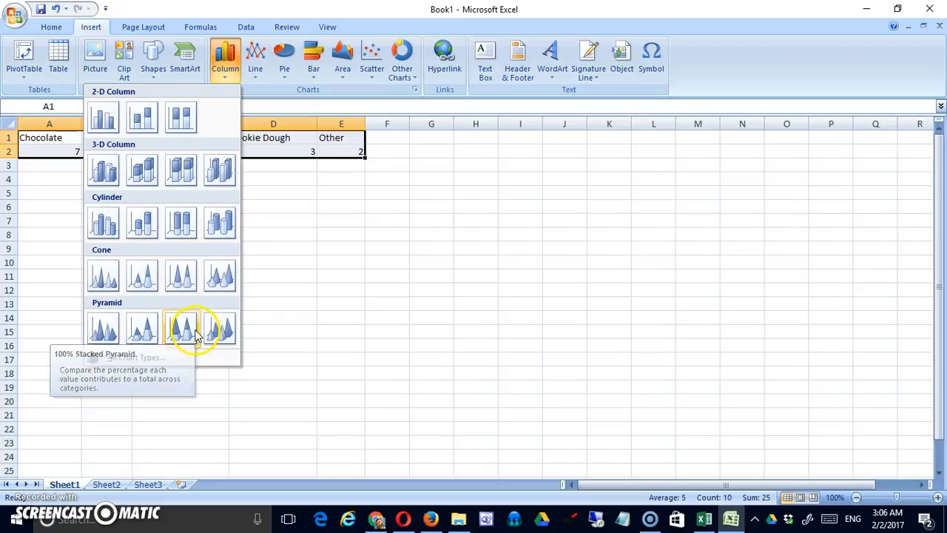
pyautogui.moveTo(104, 118)
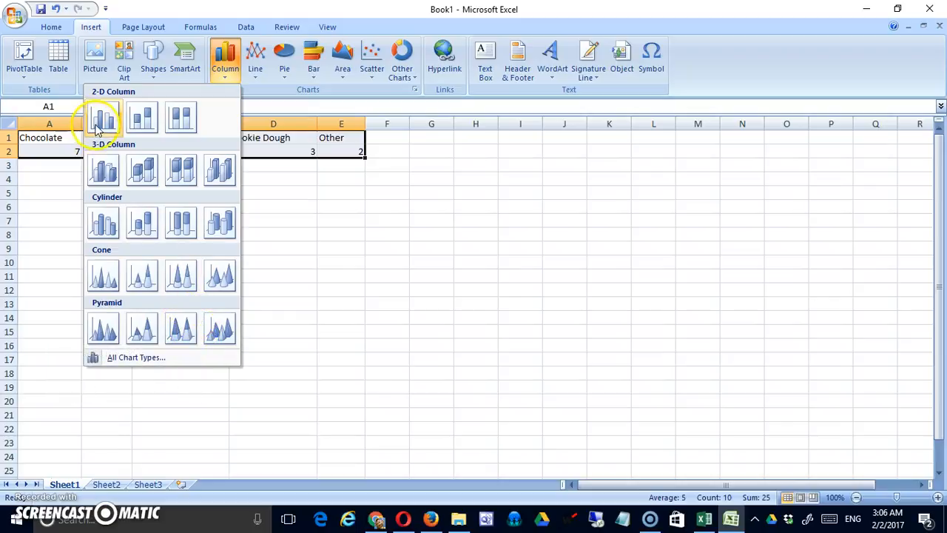
pyautogui.moveTo(104, 170)
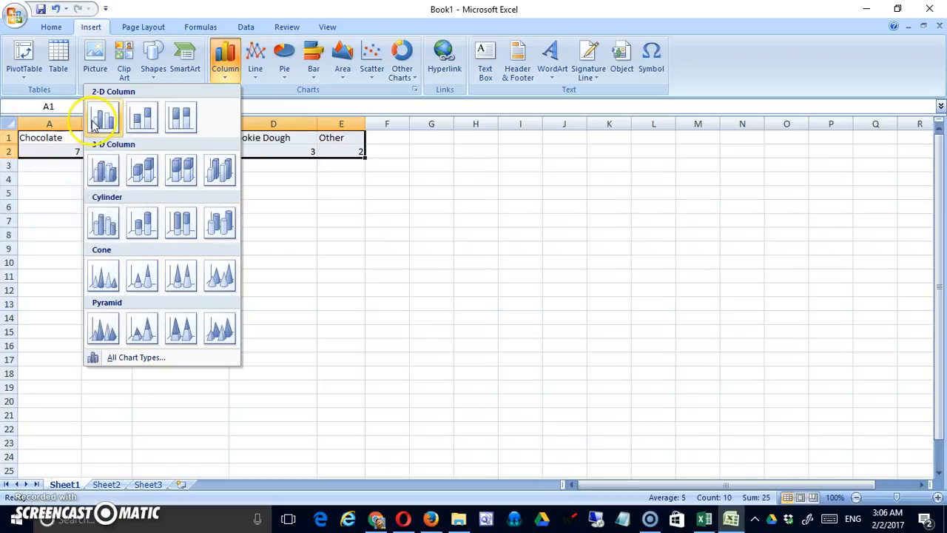
pyautogui.moveTo(142, 117)
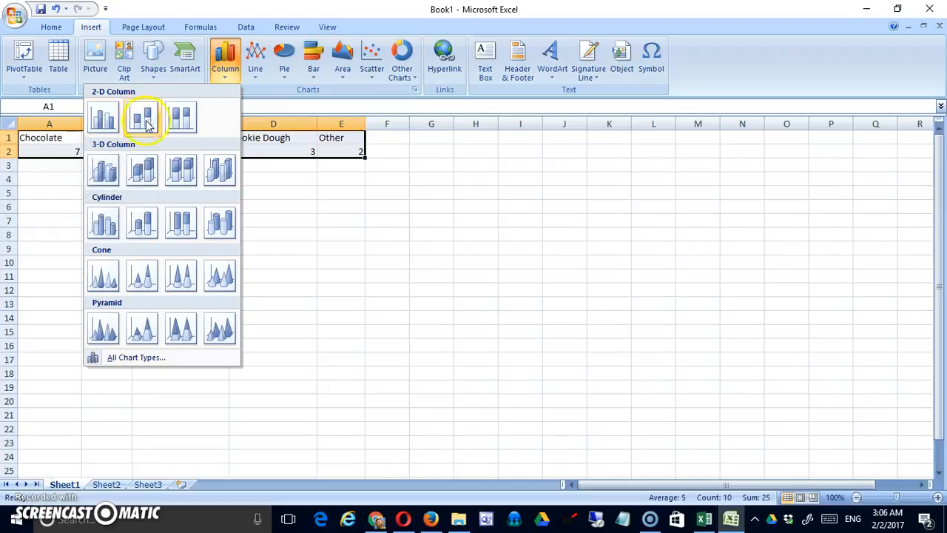
pyautogui.moveTo(142, 118)
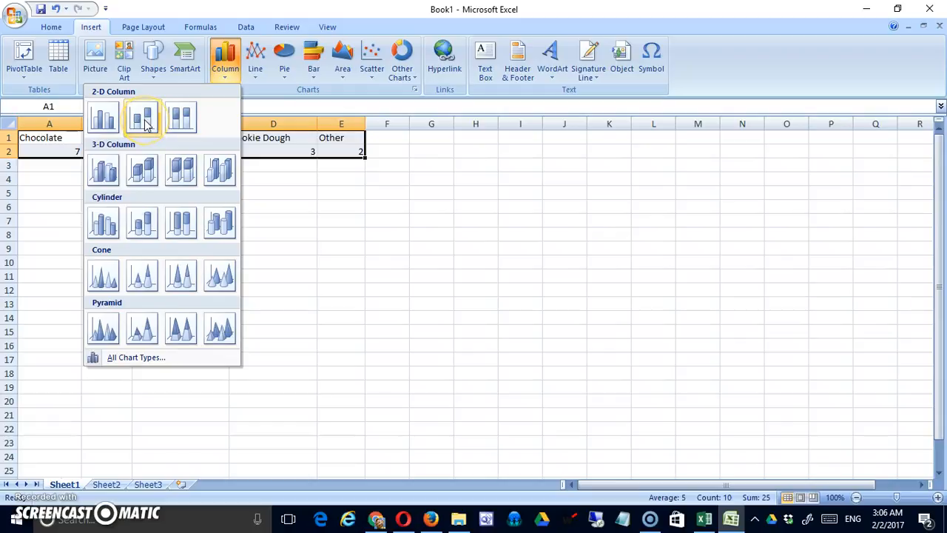
pyautogui.moveTo(142, 117)
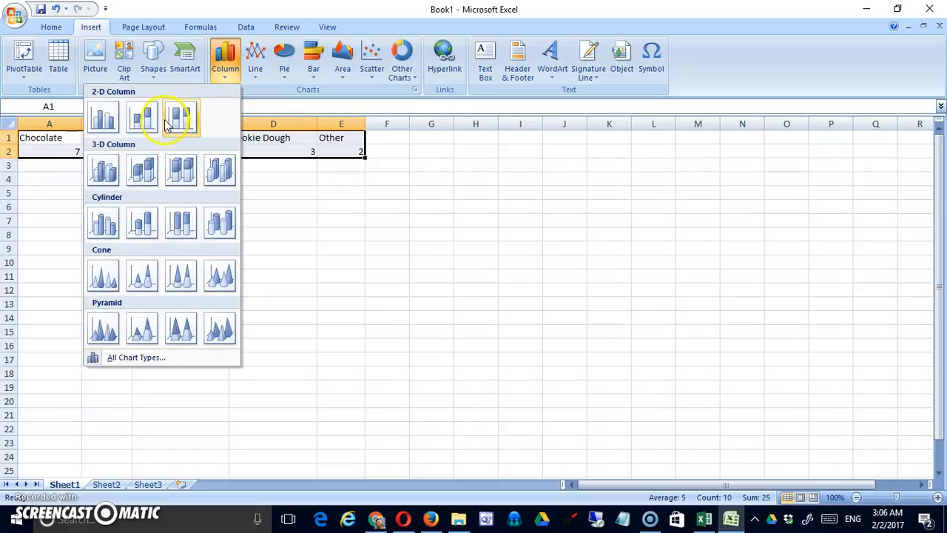
pyautogui.moveTo(142, 118)
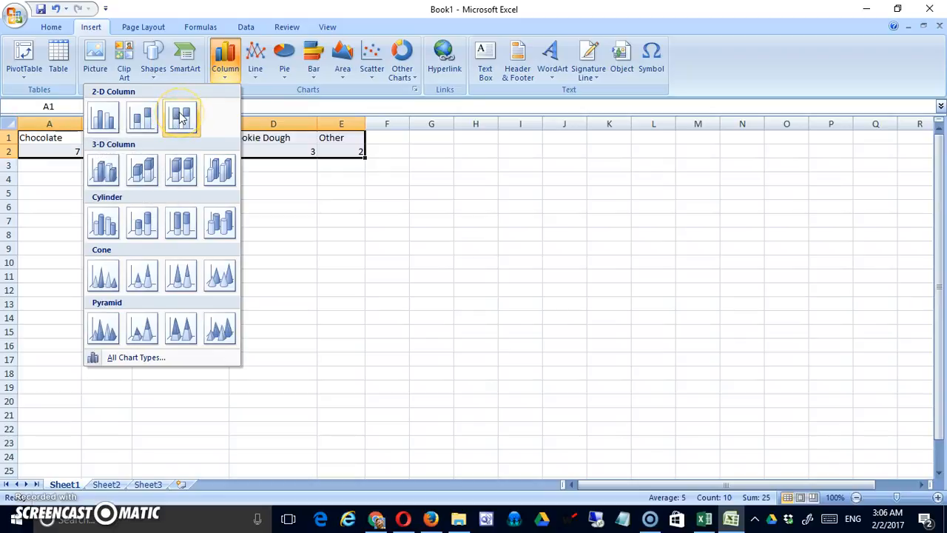
pyautogui.moveTo(184, 119)
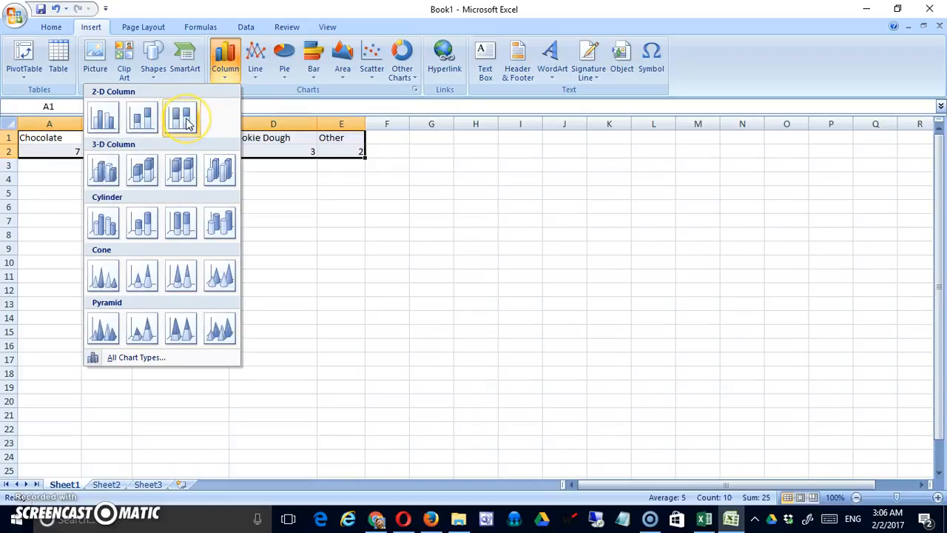
pyautogui.moveTo(181, 117)
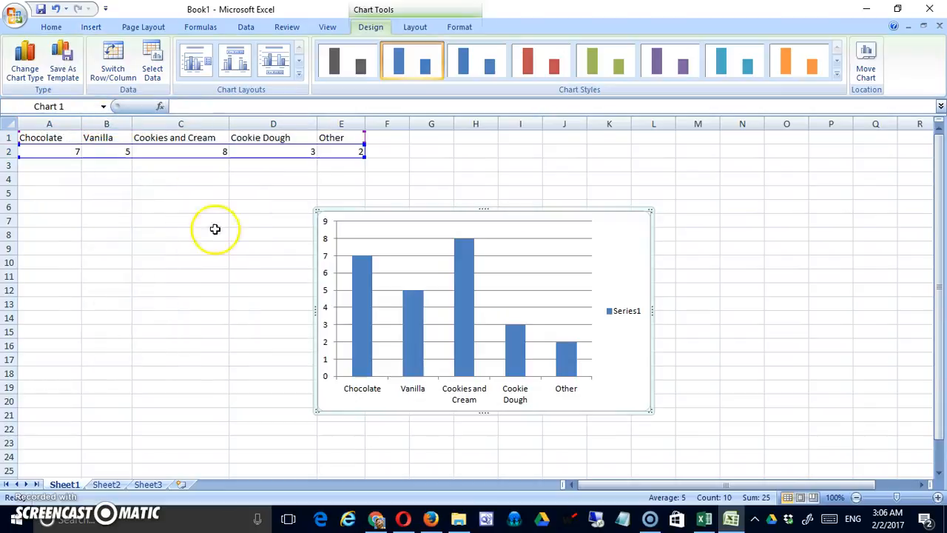
pyautogui.moveTo(235, 240)
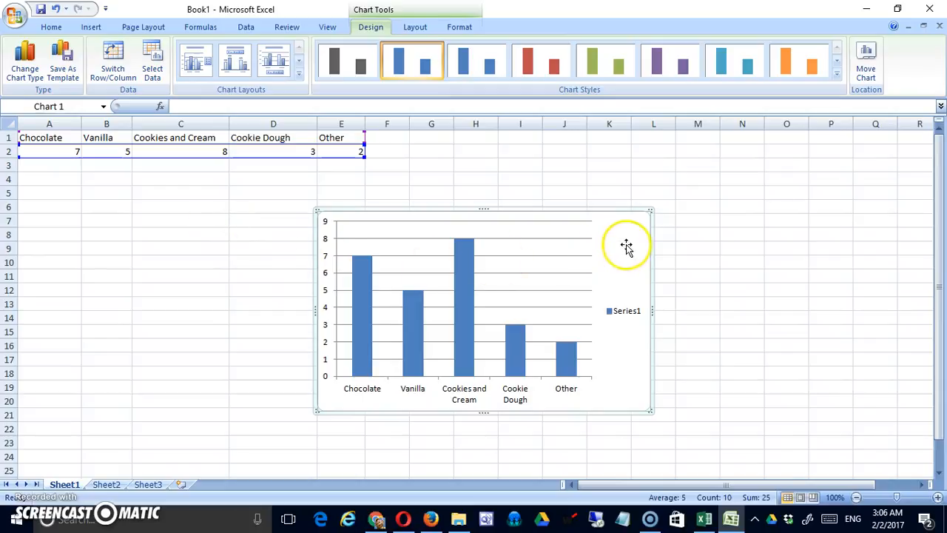
pyautogui.moveTo(648, 211)
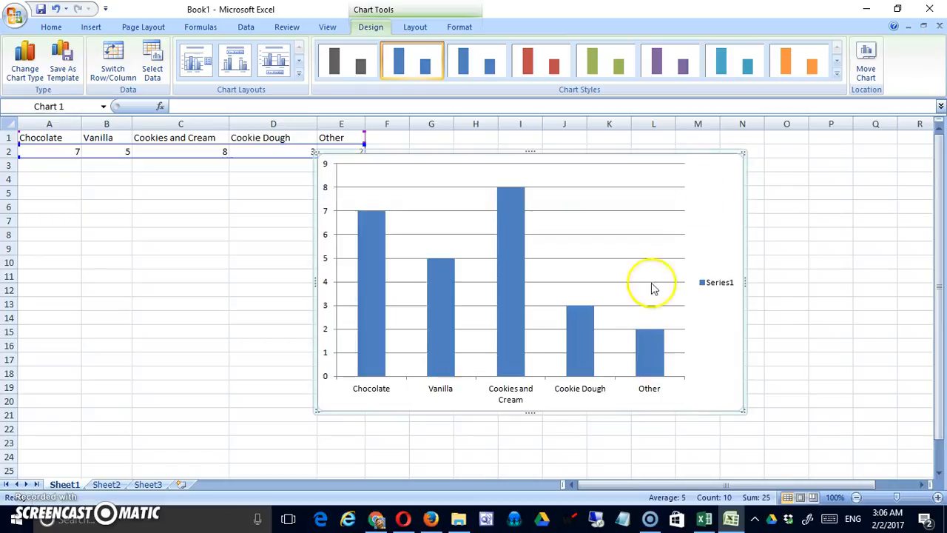
pyautogui.moveTo(559, 308)
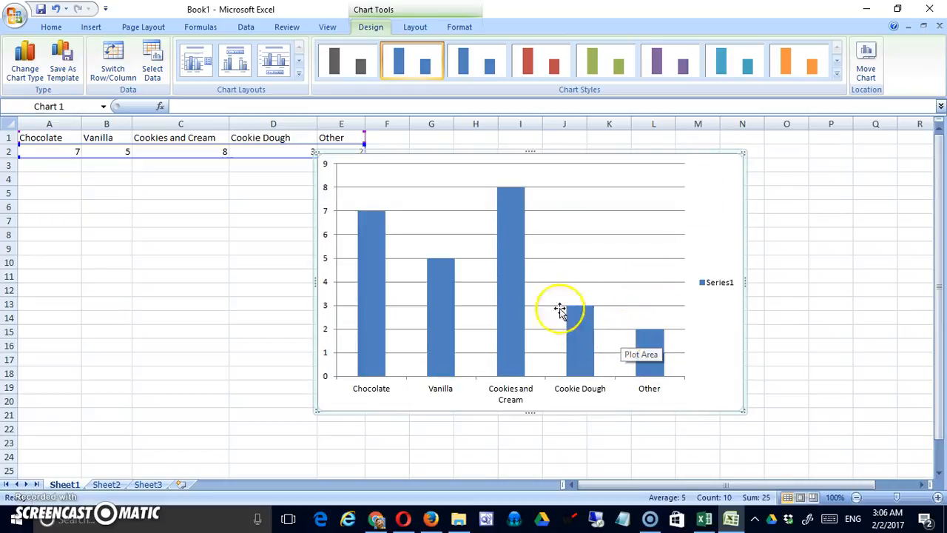
# Step: Insert a 2-D clustered column chart of the five flavour counts and enlarge it
pyautogui.click(558, 307)
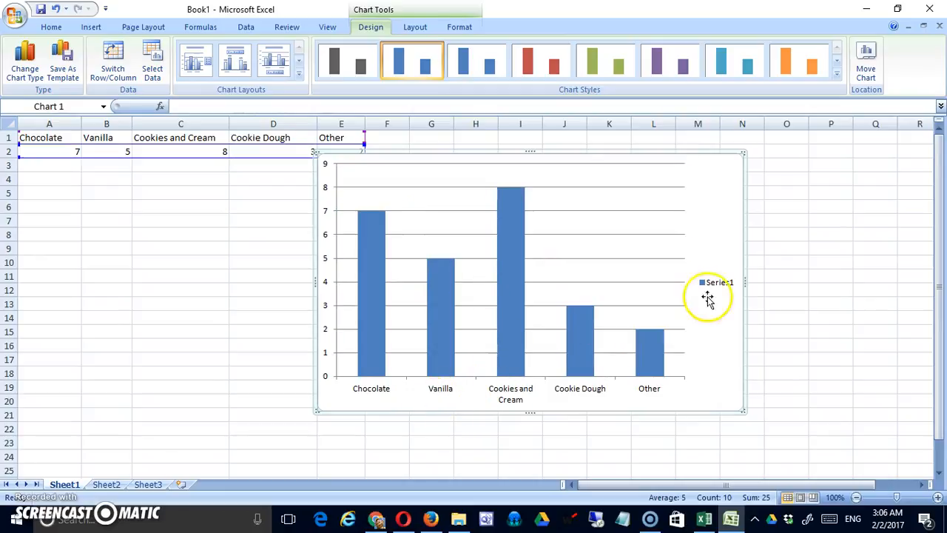
pyautogui.moveTo(557, 320)
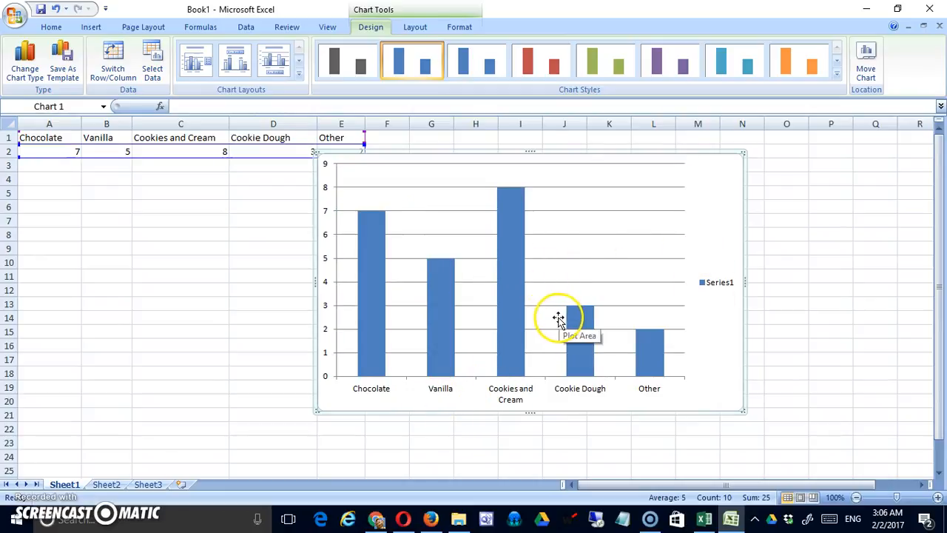
pyautogui.click(718, 282)
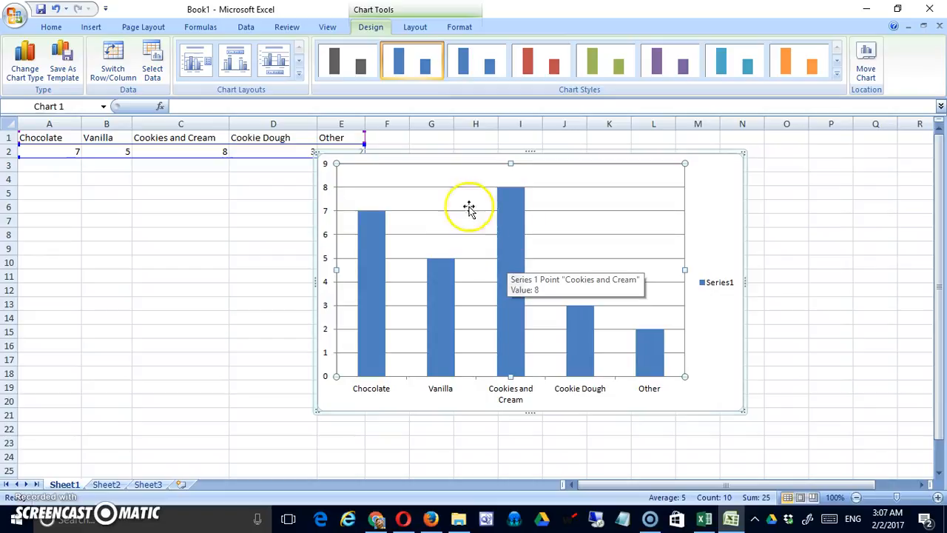
pyautogui.moveTo(740, 308)
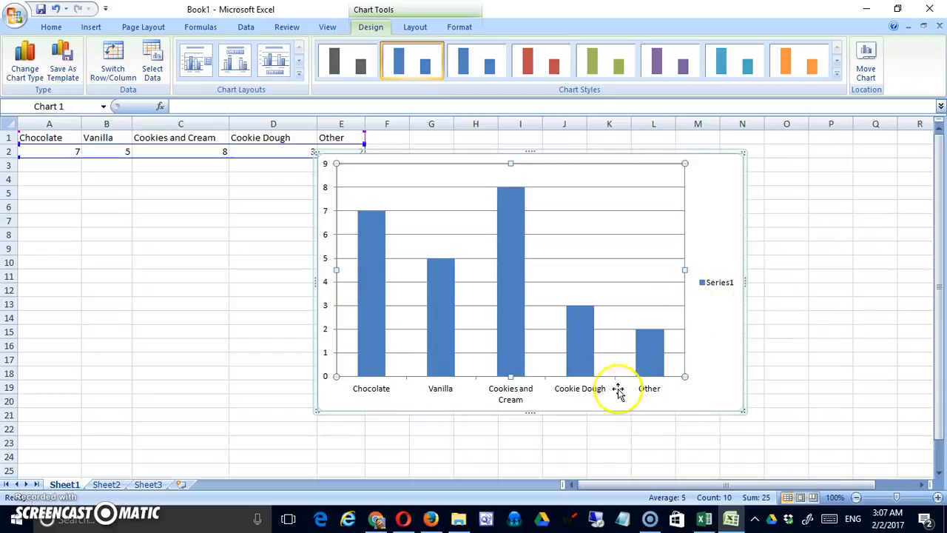
pyautogui.moveTo(503, 398)
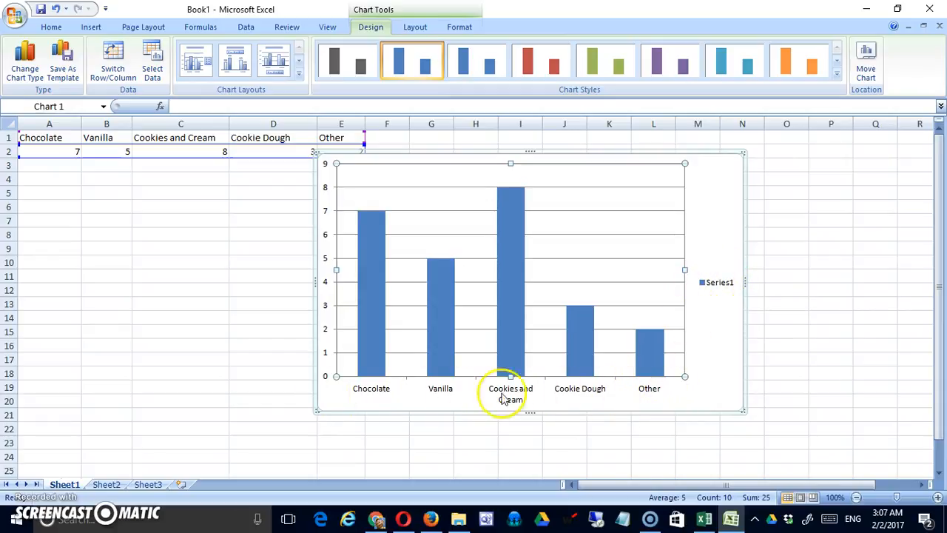
pyautogui.moveTo(592, 381)
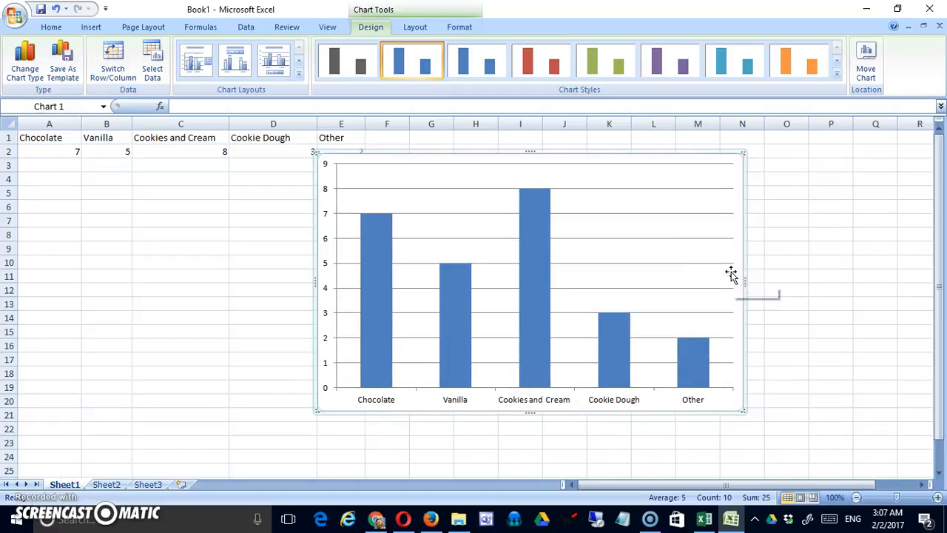
pyautogui.moveTo(663, 406)
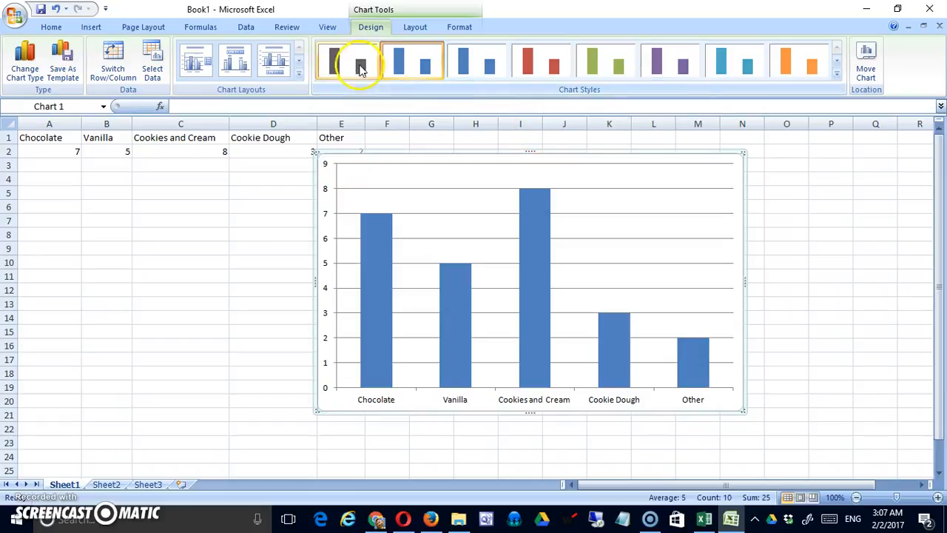
# Step: Apply a purple chart style, then replace it with the glossy blue bar style
pyautogui.click(836, 80)
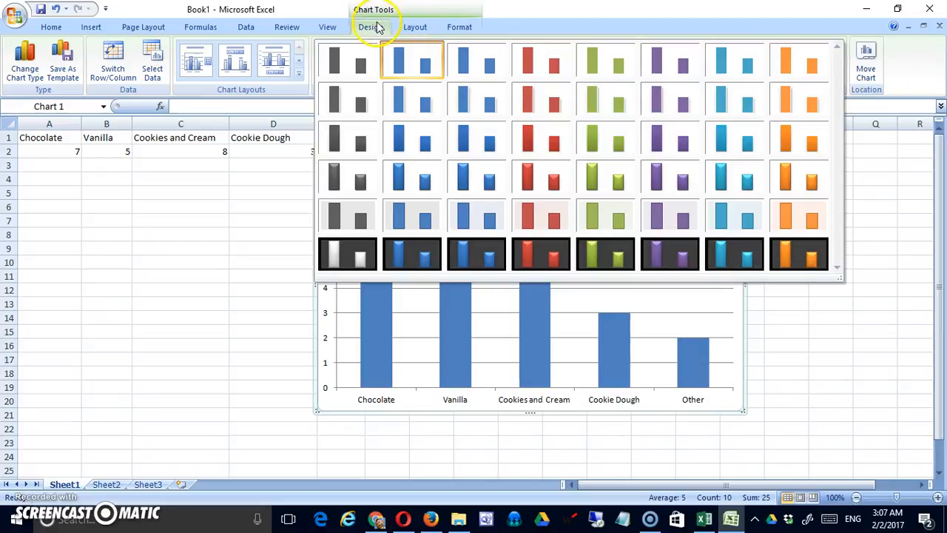
pyautogui.moveTo(669, 217)
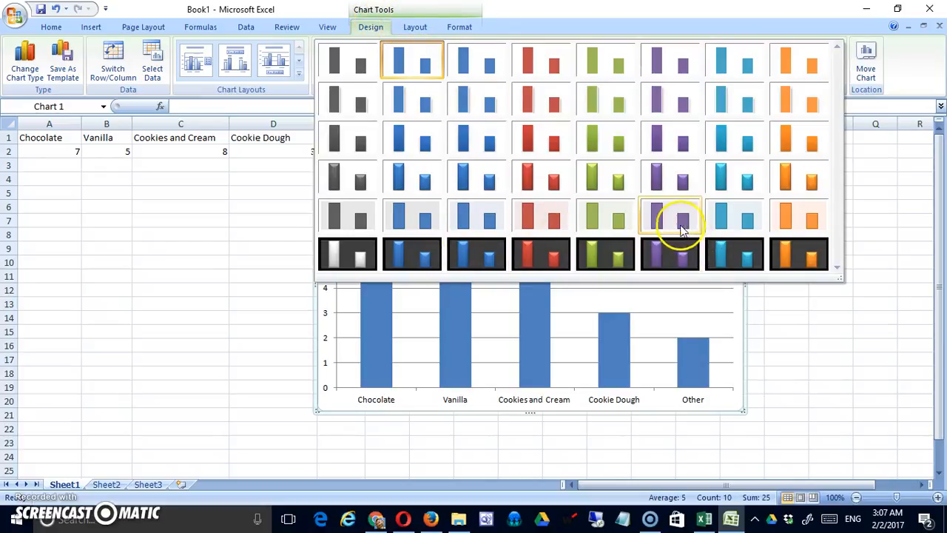
pyautogui.click(669, 216)
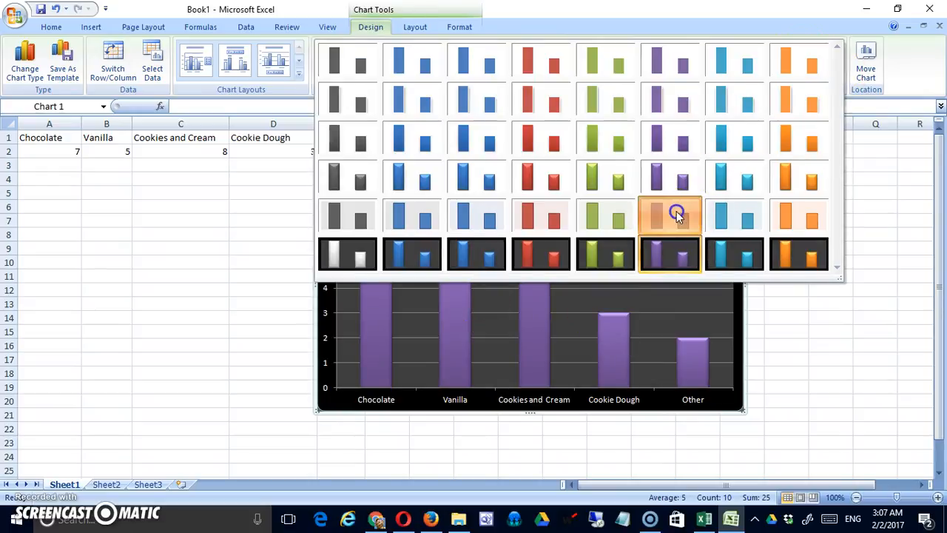
pyautogui.click(670, 214)
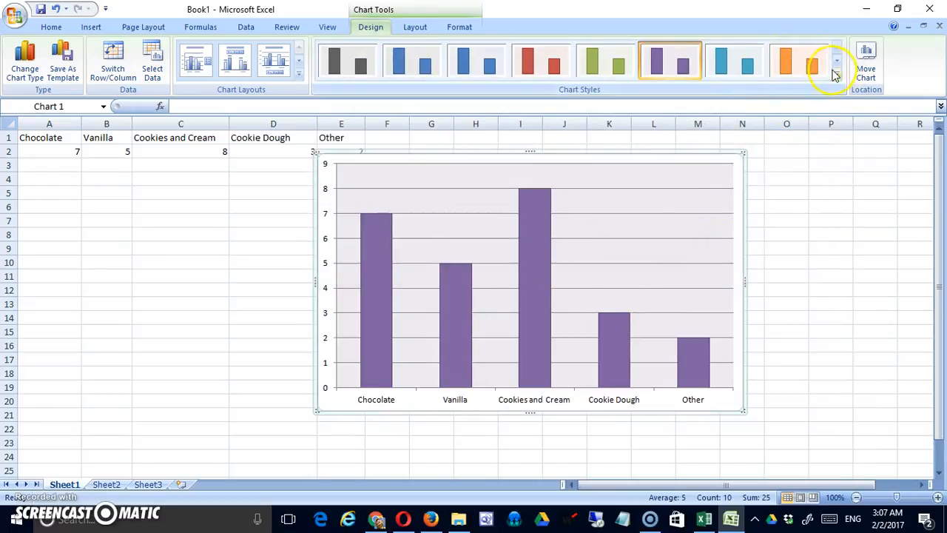
pyautogui.click(837, 61)
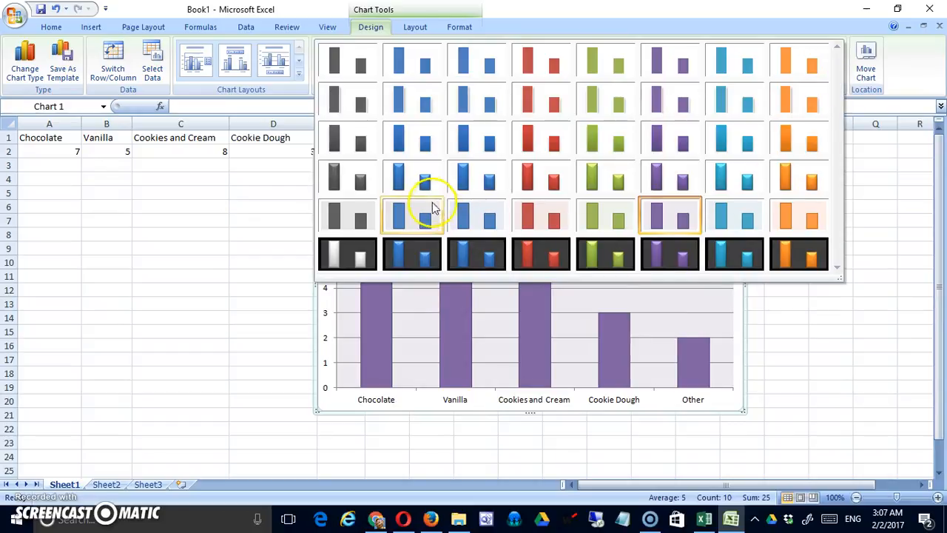
pyautogui.click(412, 215)
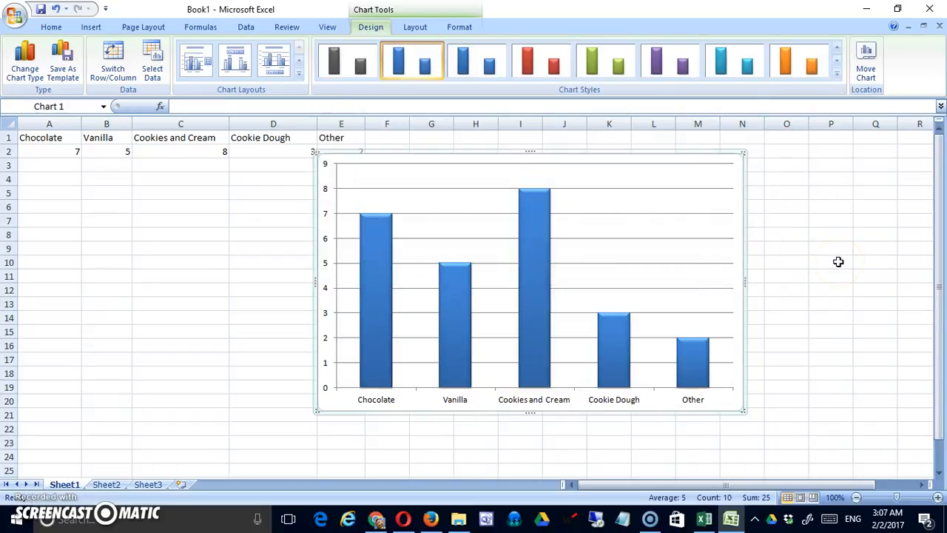
pyautogui.moveTo(803, 262)
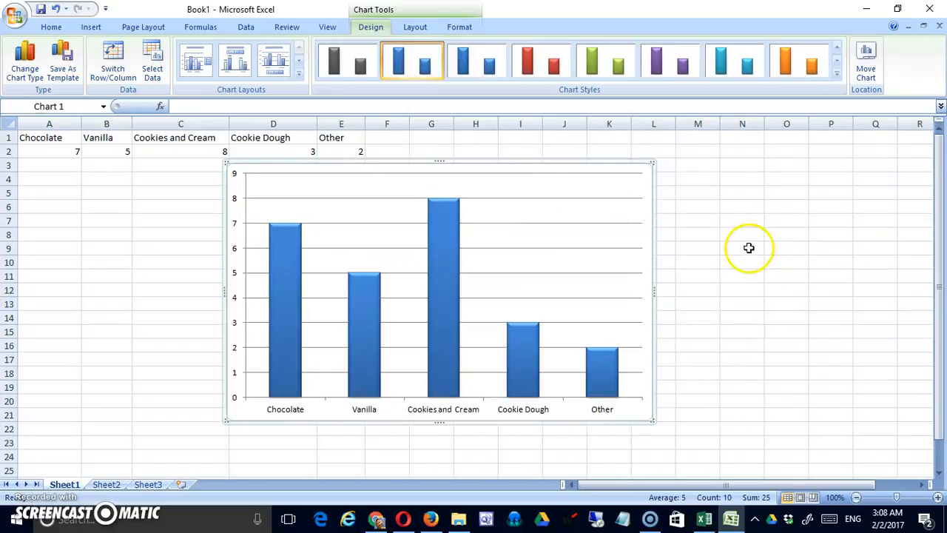
pyautogui.moveTo(475, 179)
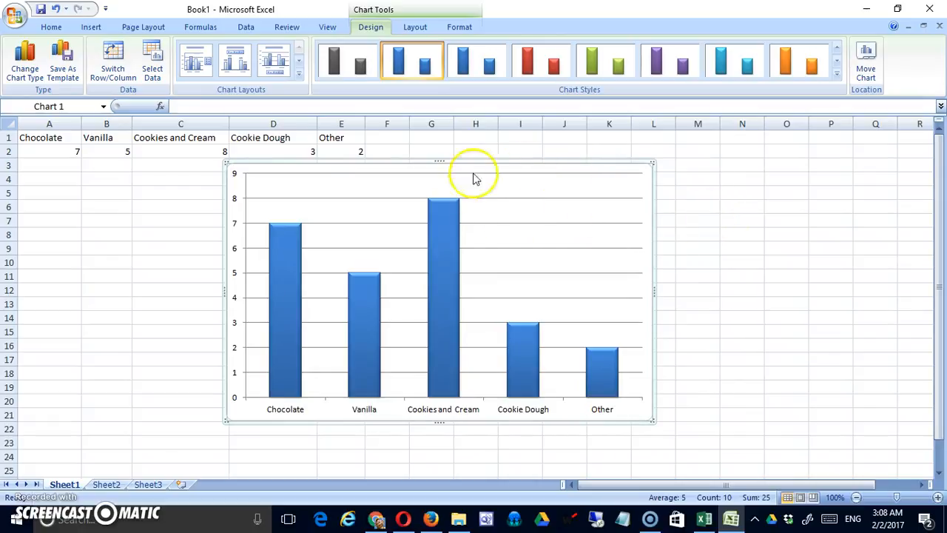
pyautogui.moveTo(443, 244)
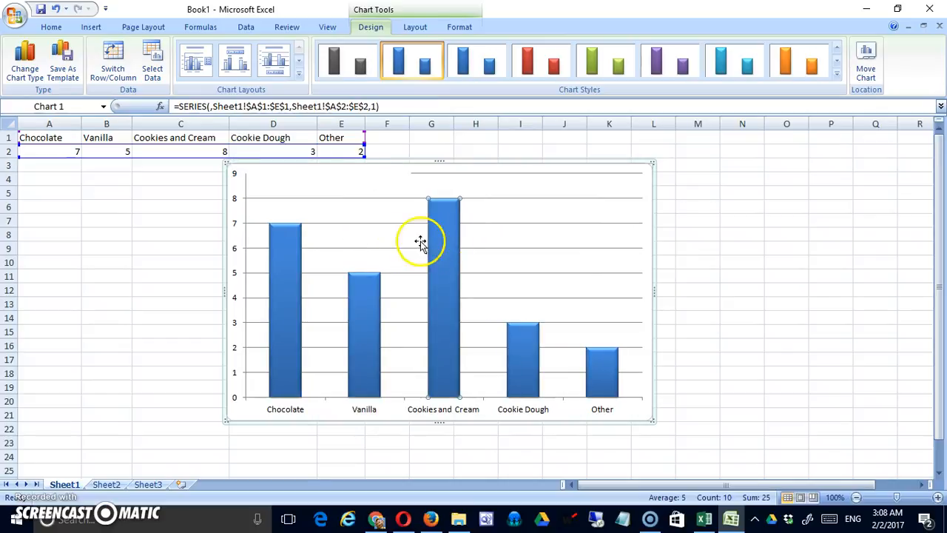
# Step: Drag the blue-bar chart so its left edge sits near column E below row 2
pyautogui.click(666, 232)
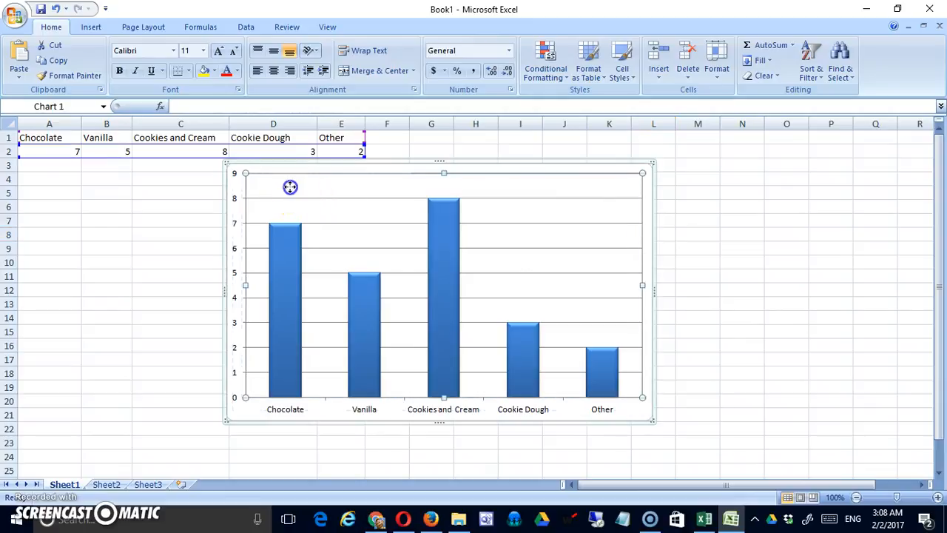
pyautogui.click(290, 186)
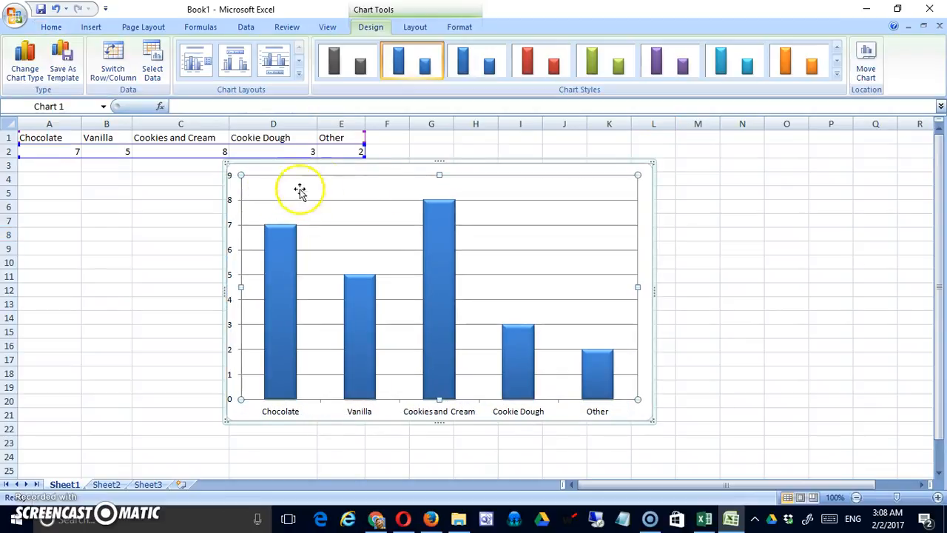
pyautogui.moveTo(477, 258)
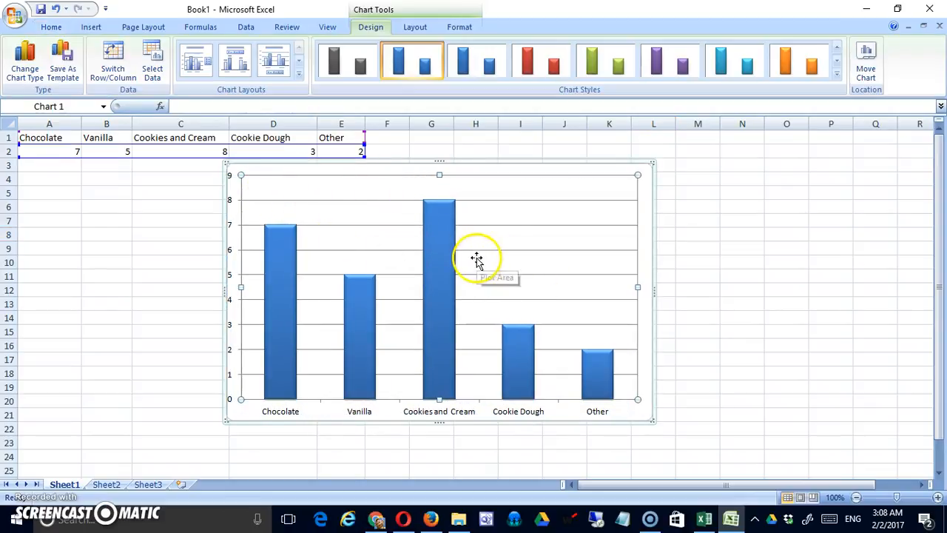
pyautogui.moveTo(370, 396)
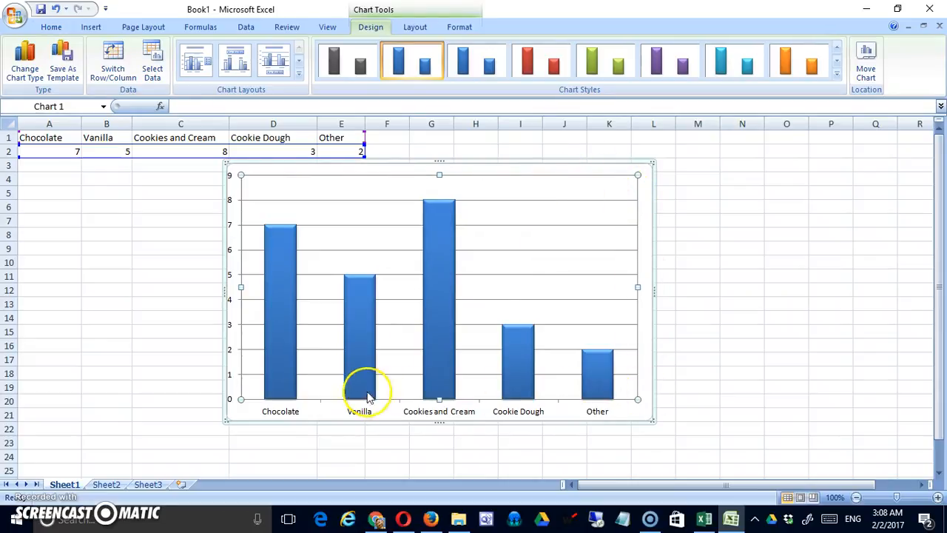
pyautogui.moveTo(273, 168)
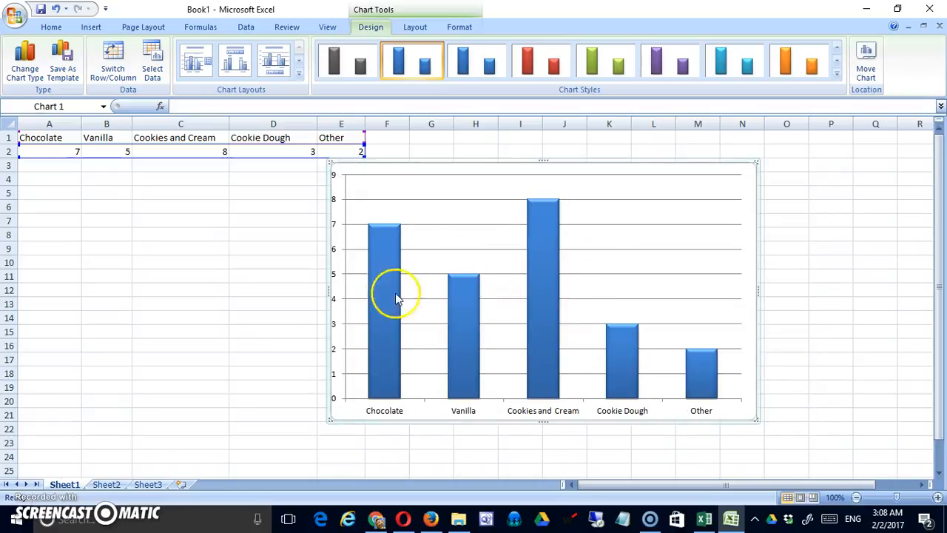
pyautogui.moveTo(547, 374)
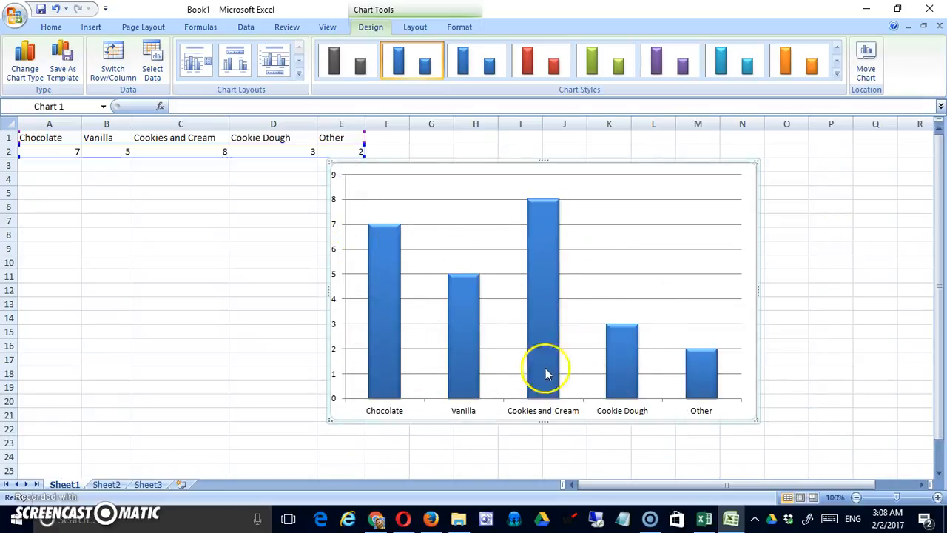
pyautogui.moveTo(669, 255)
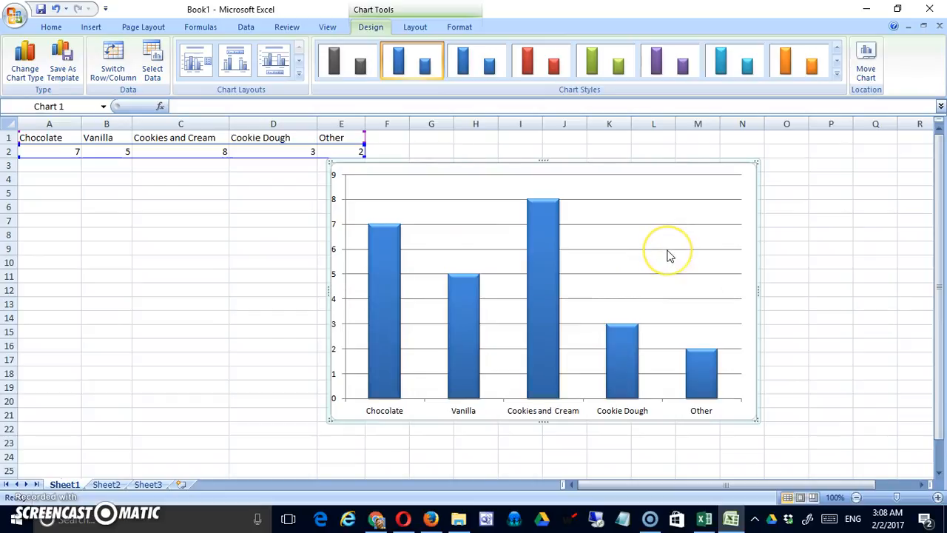
pyautogui.moveTo(390, 207)
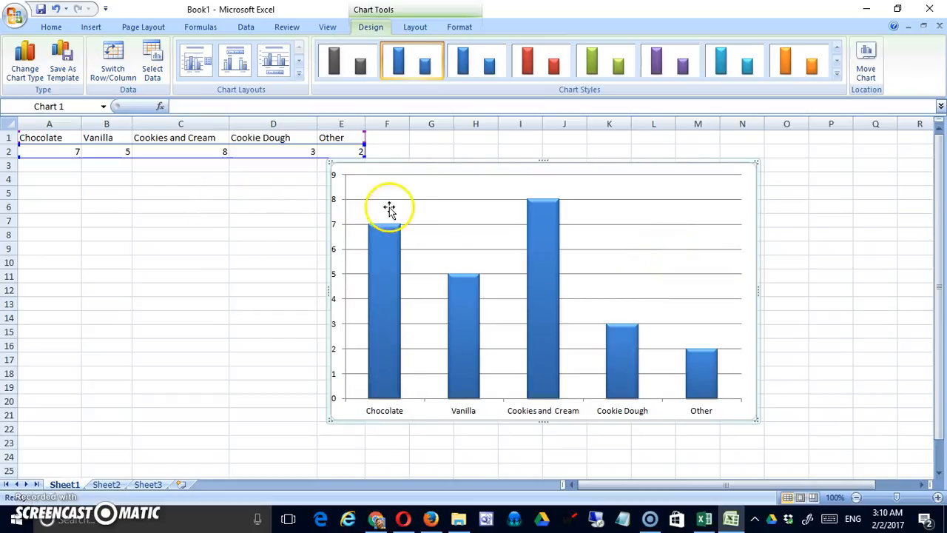
pyautogui.click(180, 207)
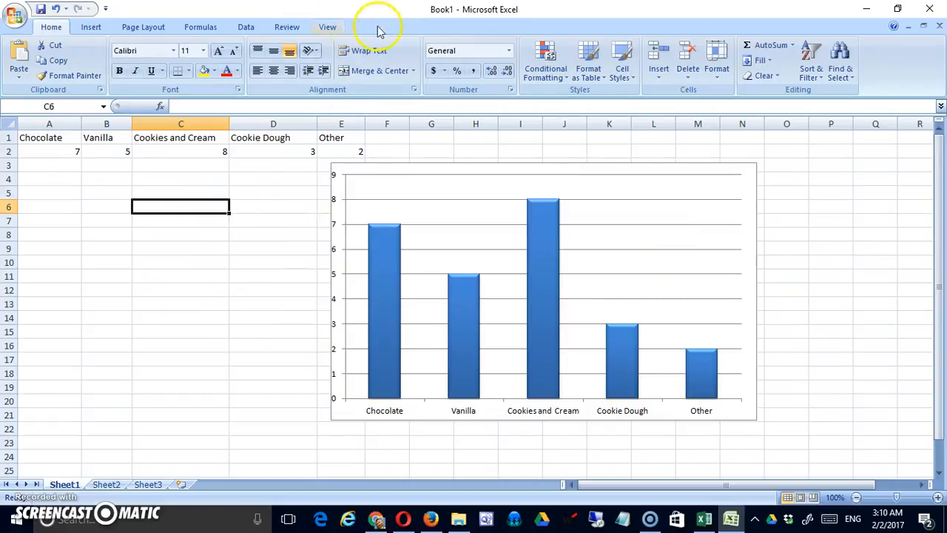
pyautogui.moveTo(352, 31)
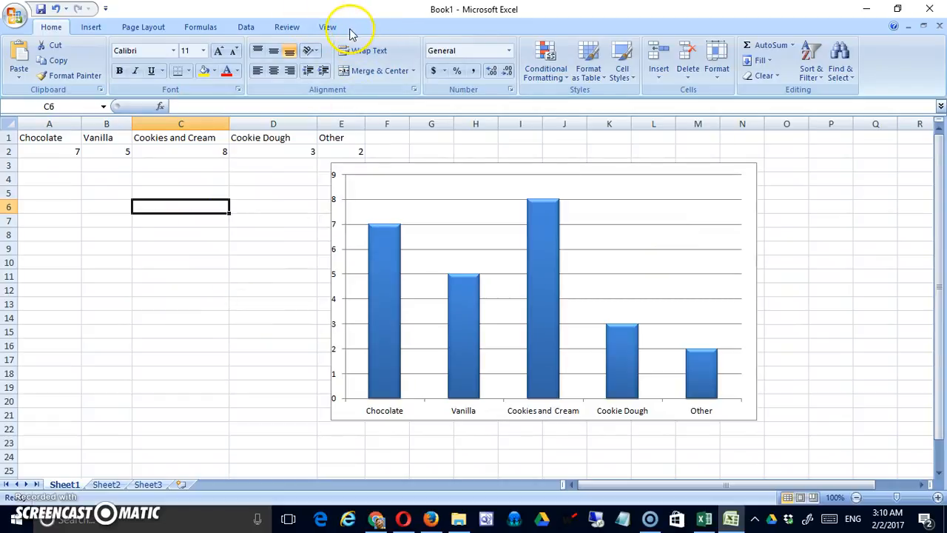
pyautogui.moveTo(542, 248)
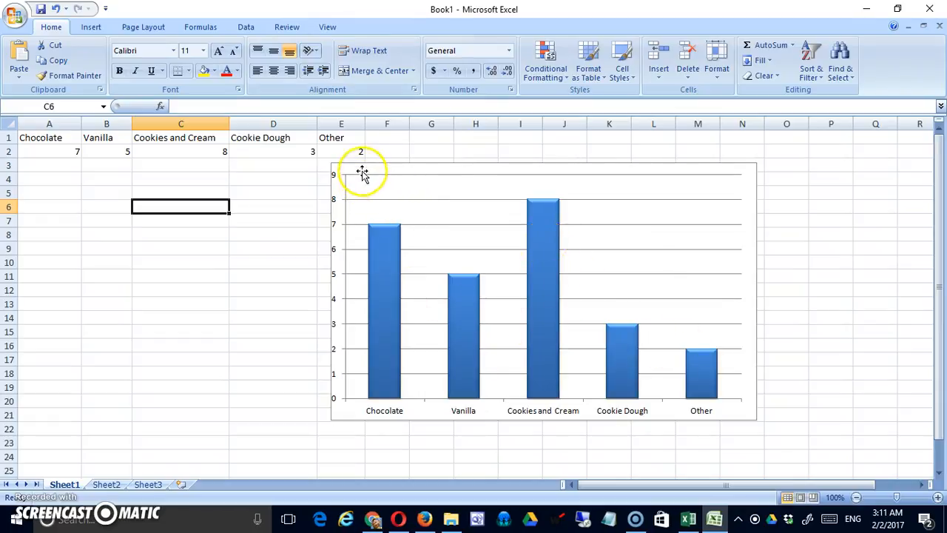
pyautogui.click(363, 174)
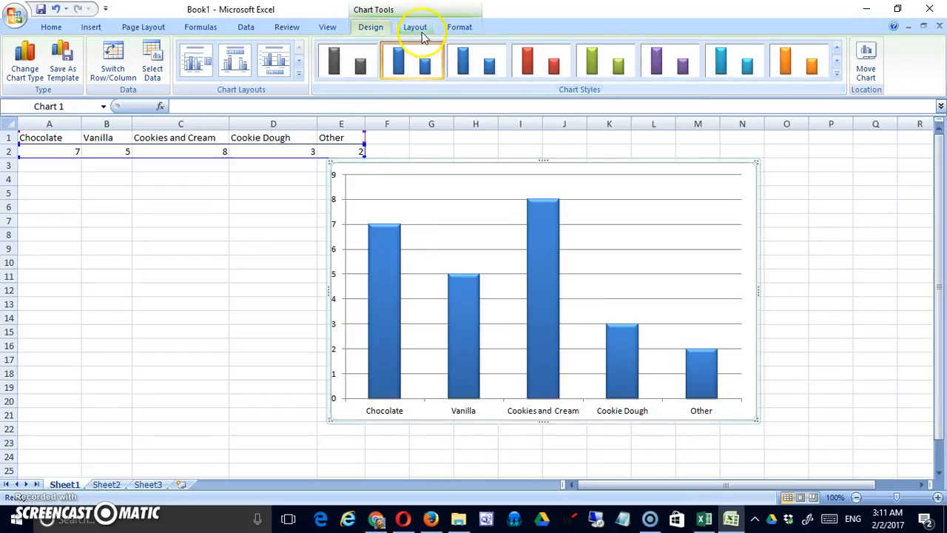
# Step: Add the title "Favorite Ice Cream Flavors in Mr. S's Class" above the chart
pyautogui.click(415, 27)
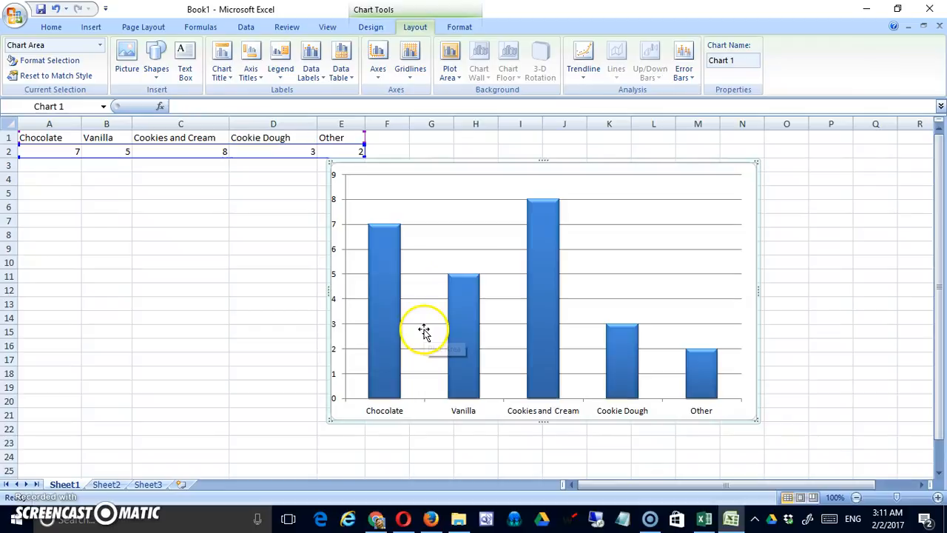
pyautogui.click(221, 60)
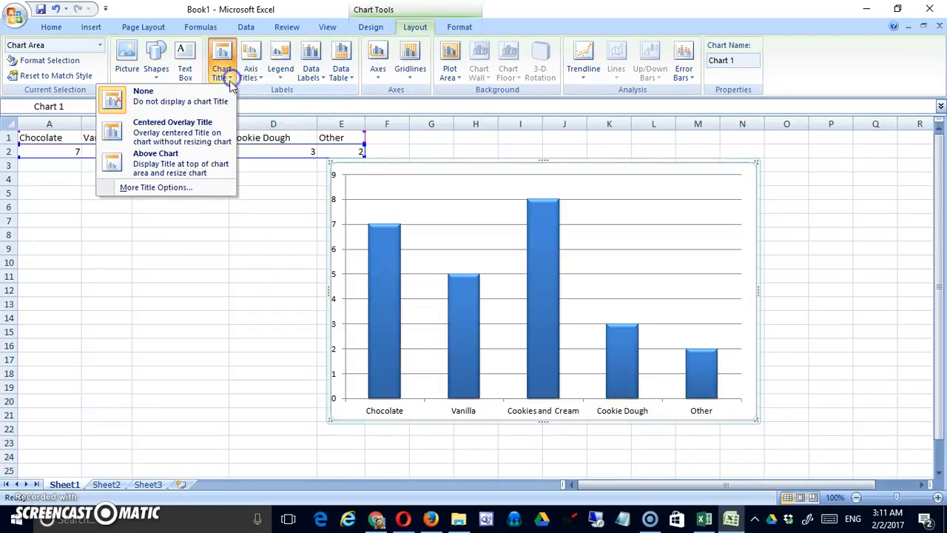
pyautogui.click(155, 163)
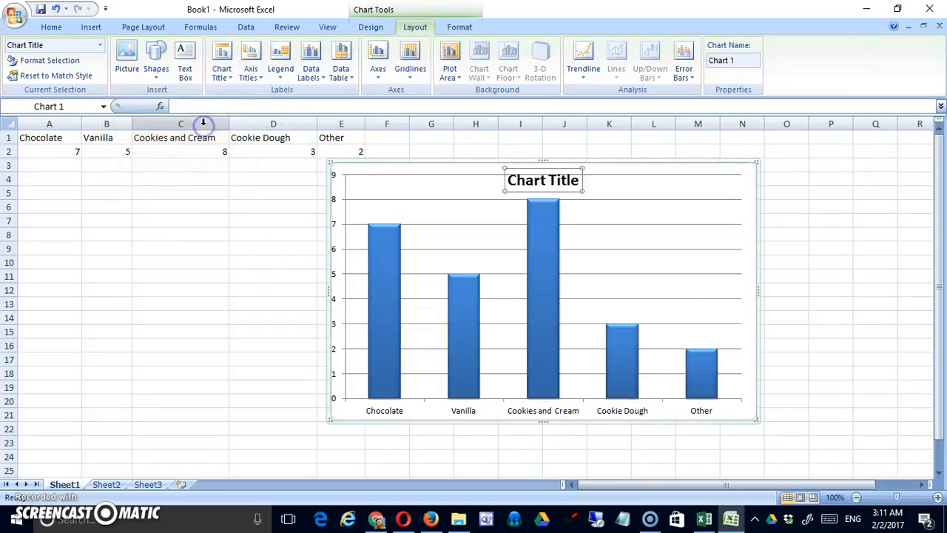
pyautogui.write('Favorite Ice Cream Fla')
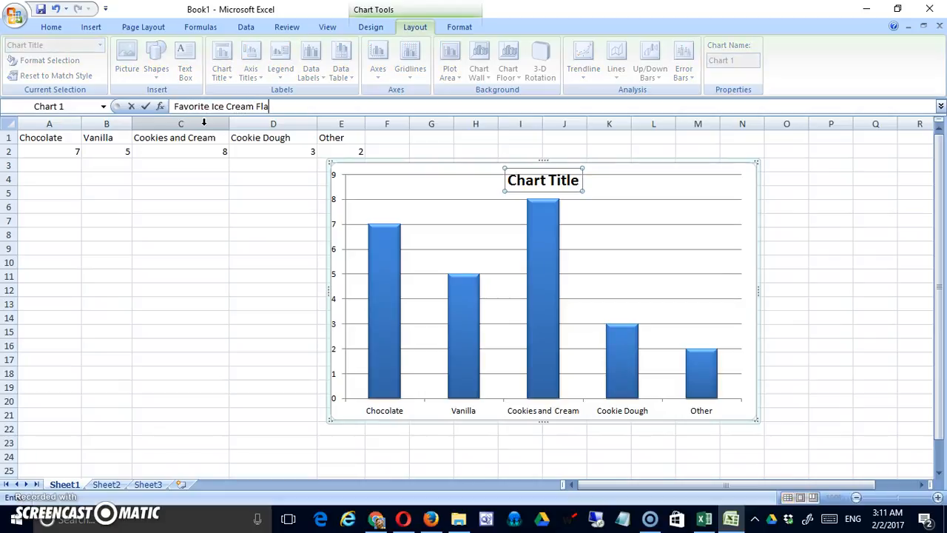
pyautogui.write('vors in')
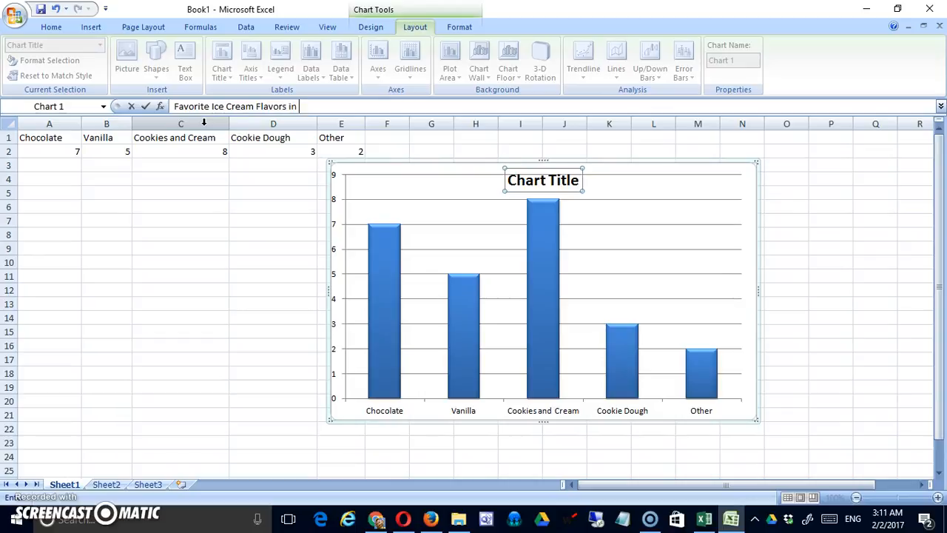
pyautogui.write("Mr. S's Class")
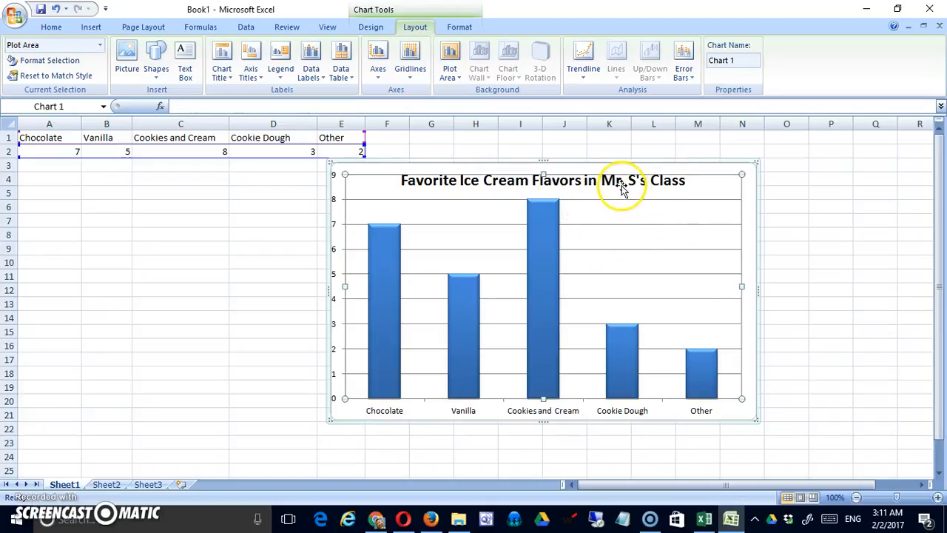
# Step: Nudge the new chart title slightly lower above the bars
pyautogui.click(621, 180)
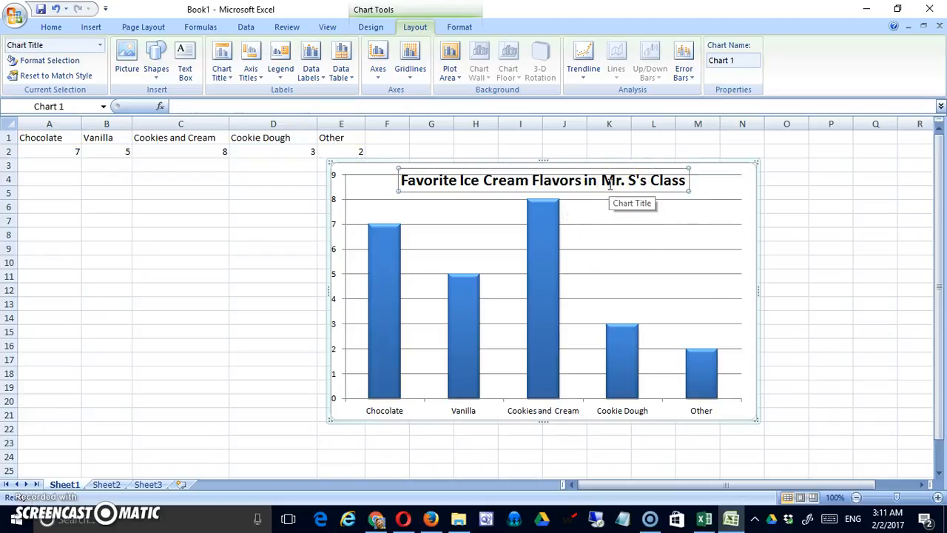
pyautogui.moveTo(608, 192)
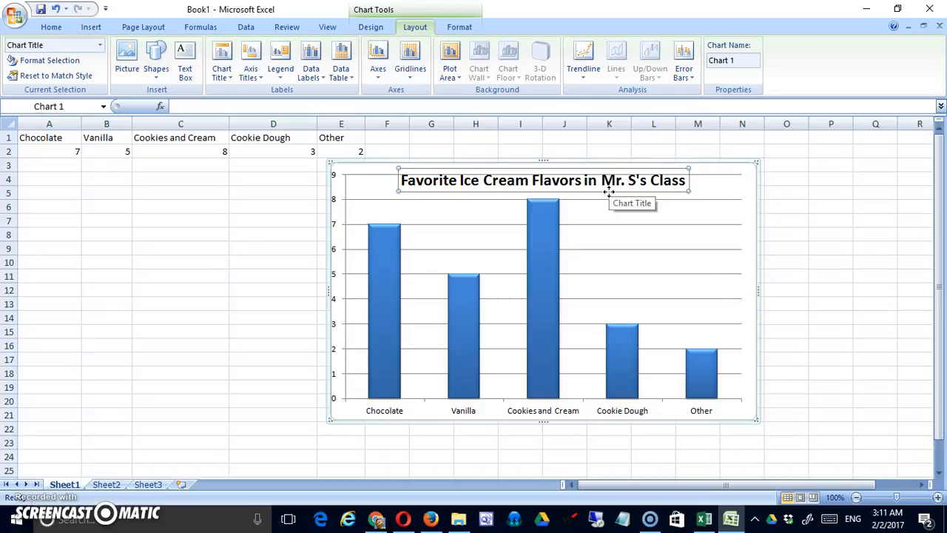
pyautogui.click(609, 180)
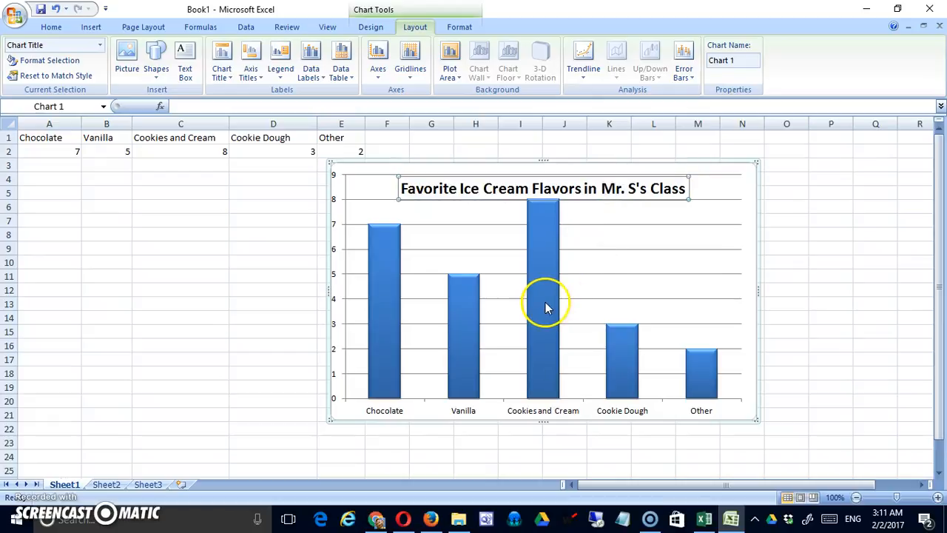
# Step: Resize the plot area so the bars and gridlines sit fully beneath the title
pyautogui.click(808, 283)
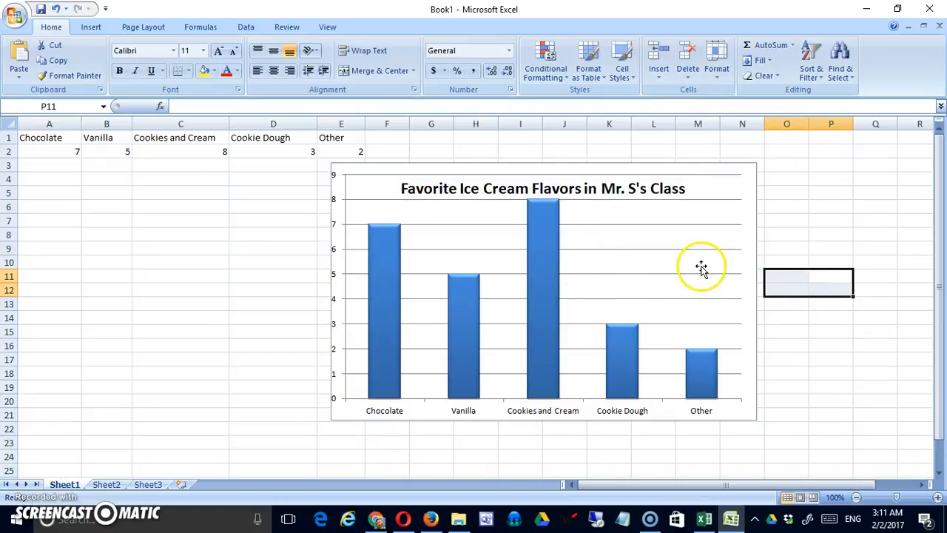
pyautogui.moveTo(640, 221)
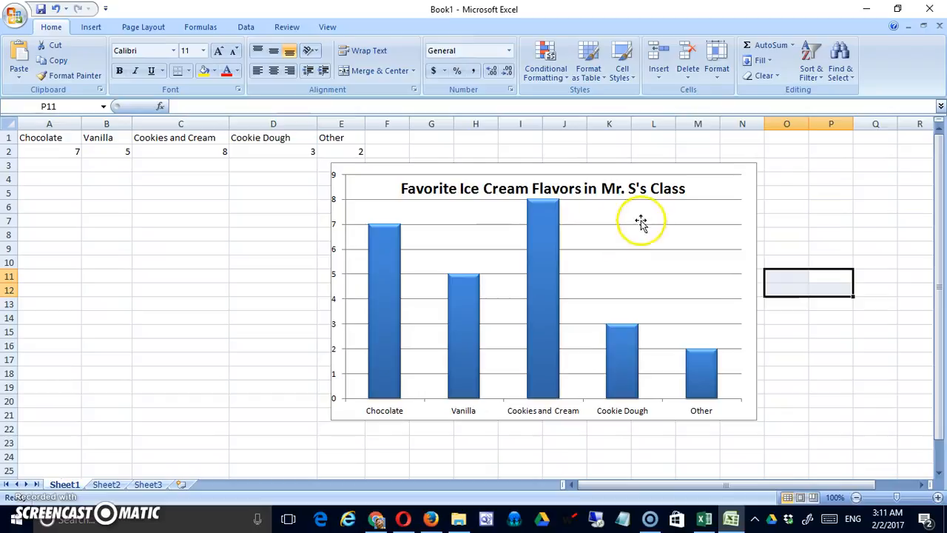
pyautogui.click(640, 221)
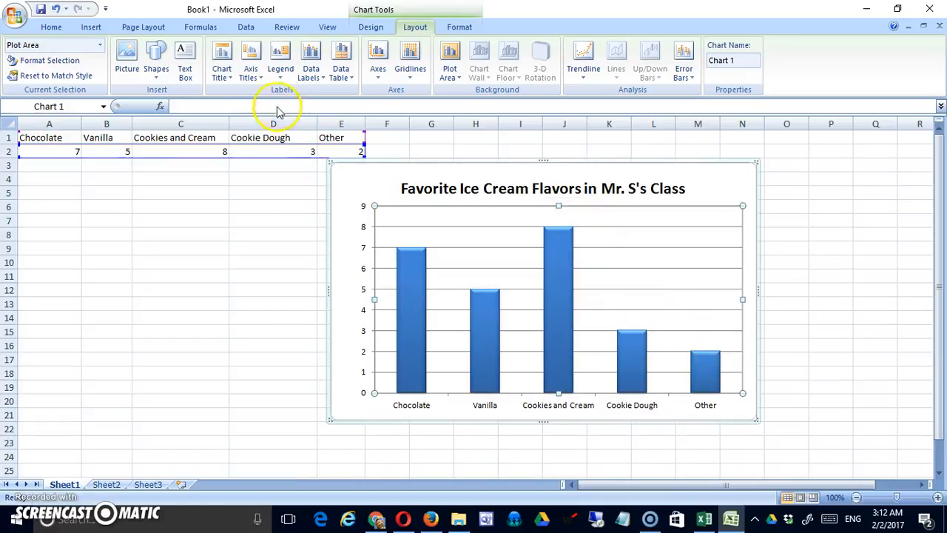
# Step: Add the horizontal axis title "Ice Cream Flavors" below the category labels
pyautogui.click(250, 59)
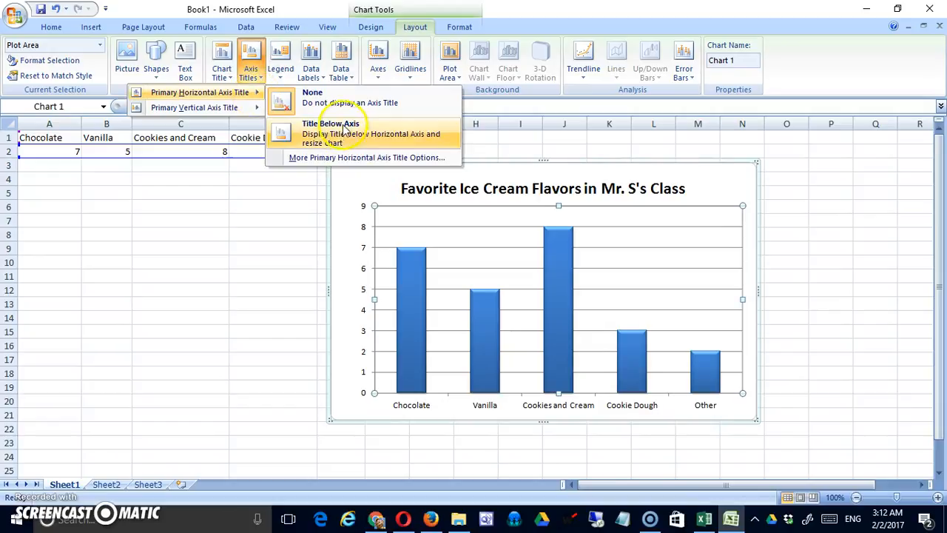
pyautogui.click(331, 123)
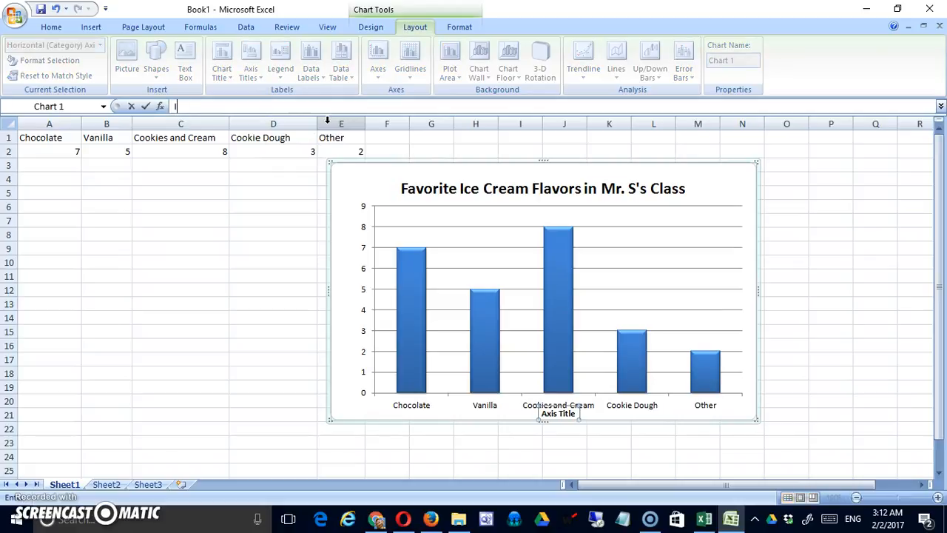
pyautogui.write('Ice Cream Flavors')
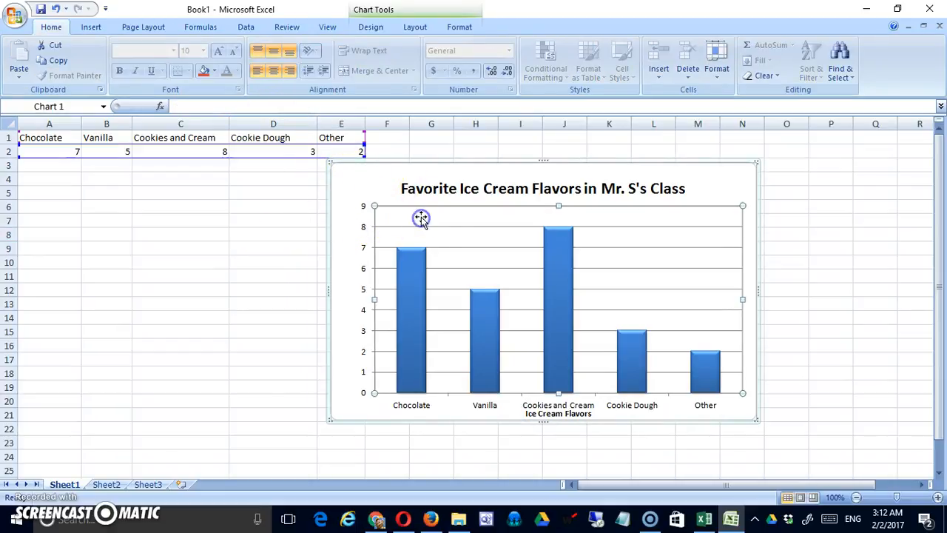
pyautogui.click(415, 26)
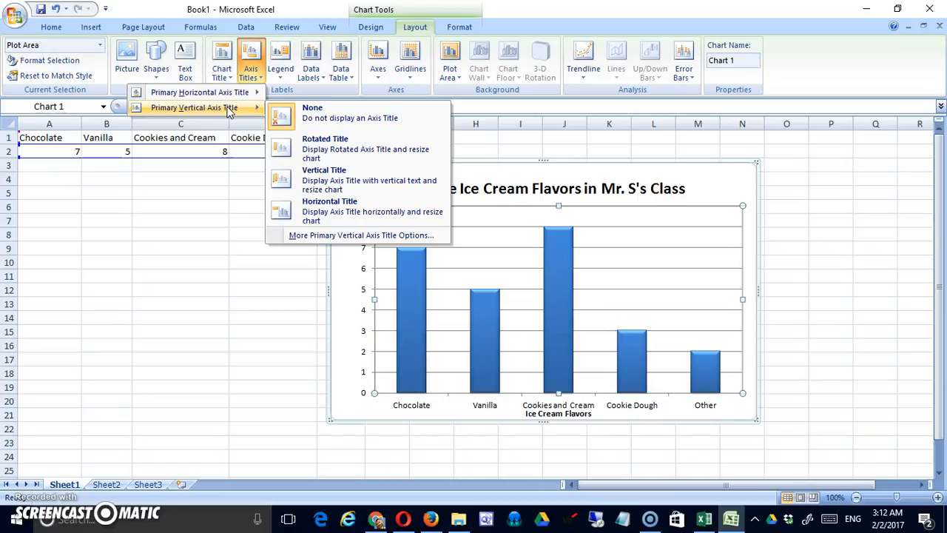
pyautogui.moveTo(324, 148)
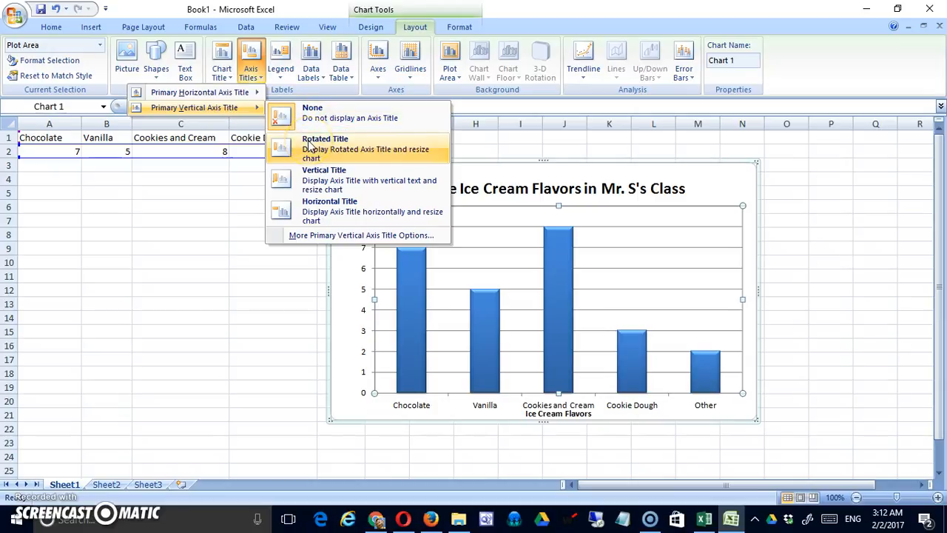
# Step: Add a rotated vertical axis title reading "Number of Students"
pyautogui.click(324, 148)
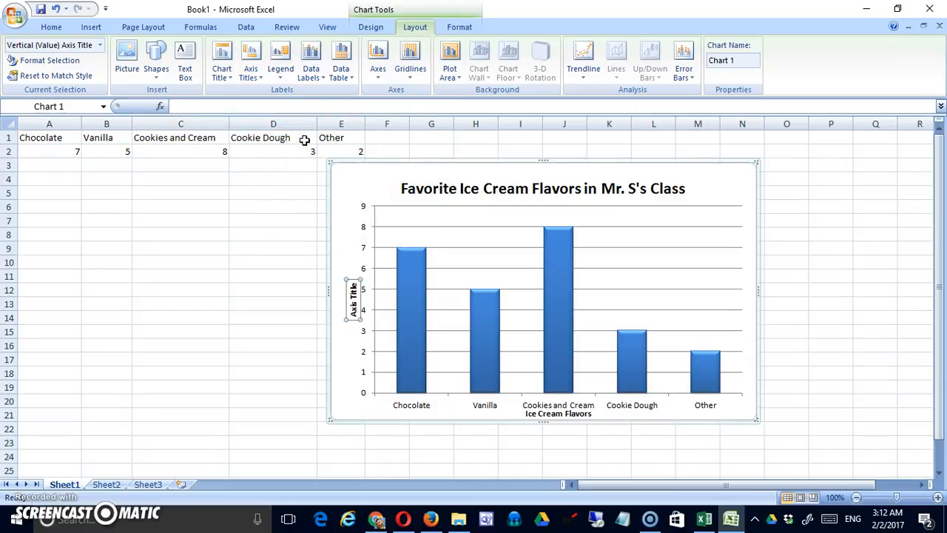
pyautogui.write('Number of Students')
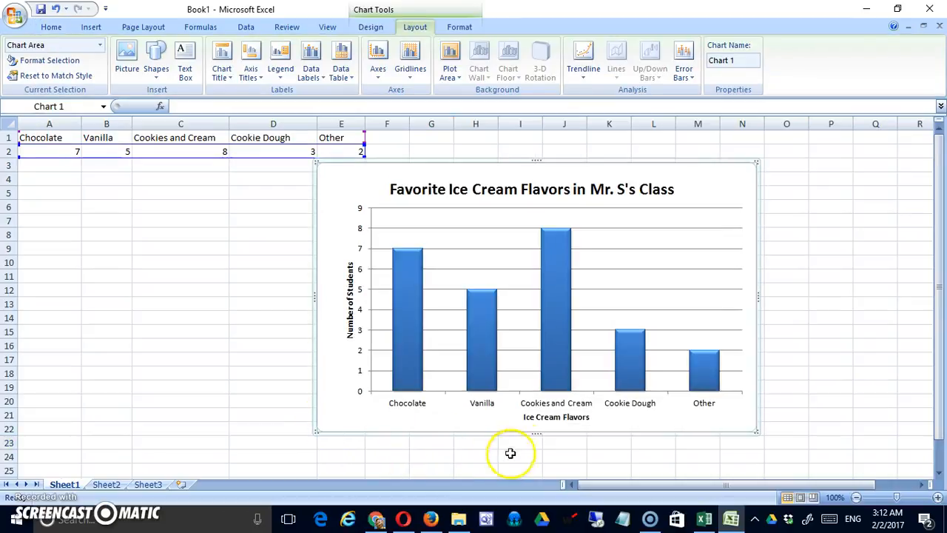
# Step: Select the axis titles and switch to the Home tab's text formatting
pyautogui.click(556, 417)
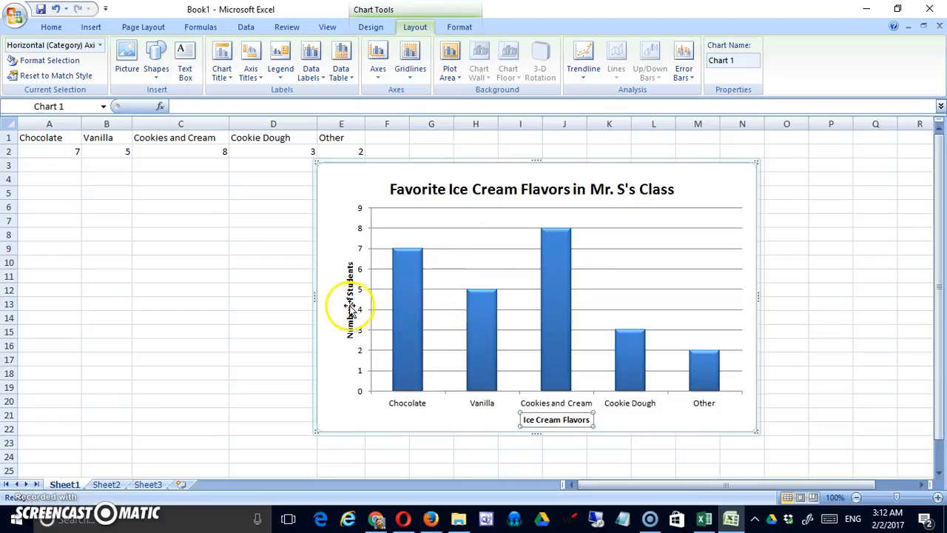
pyautogui.click(351, 300)
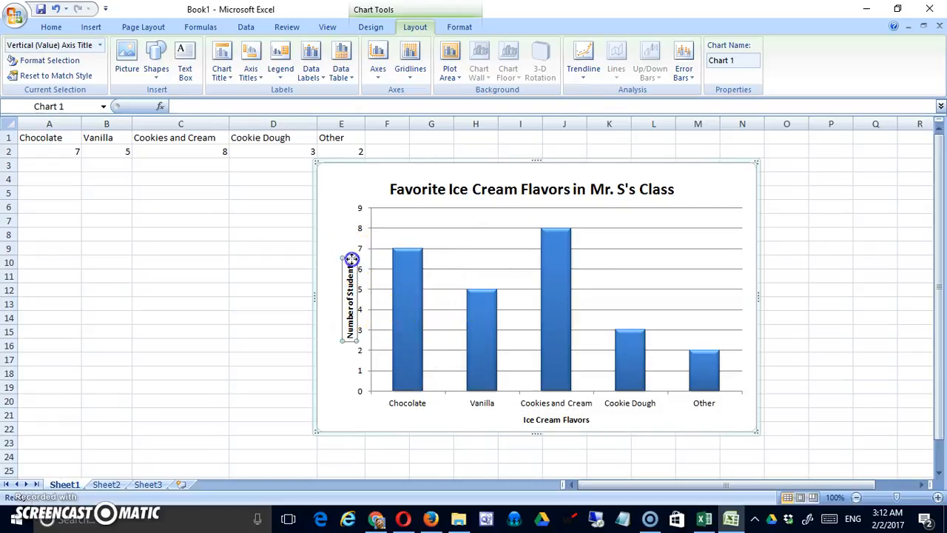
pyautogui.moveTo(361, 360)
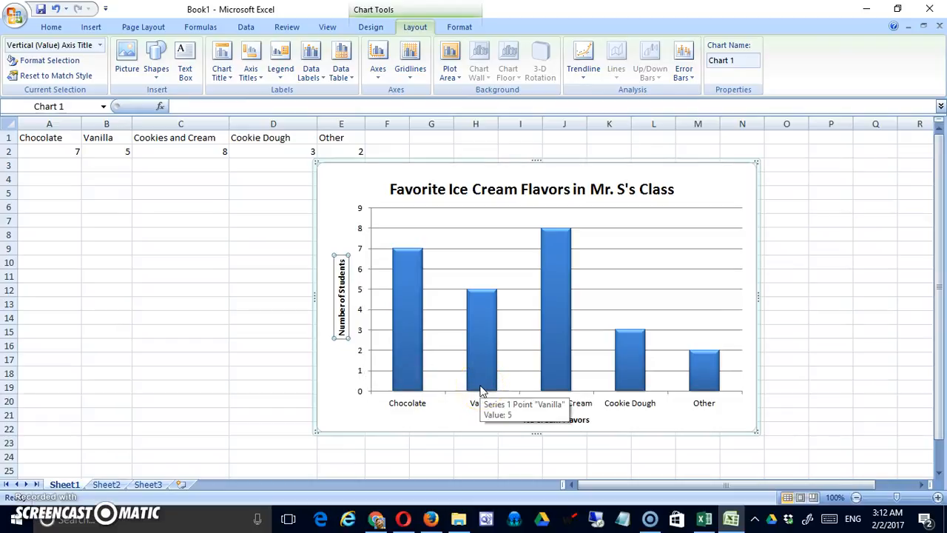
pyautogui.moveTo(511, 440)
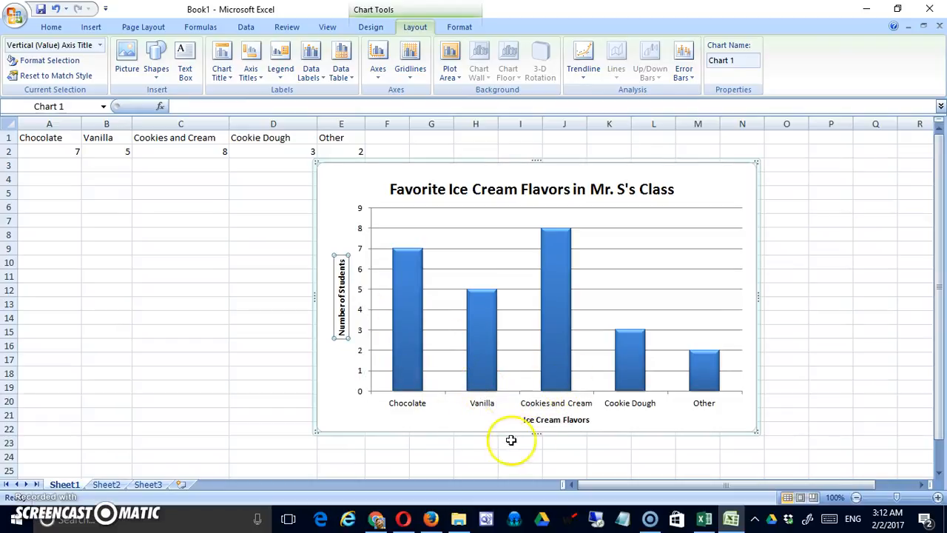
pyautogui.moveTo(554, 445)
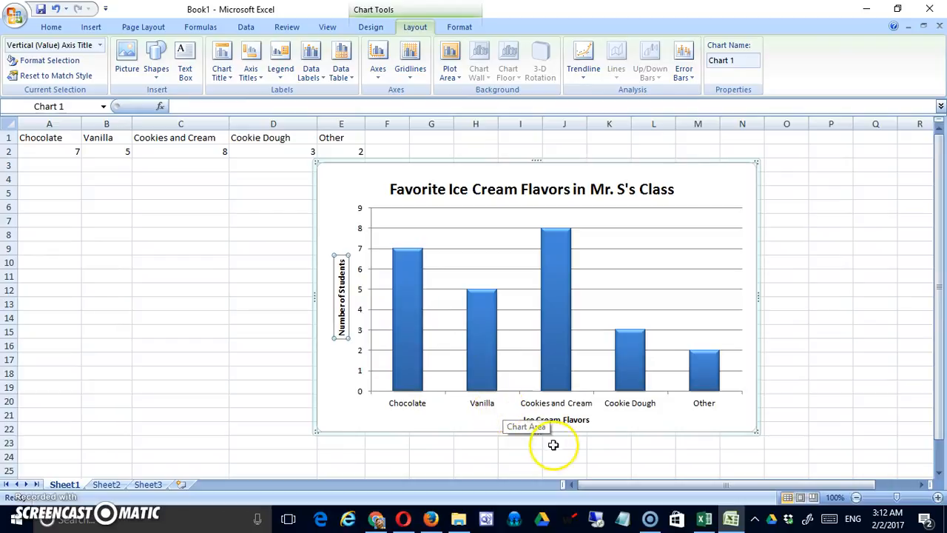
pyautogui.click(51, 27)
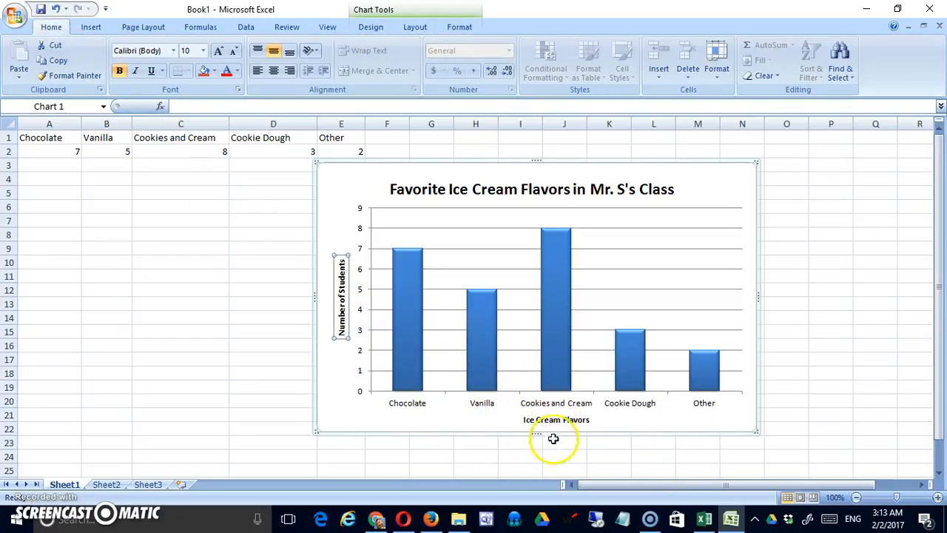
pyautogui.click(564, 442)
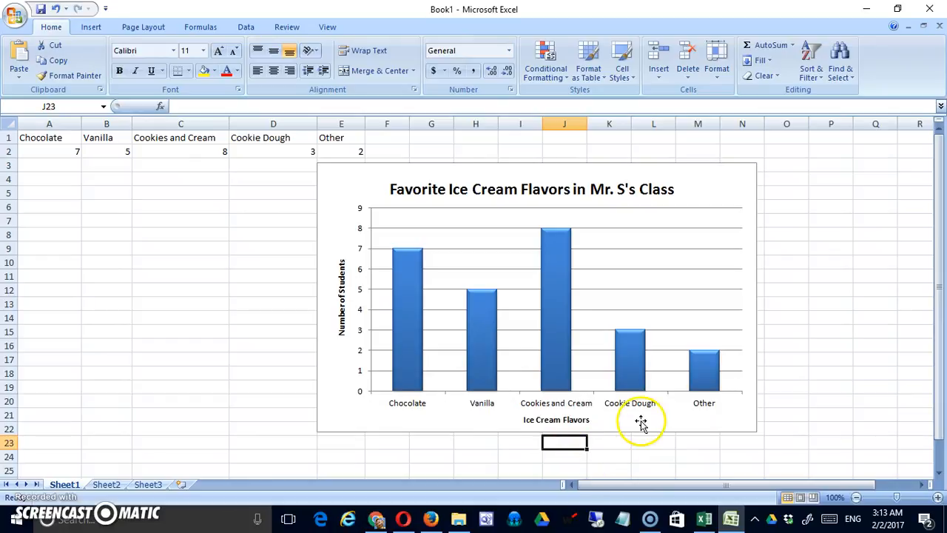
pyautogui.click(556, 420)
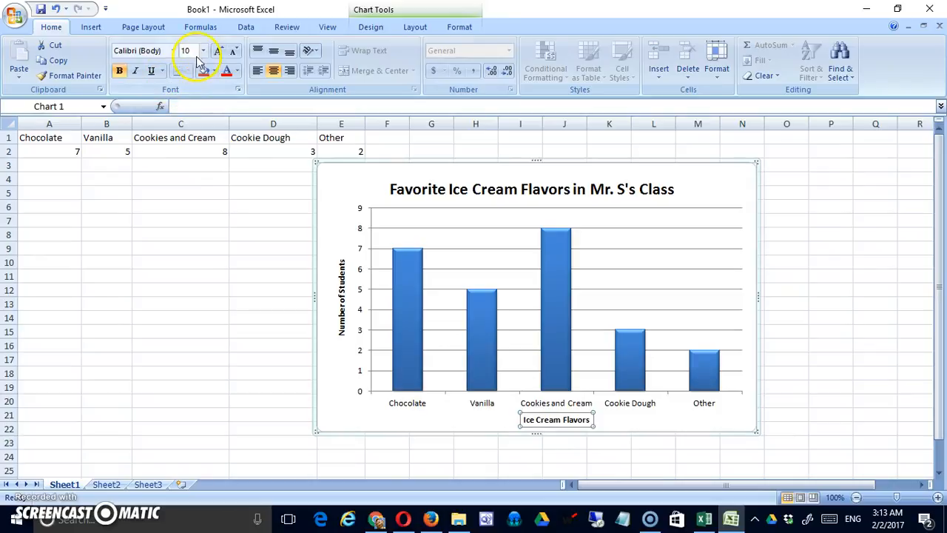
# Step: Enlarge both axis titles and the chart title via the Font Size box
pyautogui.click(203, 50)
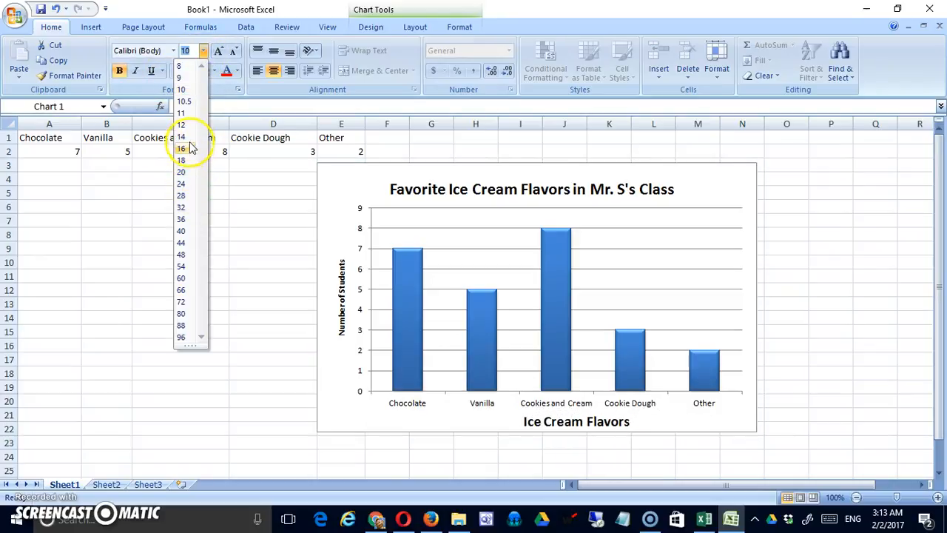
pyautogui.click(180, 137)
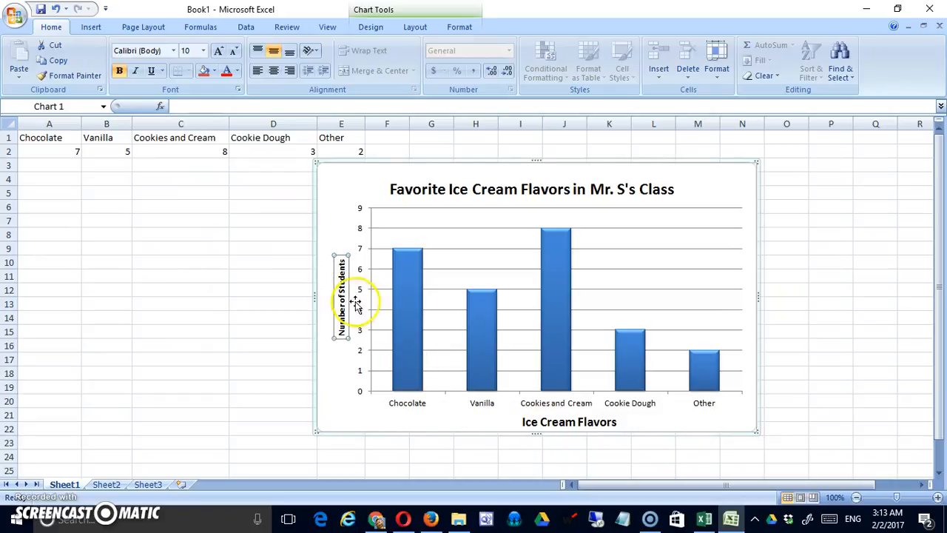
pyautogui.click(203, 50)
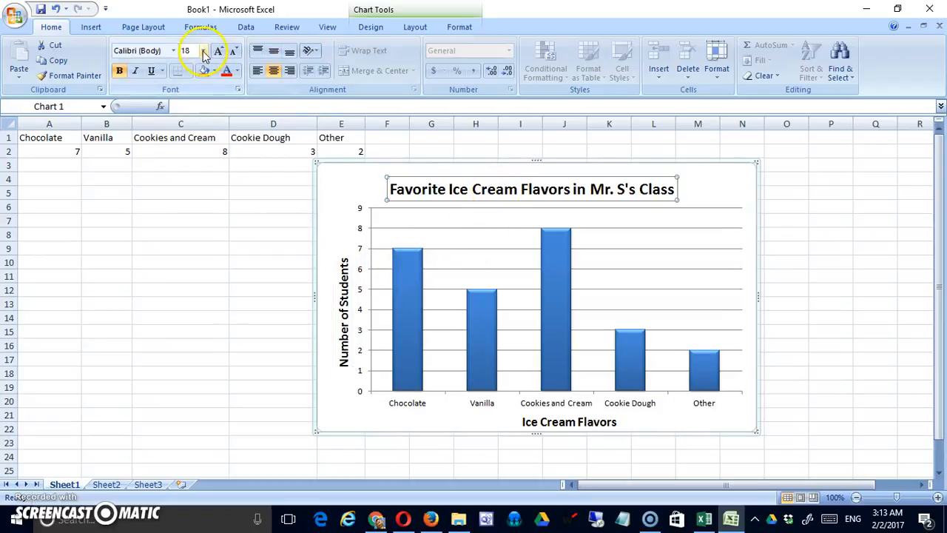
pyautogui.click(217, 50)
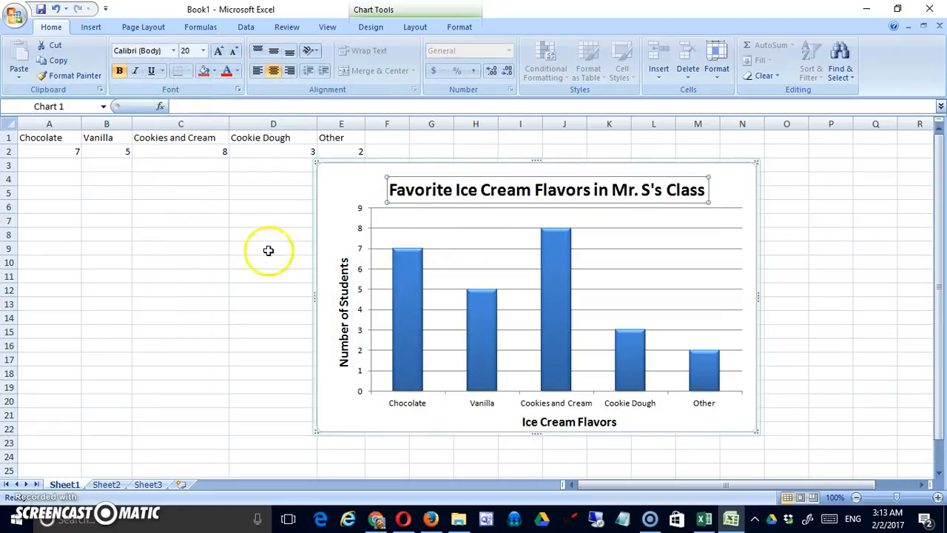
# Step: Colour the chart title and both axis titles red from the Font Color dropdown
pyautogui.click(223, 70)
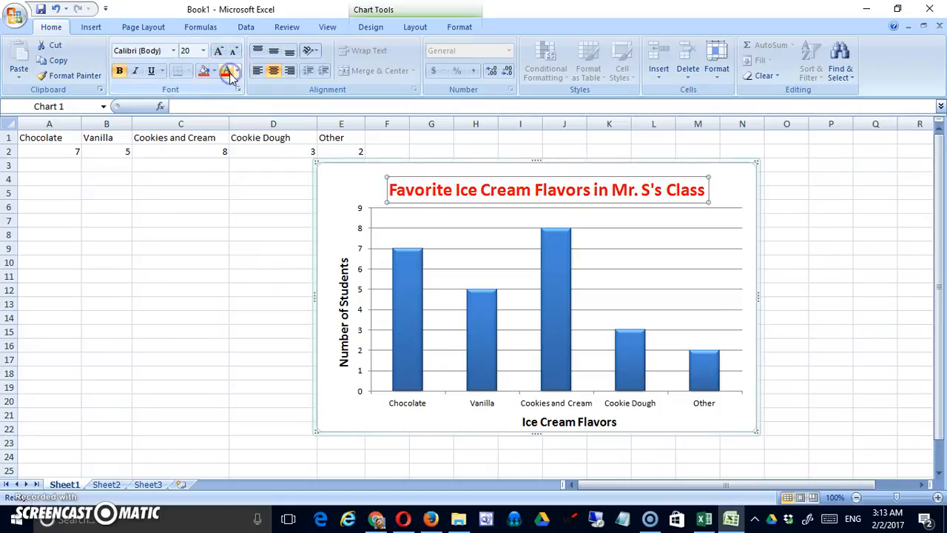
pyautogui.click(235, 70)
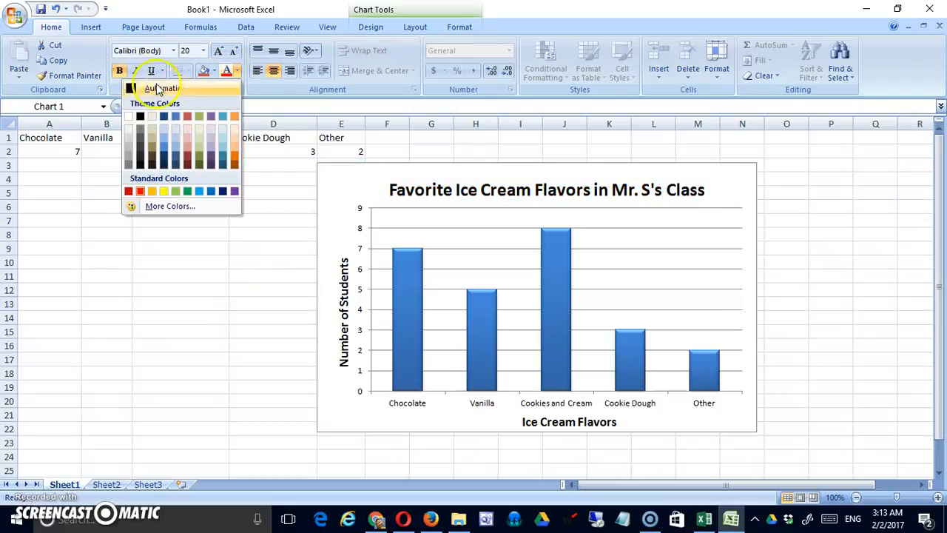
pyautogui.click(128, 191)
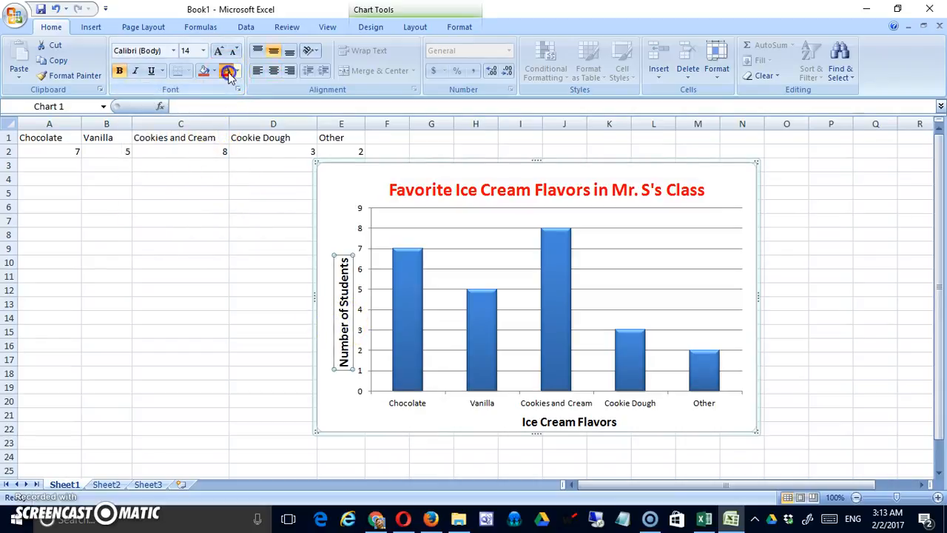
pyautogui.click(227, 71)
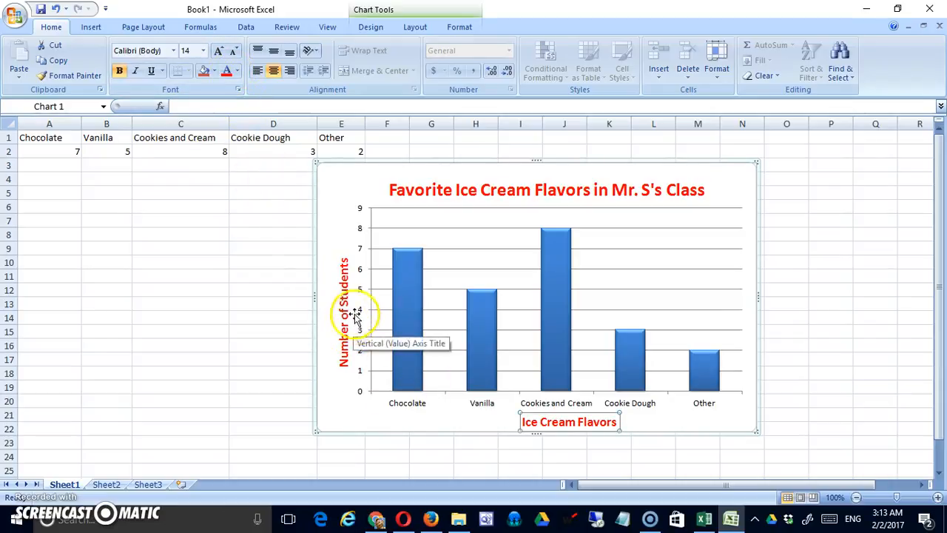
pyautogui.moveTo(366, 370)
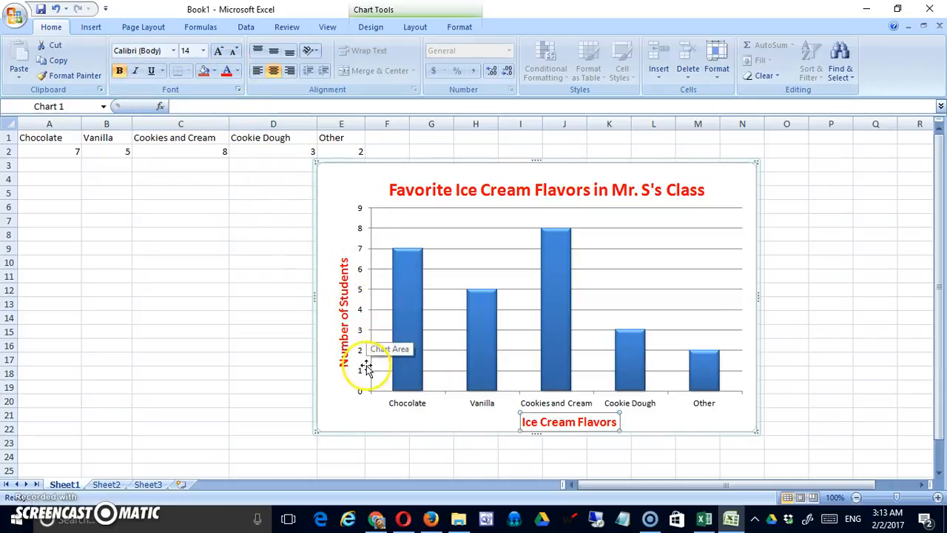
pyautogui.moveTo(422, 411)
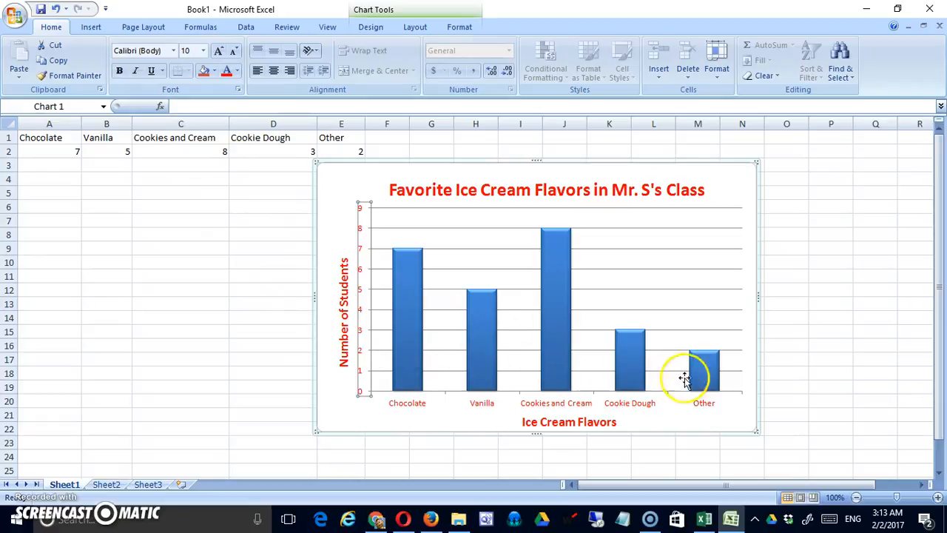
pyautogui.moveTo(714, 381)
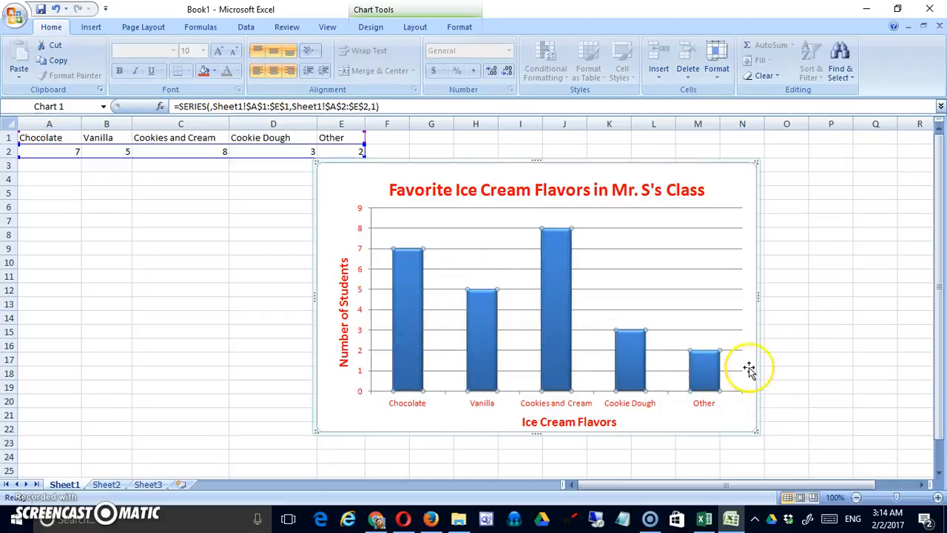
pyautogui.rightClick(481, 325)
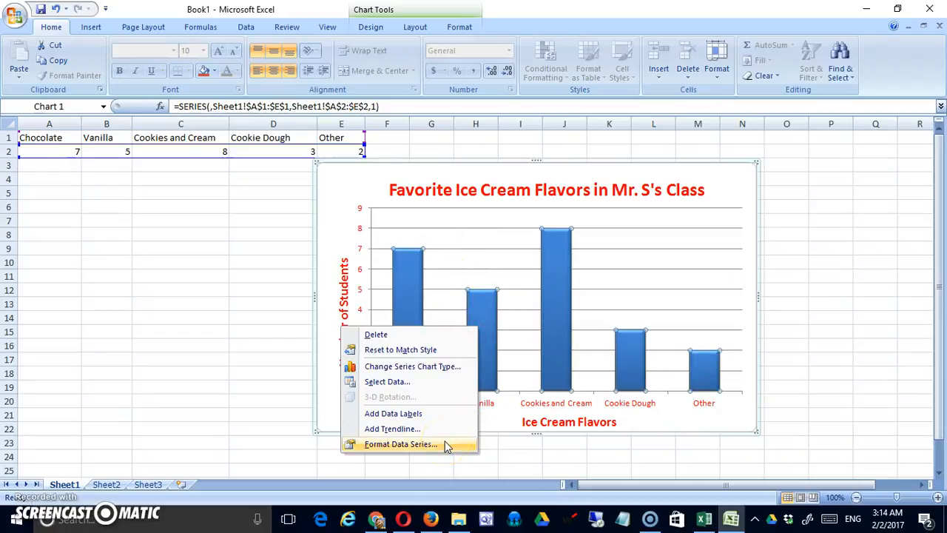
pyautogui.click(401, 443)
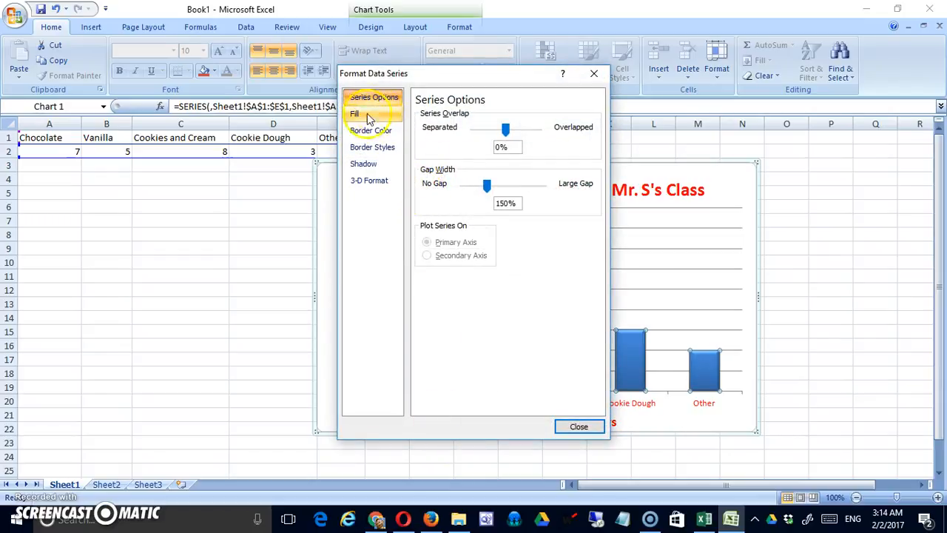
pyautogui.click(355, 113)
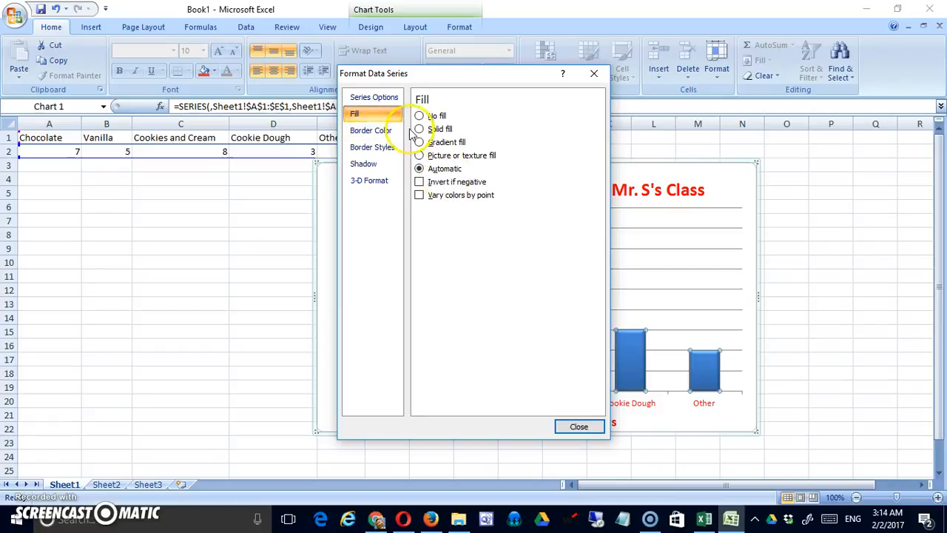
pyautogui.click(420, 129)
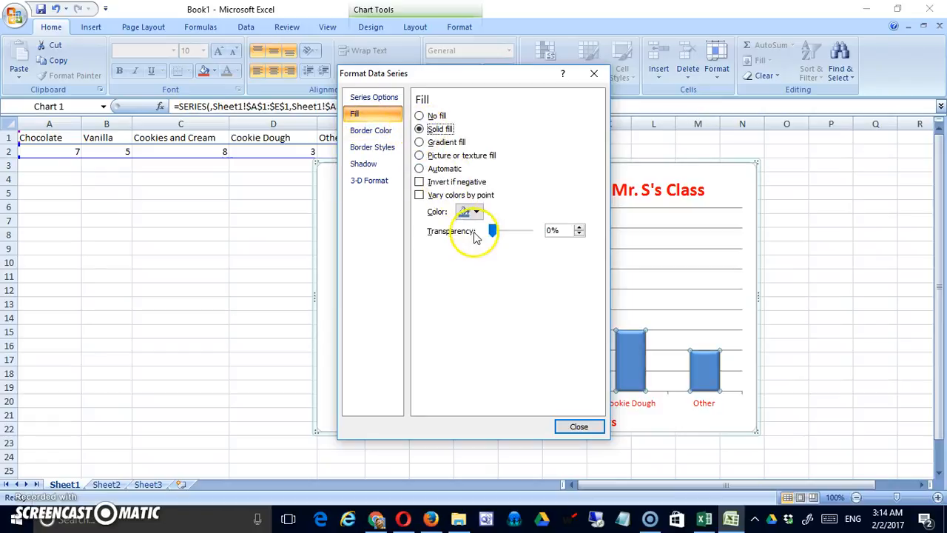
pyautogui.click(476, 211)
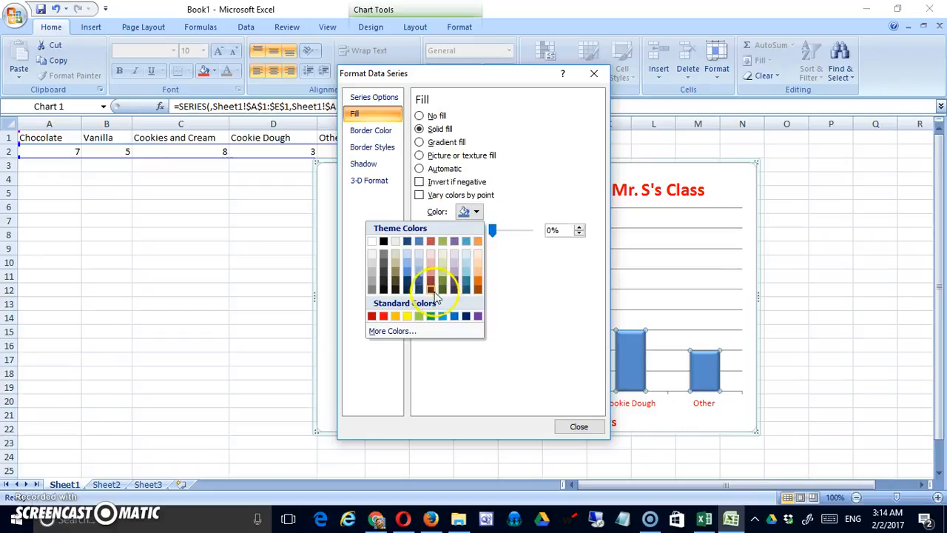
pyautogui.moveTo(466, 283)
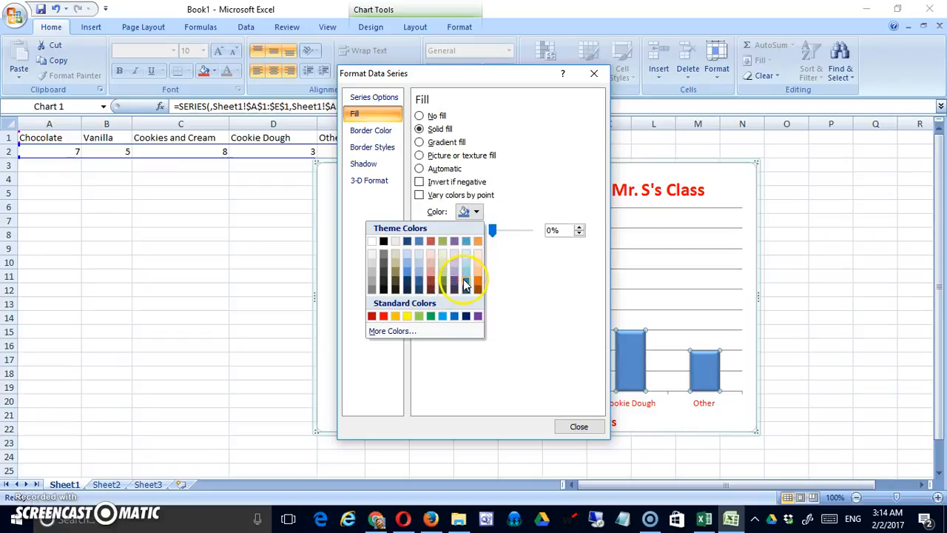
pyautogui.click(464, 284)
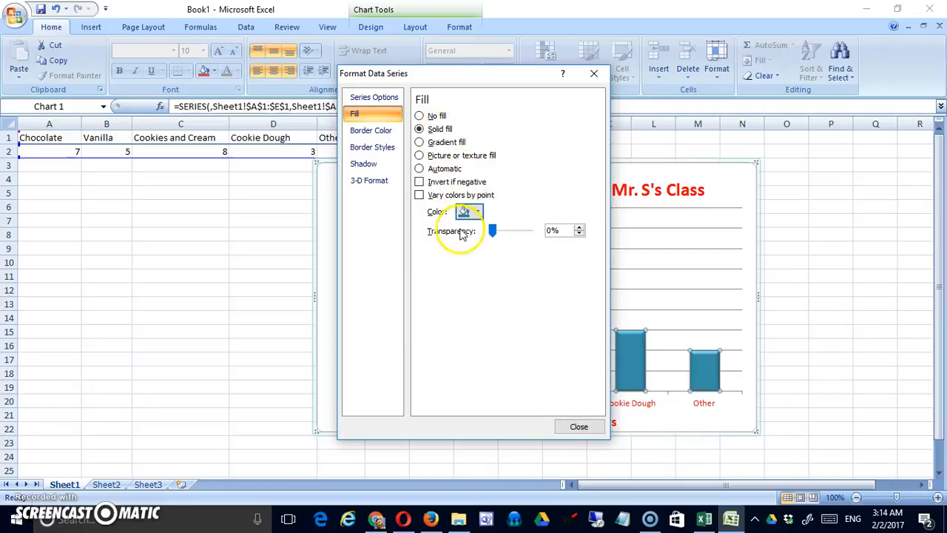
pyautogui.click(476, 212)
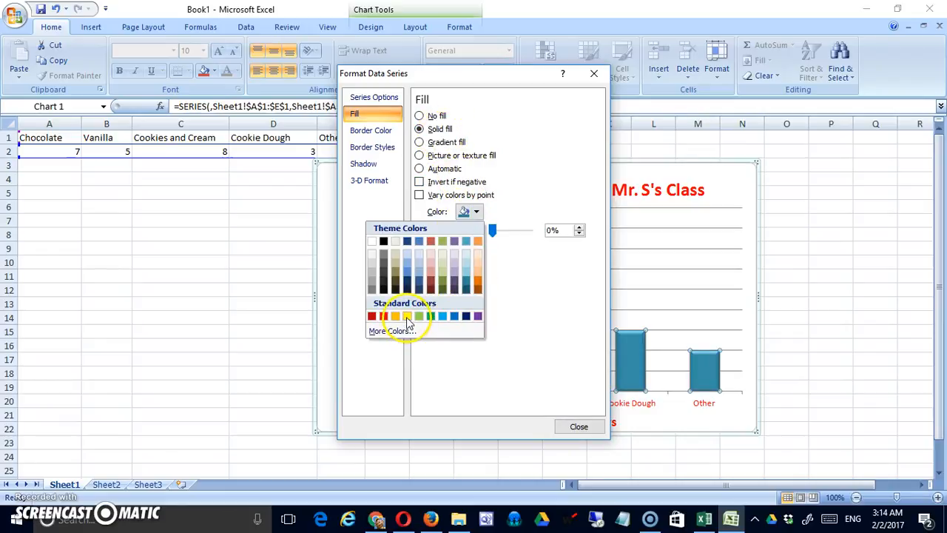
pyautogui.click(394, 316)
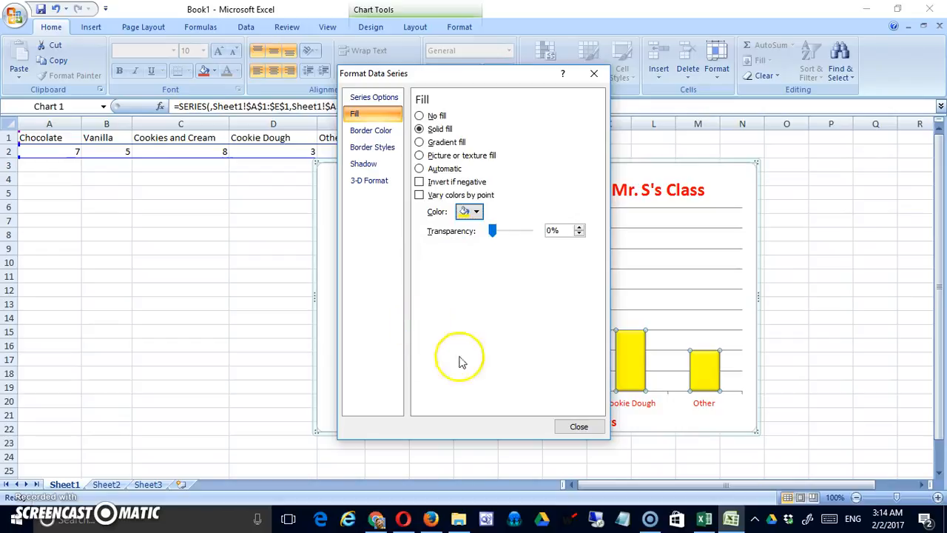
pyautogui.click(578, 426)
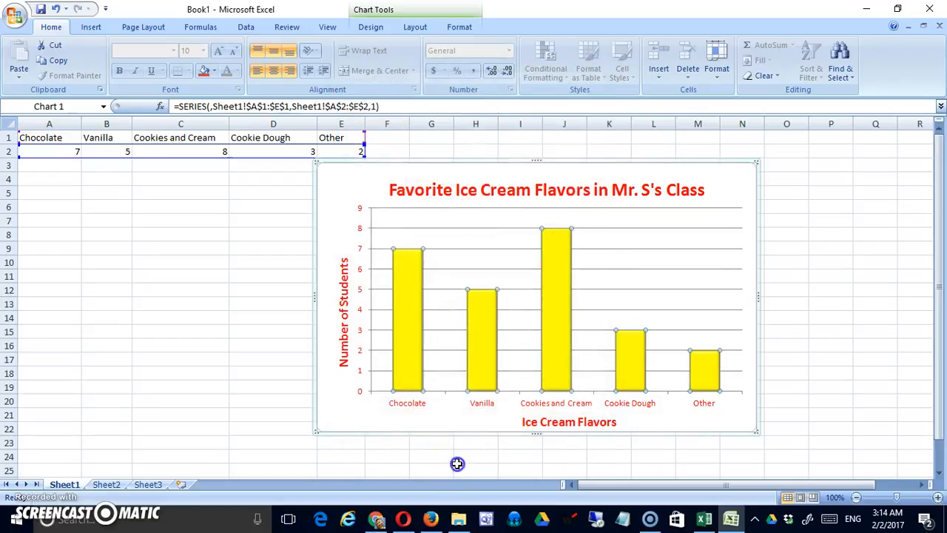
# Step: Select only the Chocolate data point in the flavour chart
pyautogui.click(476, 470)
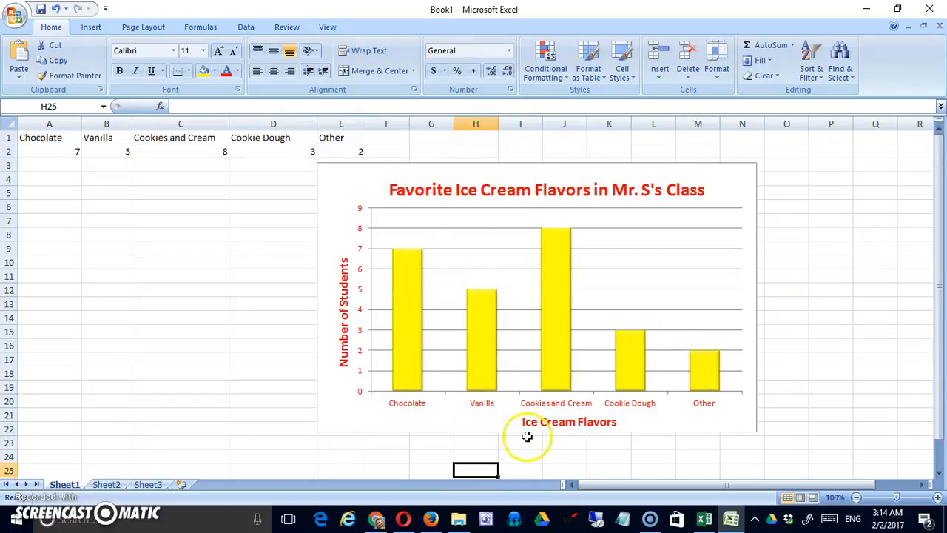
pyautogui.click(527, 437)
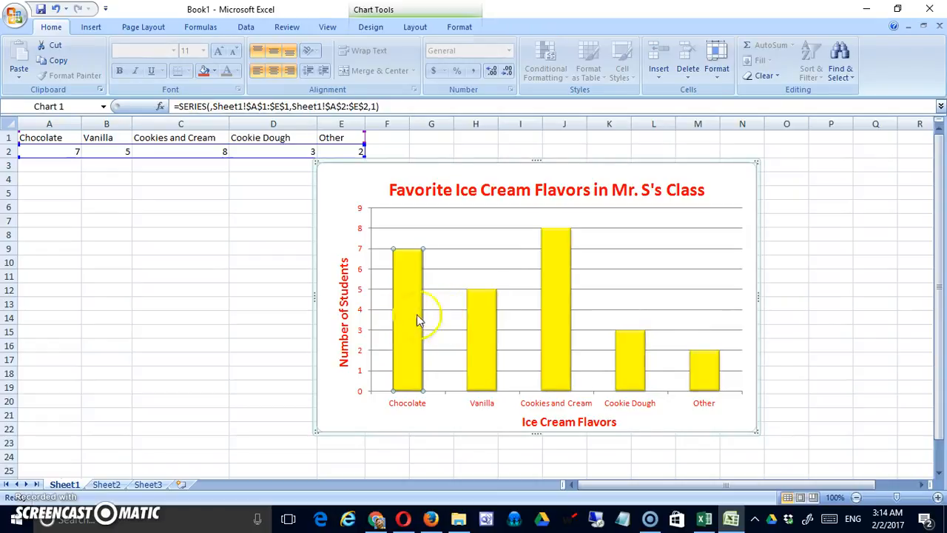
pyautogui.moveTo(473, 297)
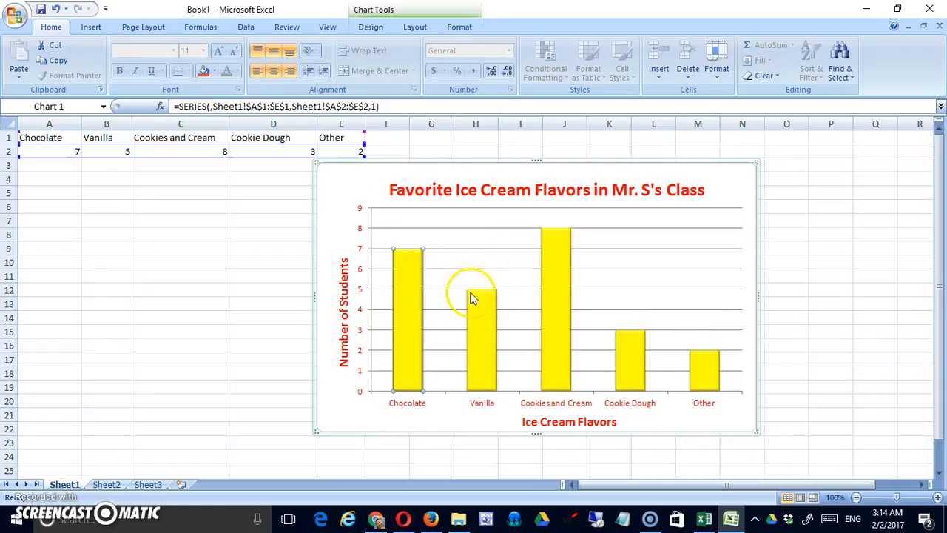
# Step: Give the Chocolate bar a Linear gradient fill with a blue preset colour scheme
pyautogui.rightClick(474, 296)
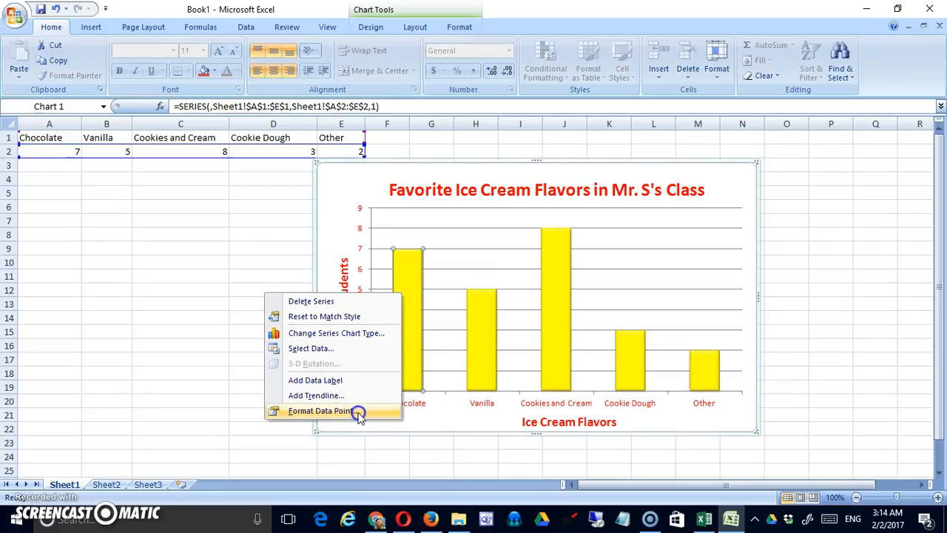
pyautogui.click(320, 411)
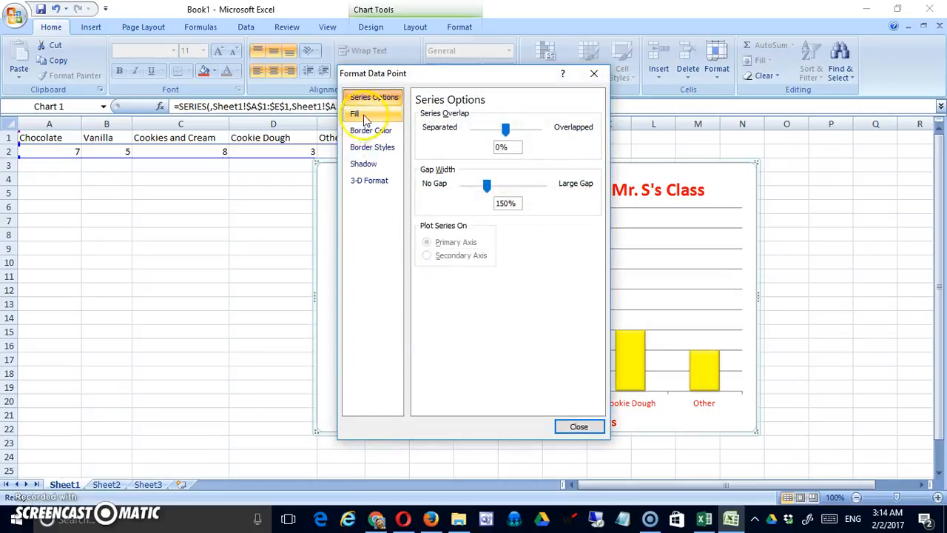
pyautogui.click(354, 113)
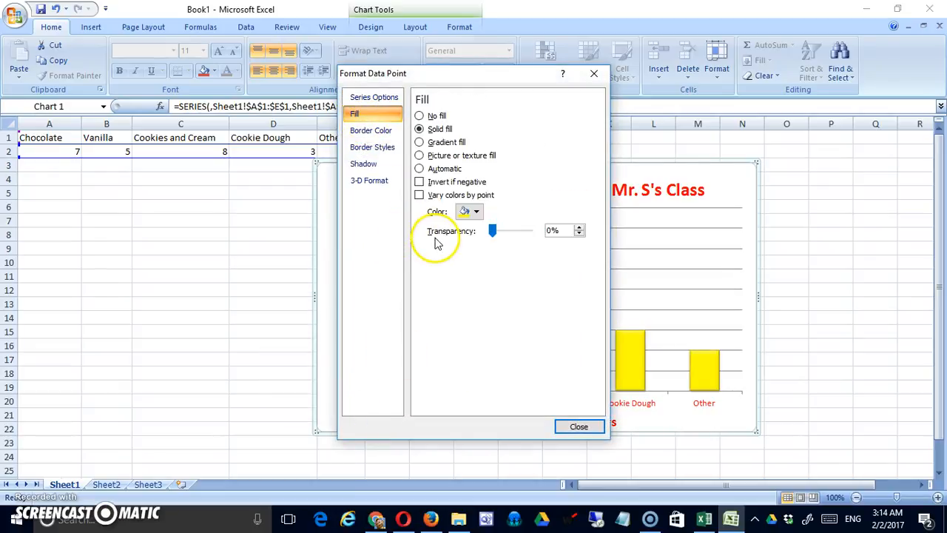
pyautogui.click(420, 142)
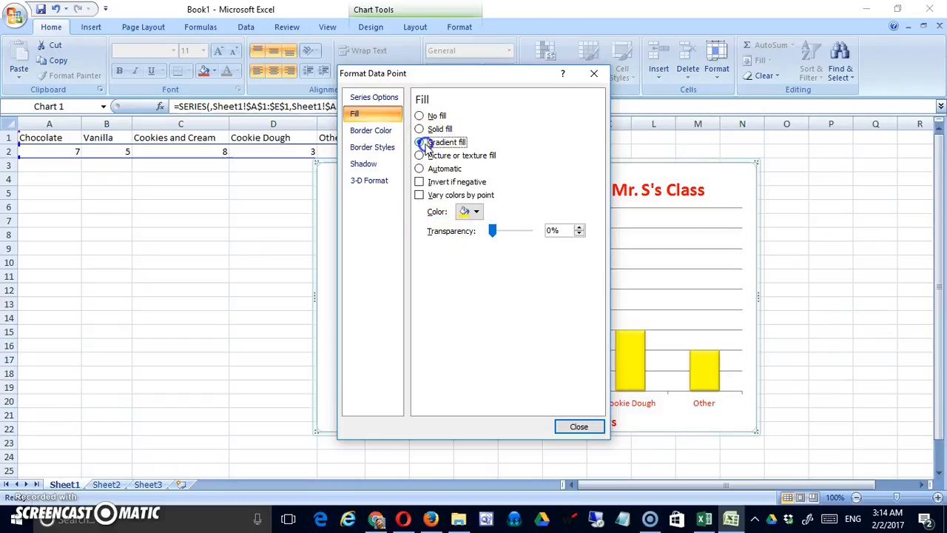
pyautogui.click(420, 142)
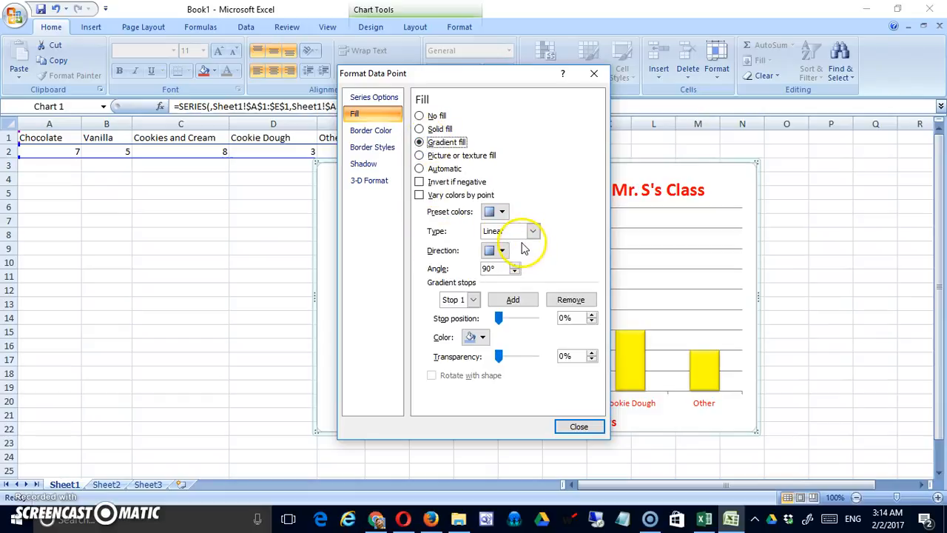
pyautogui.click(531, 231)
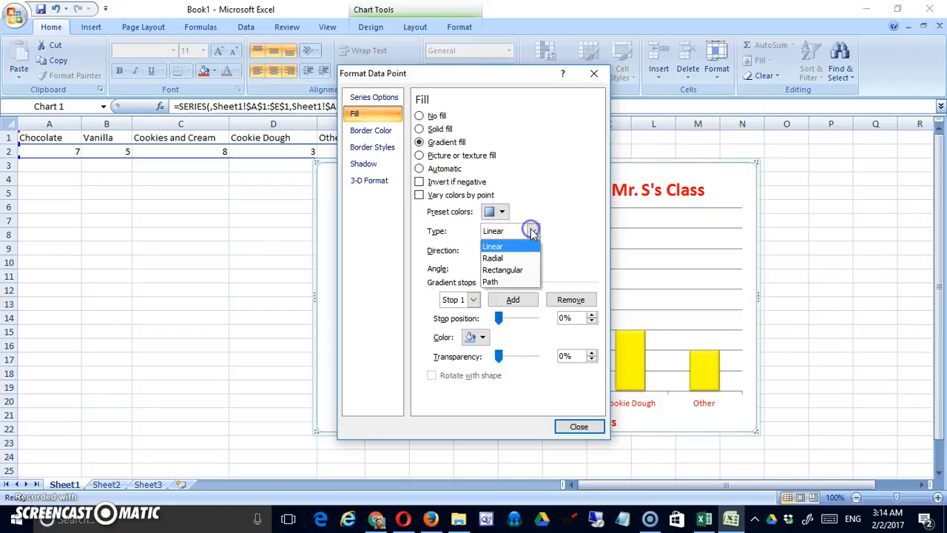
pyautogui.click(493, 245)
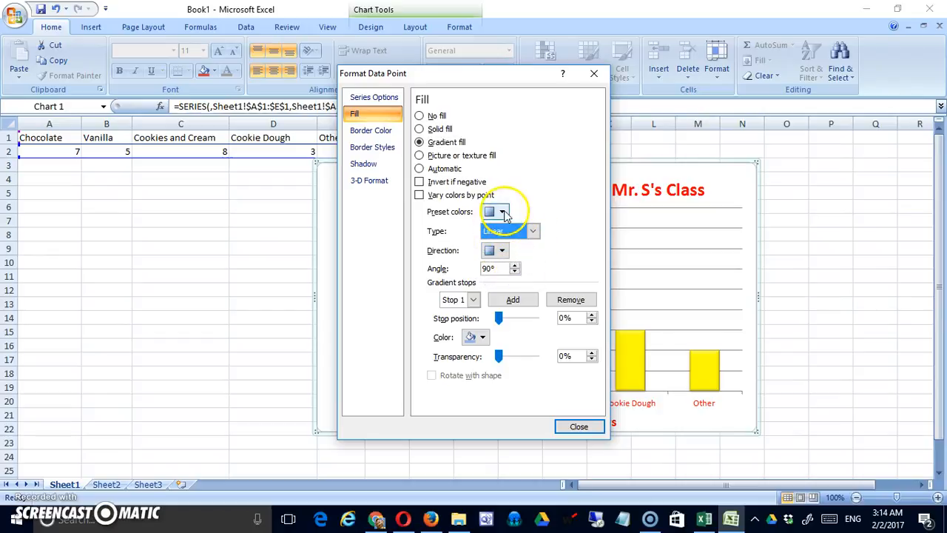
pyautogui.click(502, 212)
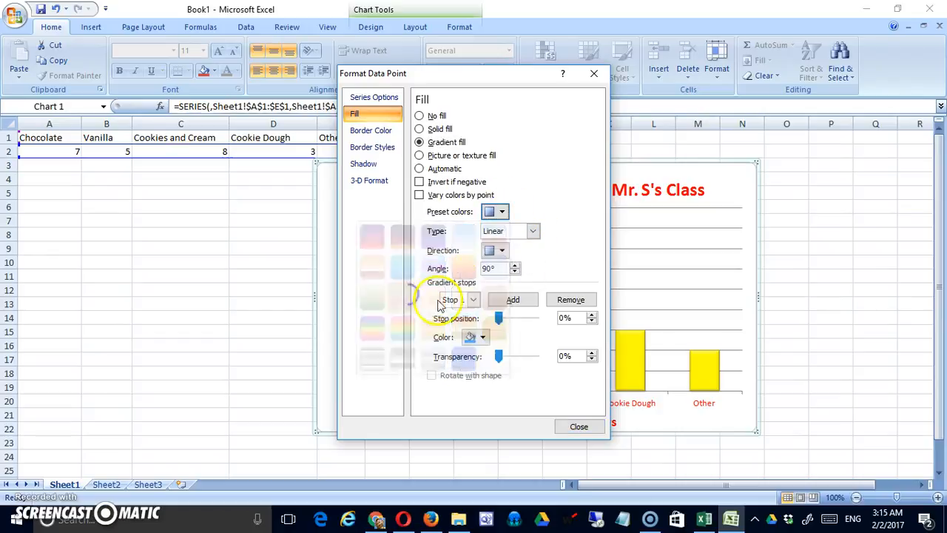
pyautogui.click(449, 300)
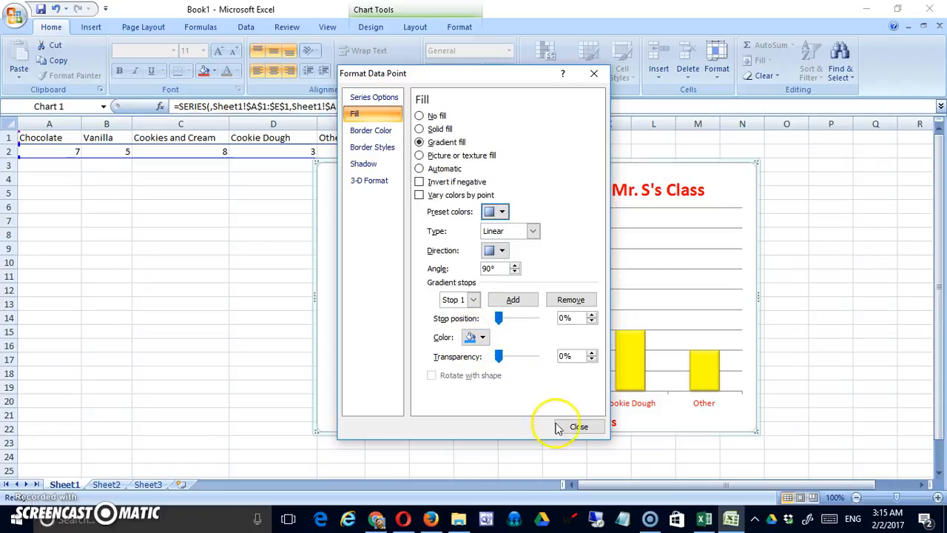
pyautogui.click(579, 426)
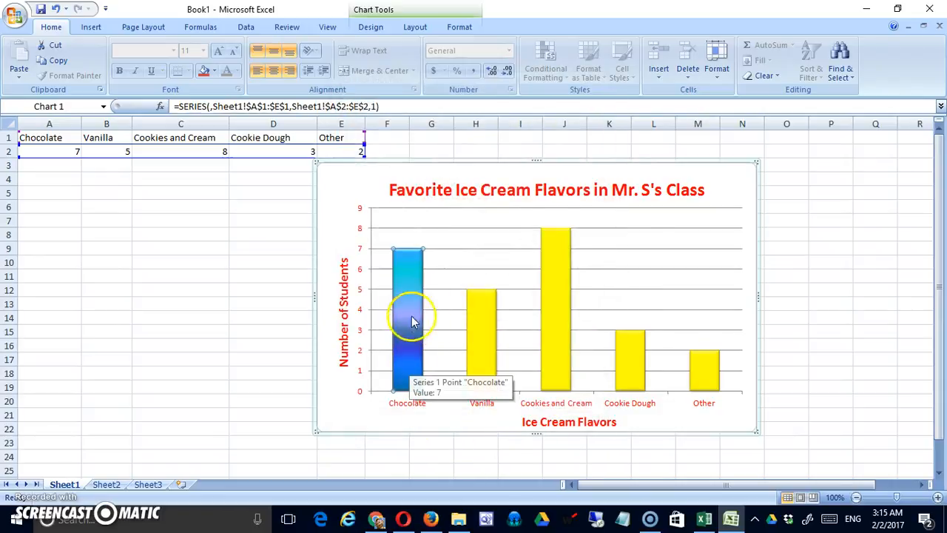
pyautogui.moveTo(427, 328)
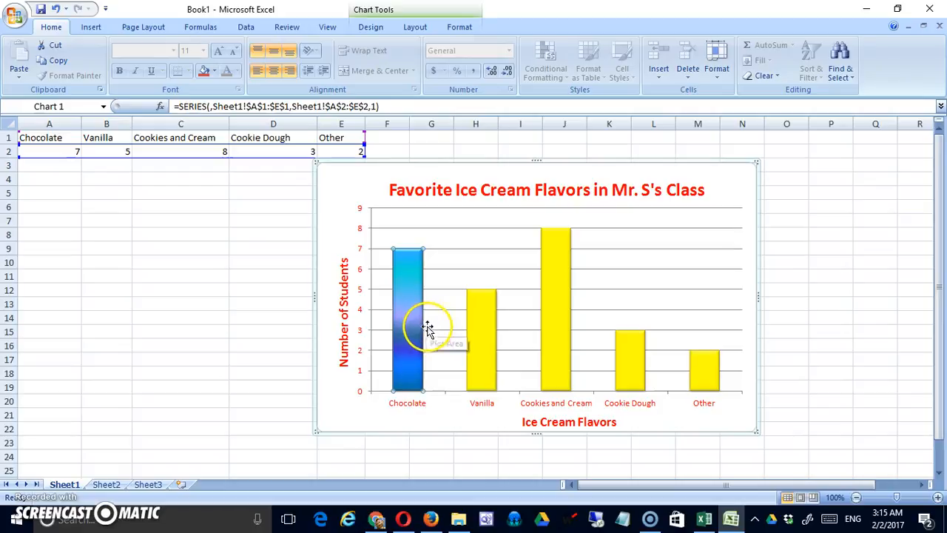
pyautogui.moveTo(500, 242)
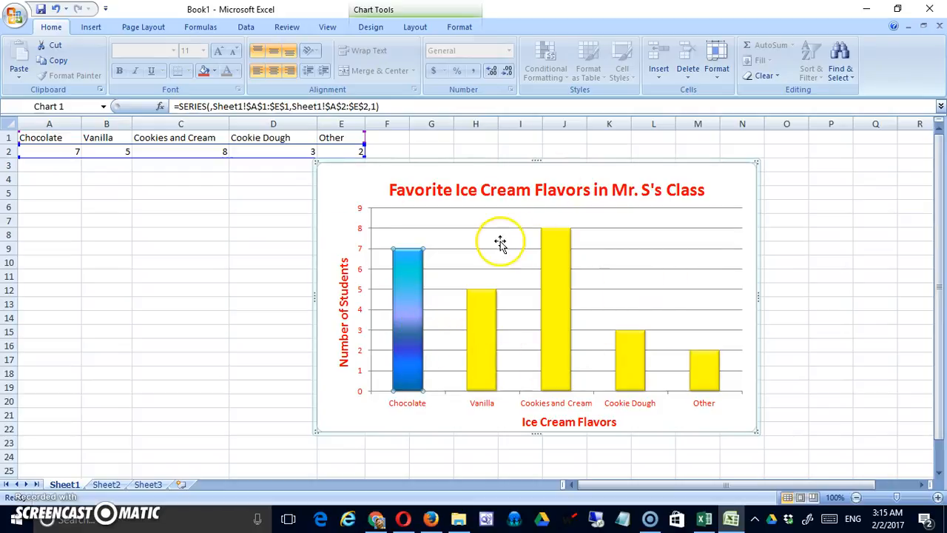
pyautogui.moveTo(494, 255)
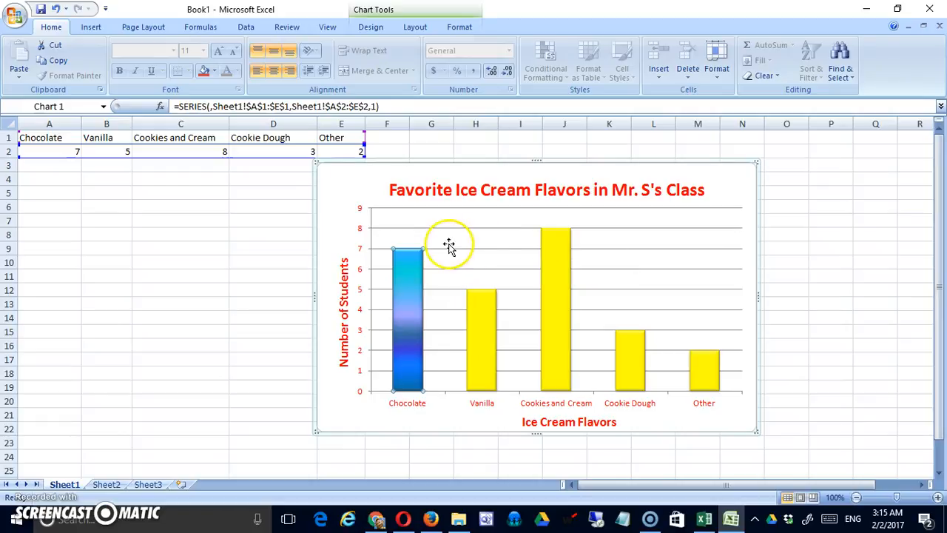
pyautogui.moveTo(422, 255)
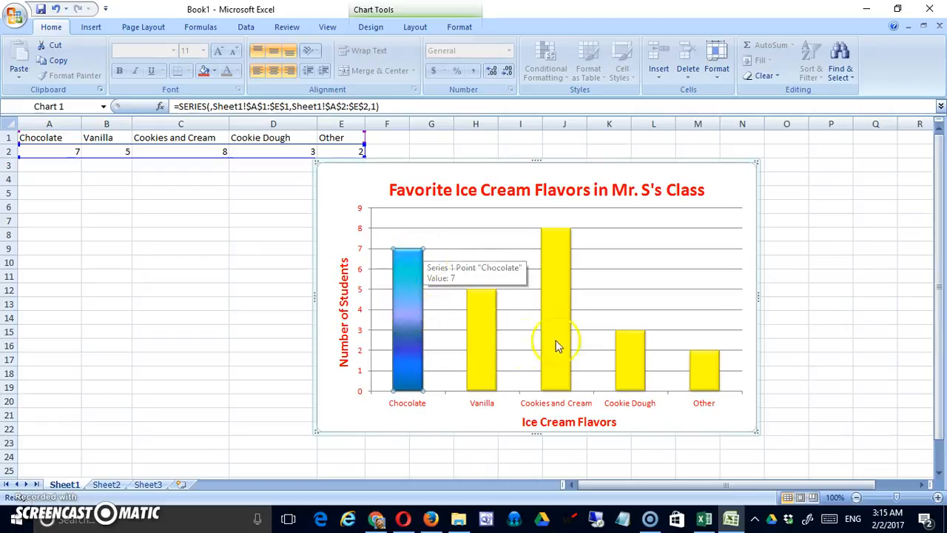
pyautogui.moveTo(630, 368)
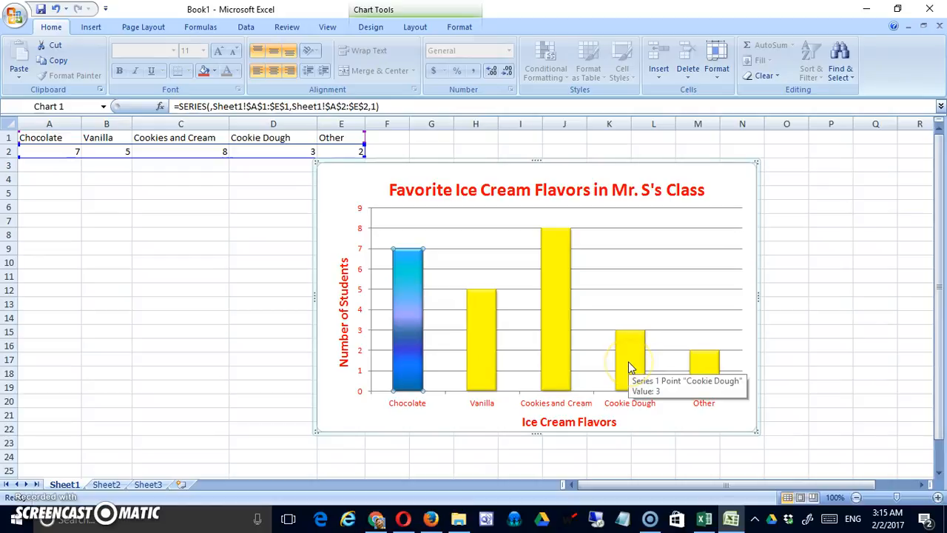
pyautogui.rightClick(411, 318)
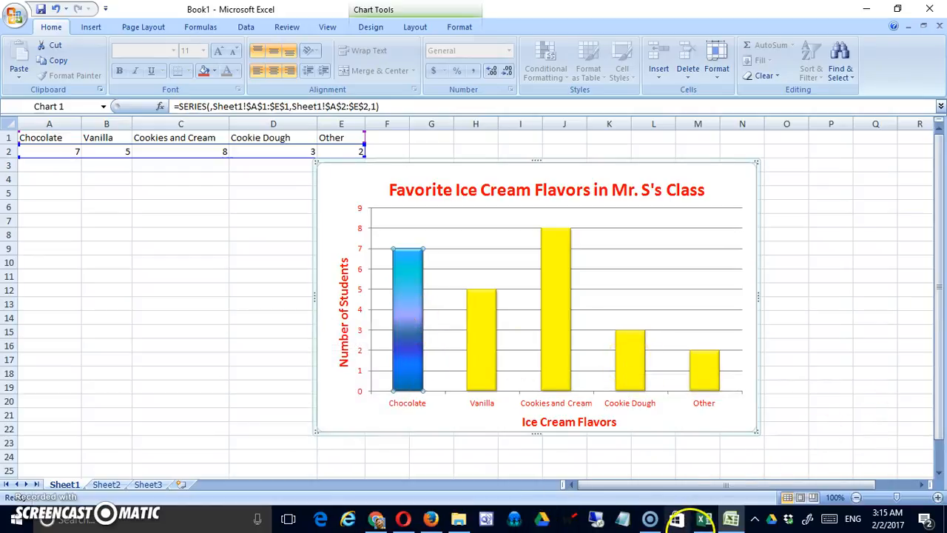
# Step: Give the Chocolate bar a solid border line in a standard colour
pyautogui.rightClick(406, 329)
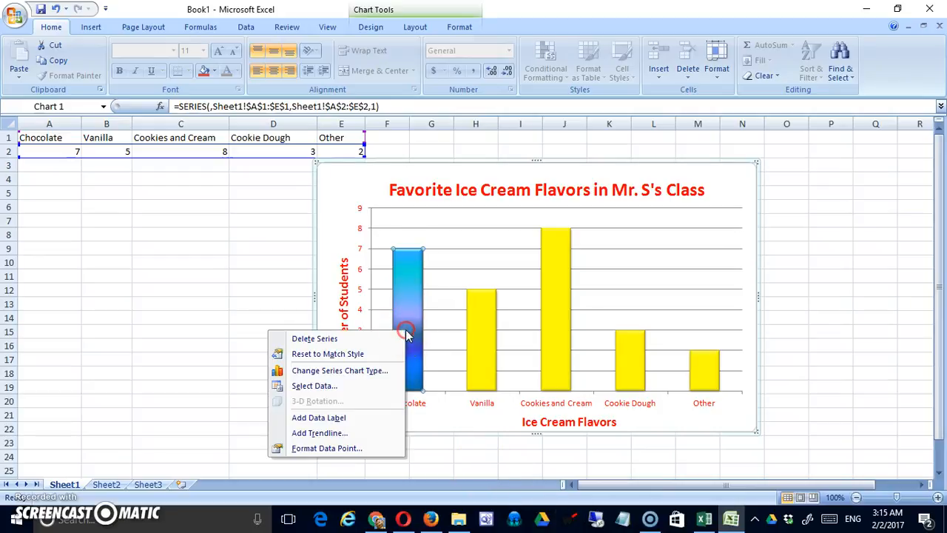
pyautogui.click(327, 448)
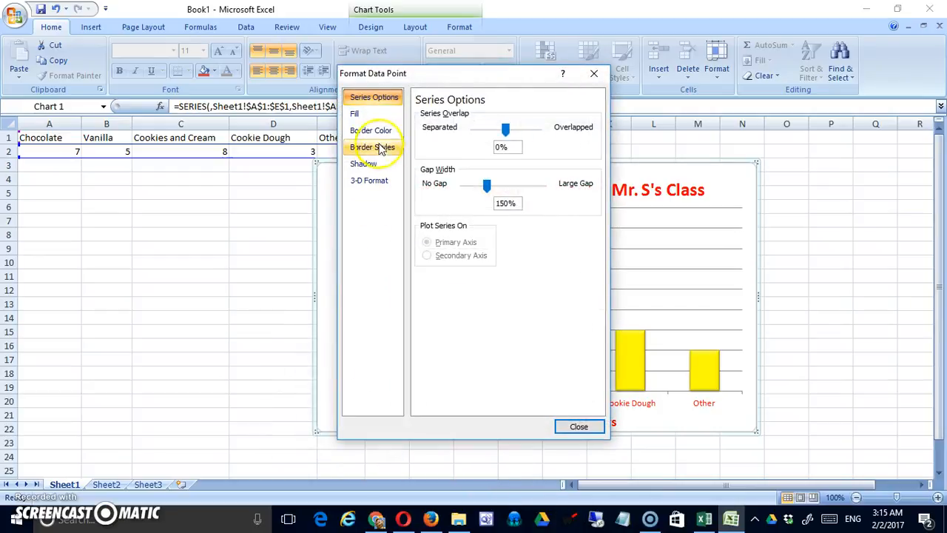
pyautogui.click(371, 130)
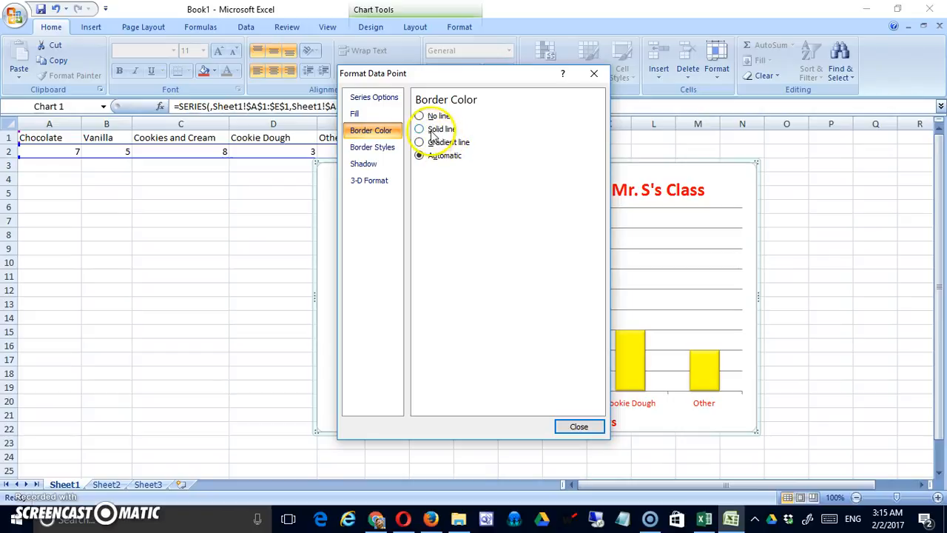
pyautogui.click(419, 129)
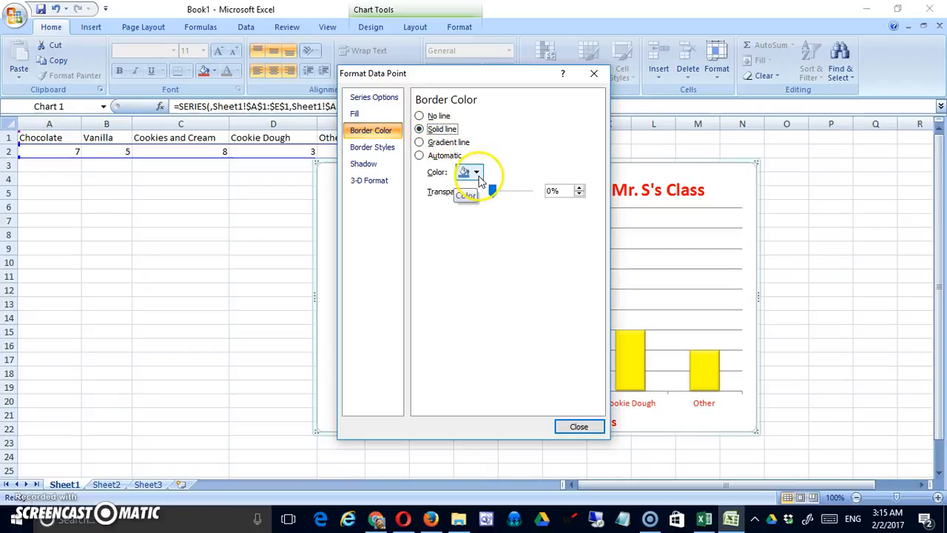
pyautogui.click(476, 172)
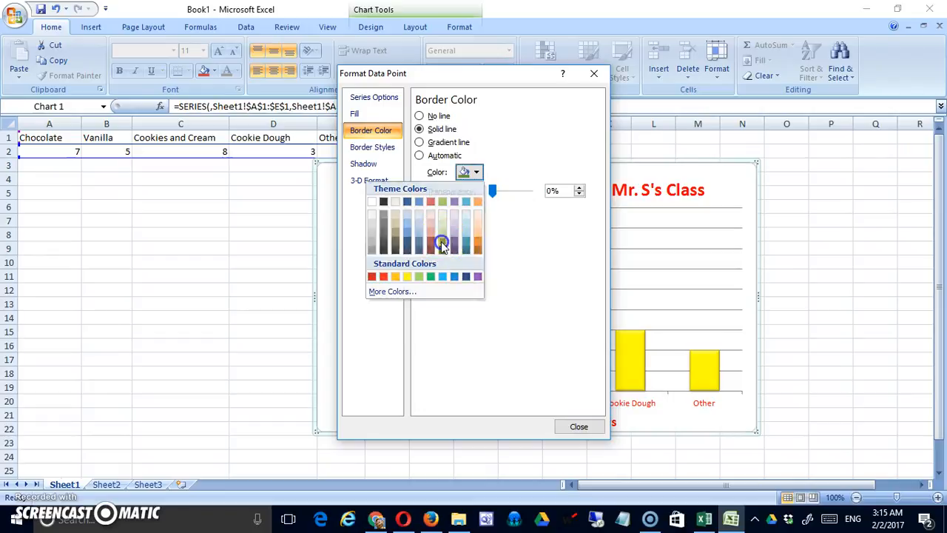
pyautogui.click(442, 244)
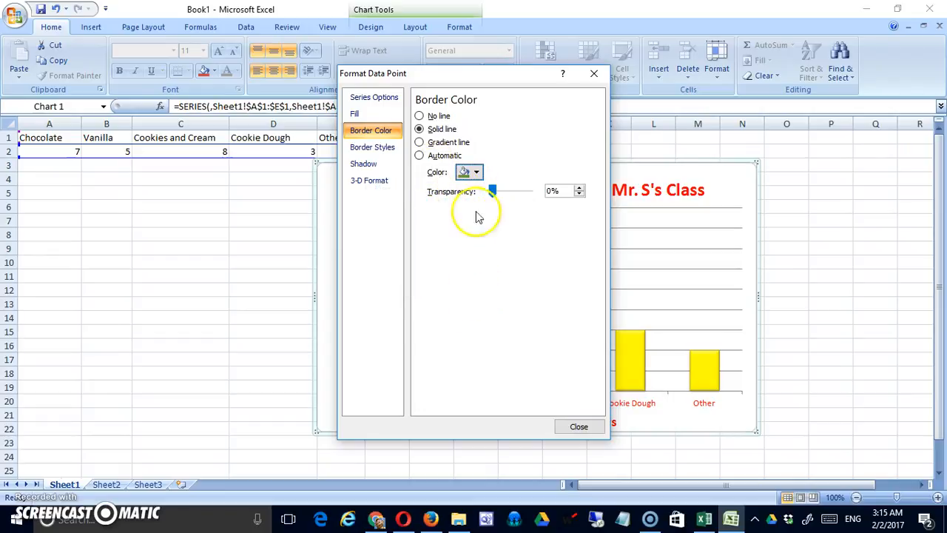
pyautogui.moveTo(550, 296)
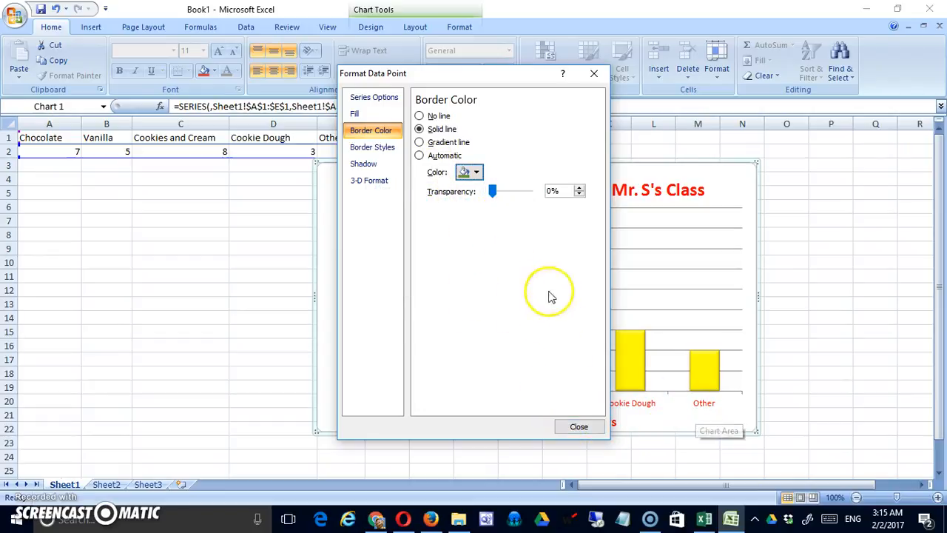
pyautogui.click(476, 172)
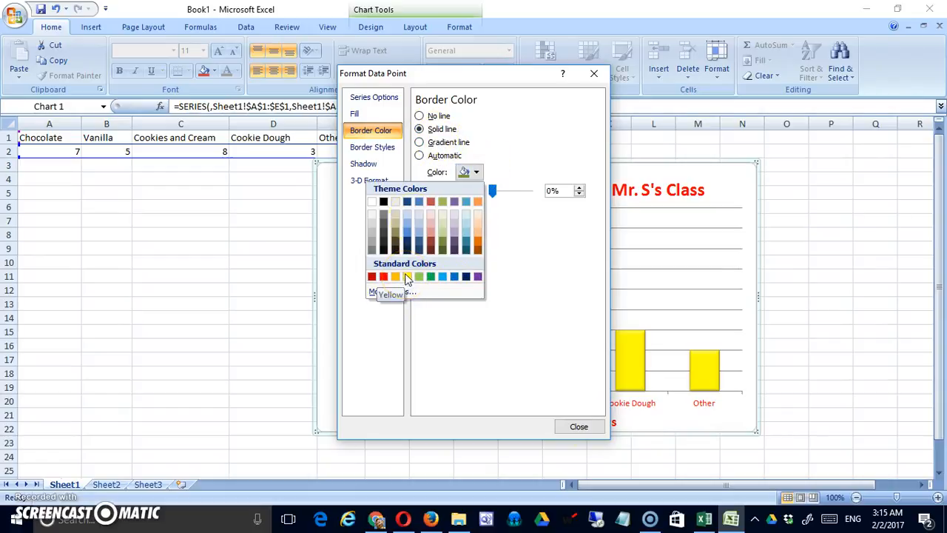
pyautogui.click(372, 146)
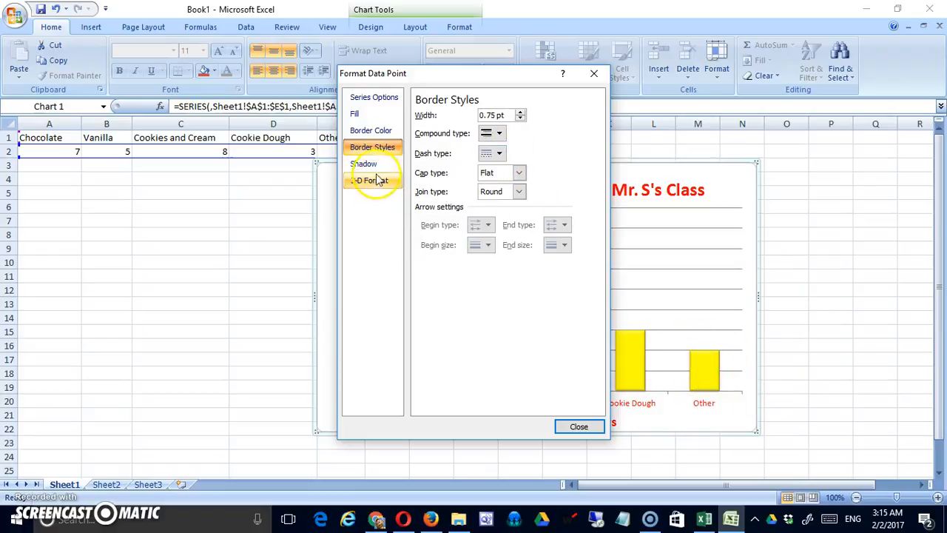
# Step: Browse the Shadow and 3-D Format settings, ending on Border Color
pyautogui.click(364, 163)
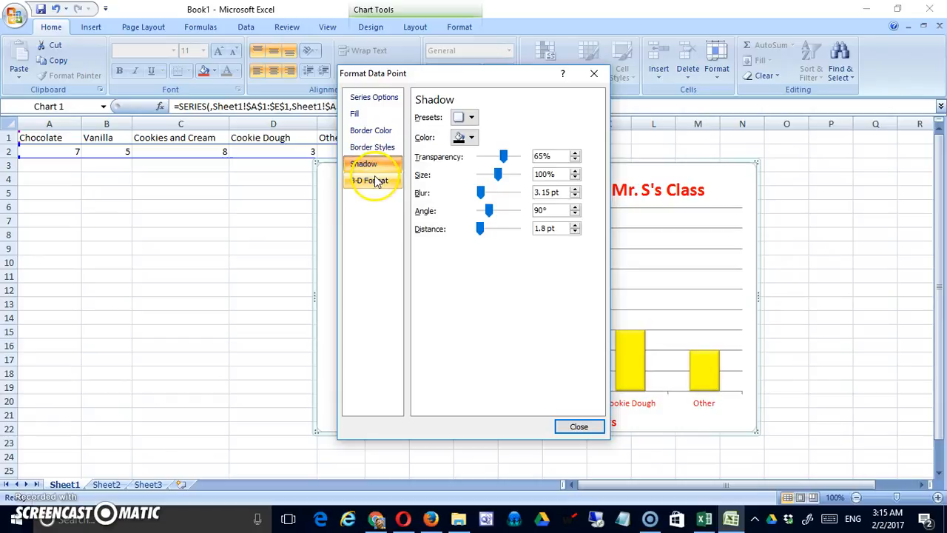
pyautogui.click(369, 180)
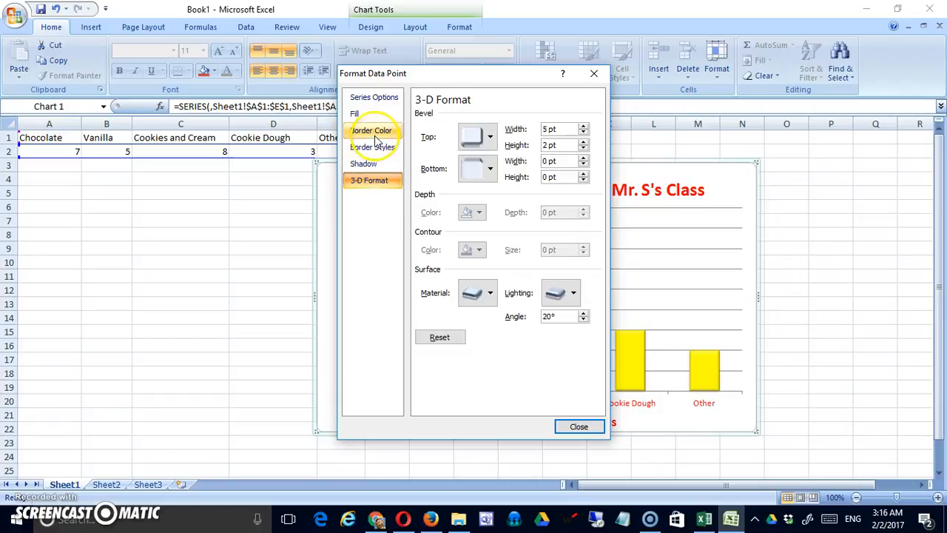
pyautogui.click(372, 130)
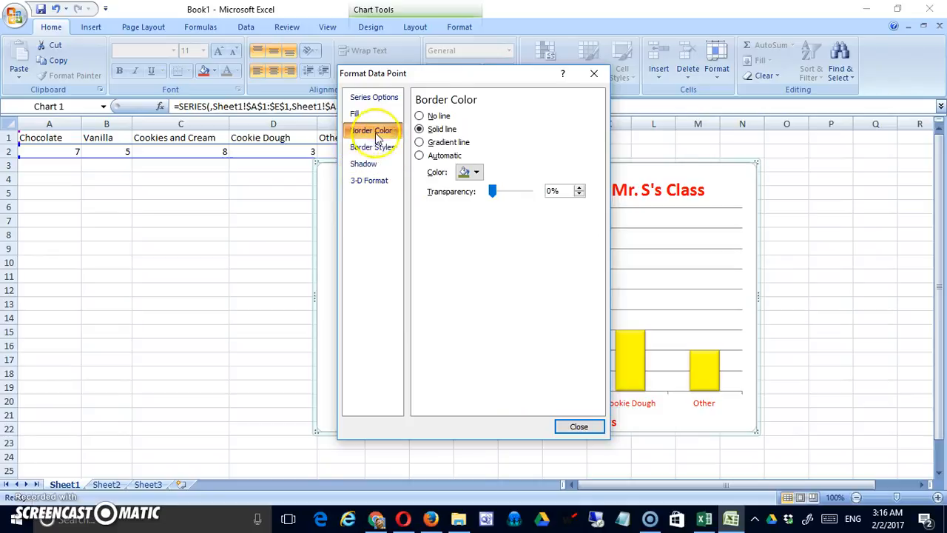
# Step: Replace the Chocolate bar's gradient with the brown crinkled texture from the Texture gallery
pyautogui.click(354, 113)
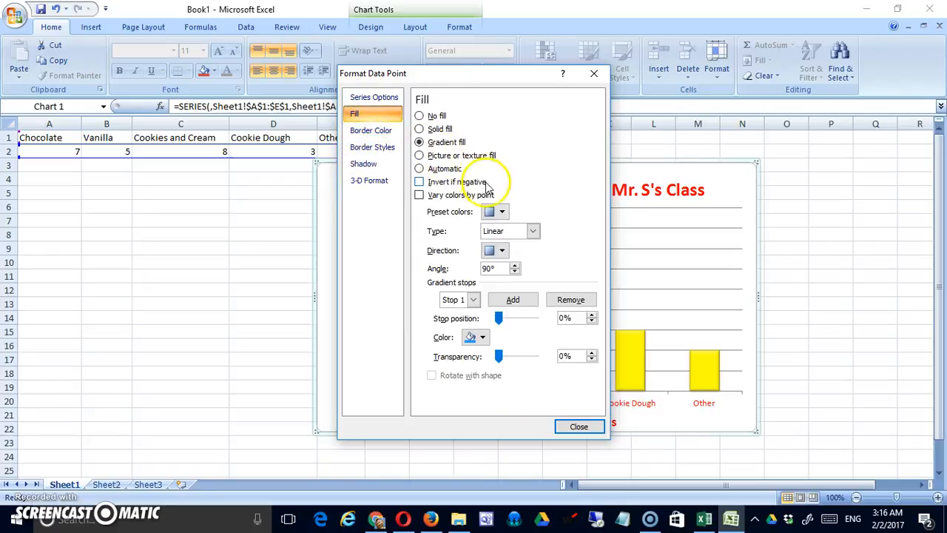
pyautogui.moveTo(540, 189)
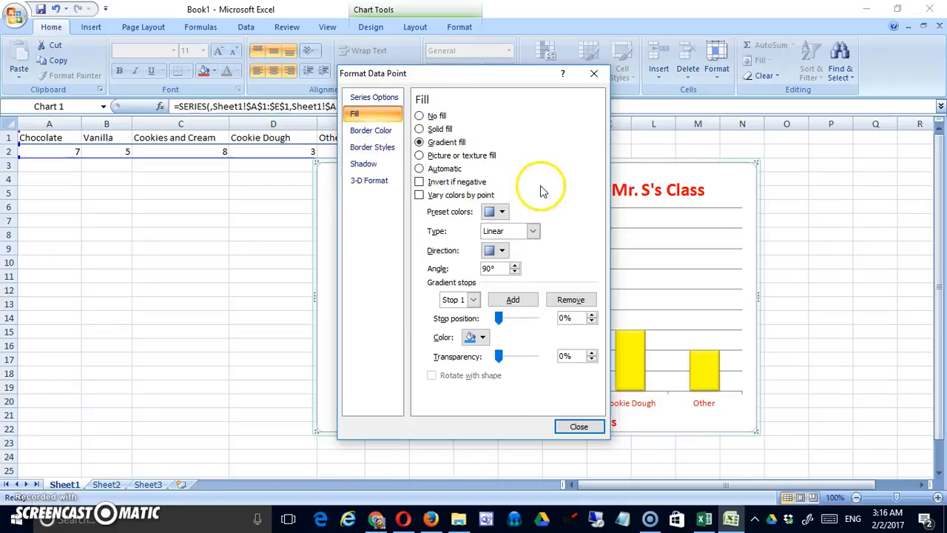
pyautogui.click(419, 155)
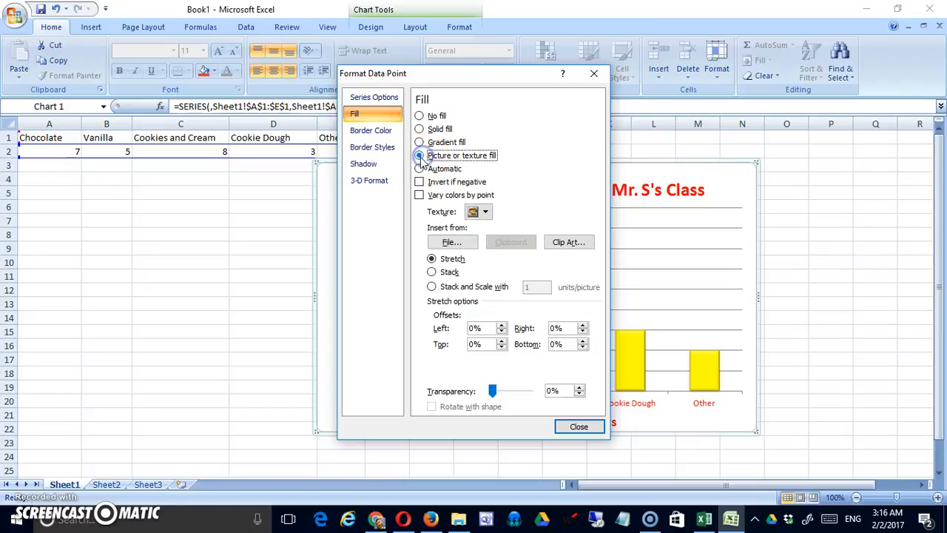
pyautogui.click(485, 212)
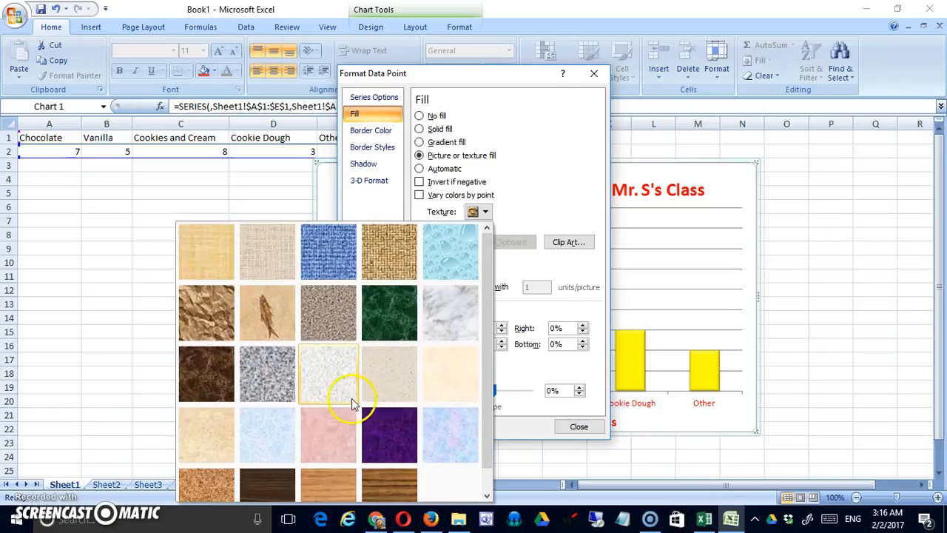
pyautogui.moveTo(399, 392)
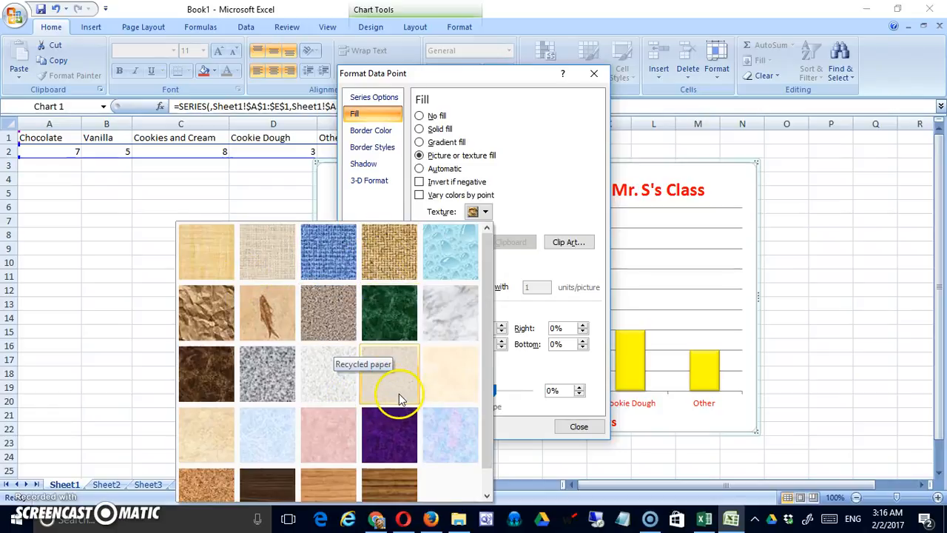
pyautogui.click(388, 374)
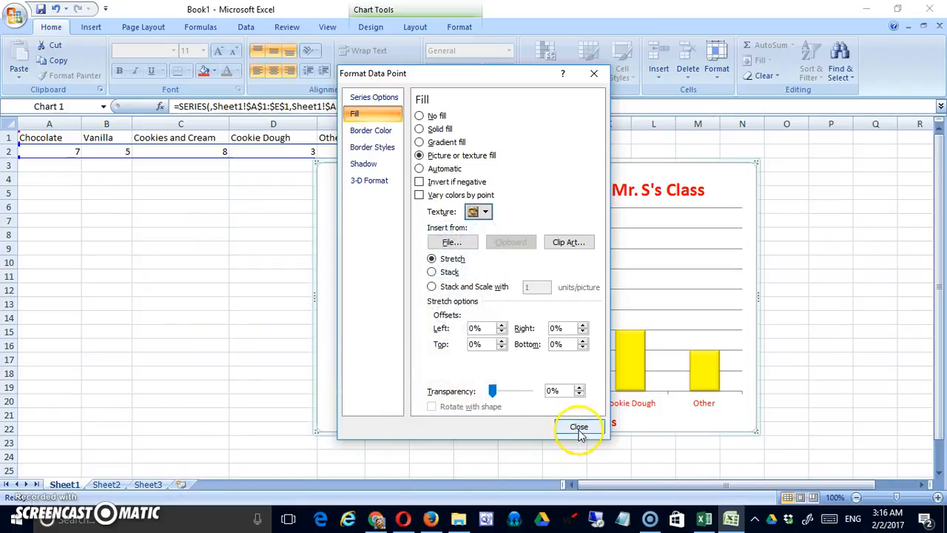
pyautogui.click(578, 426)
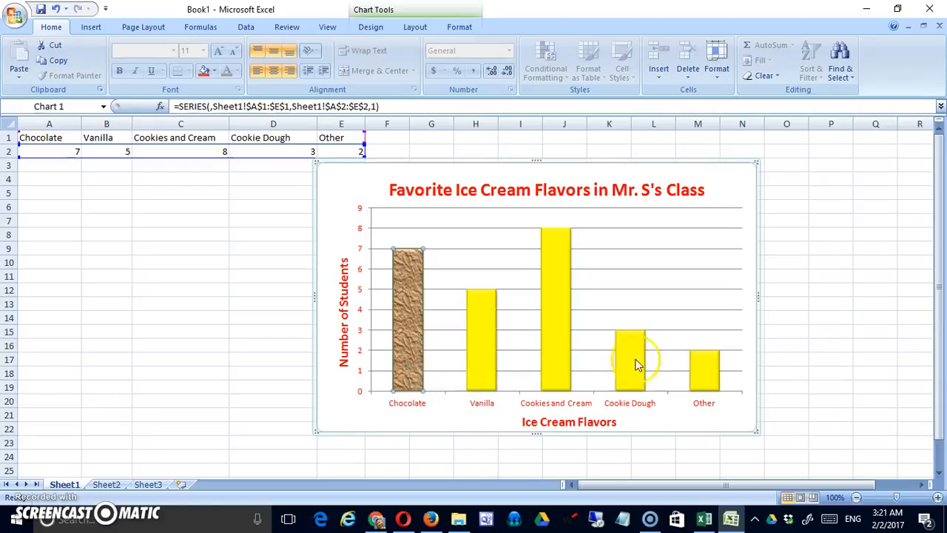
# Step: Fill the Chocolate bar with chocolate-640x330.jpg, stretched to the bar's height
pyautogui.rightClick(630, 351)
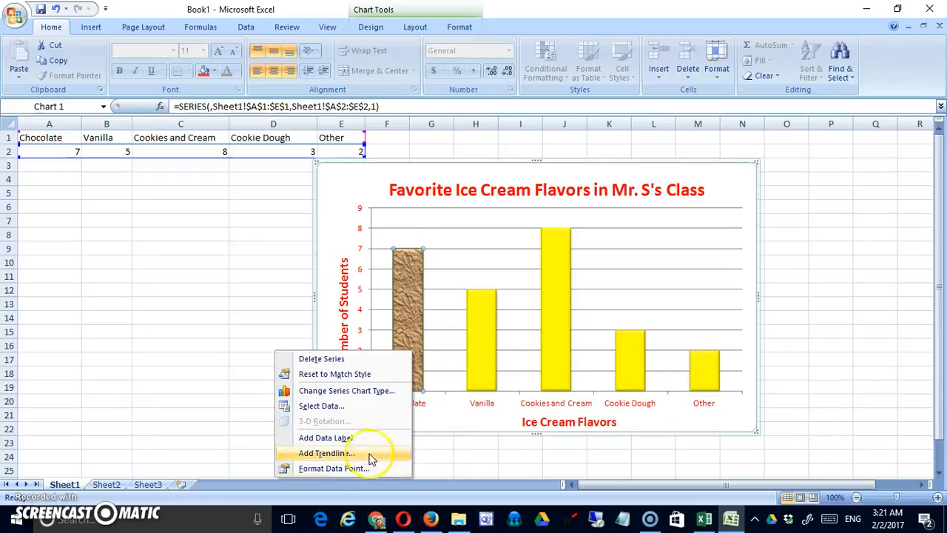
pyautogui.click(332, 467)
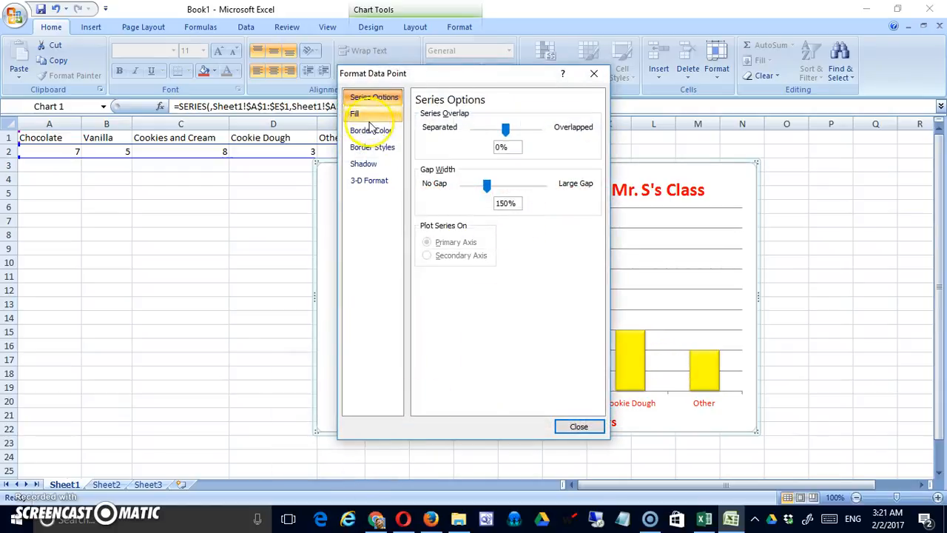
pyautogui.click(354, 113)
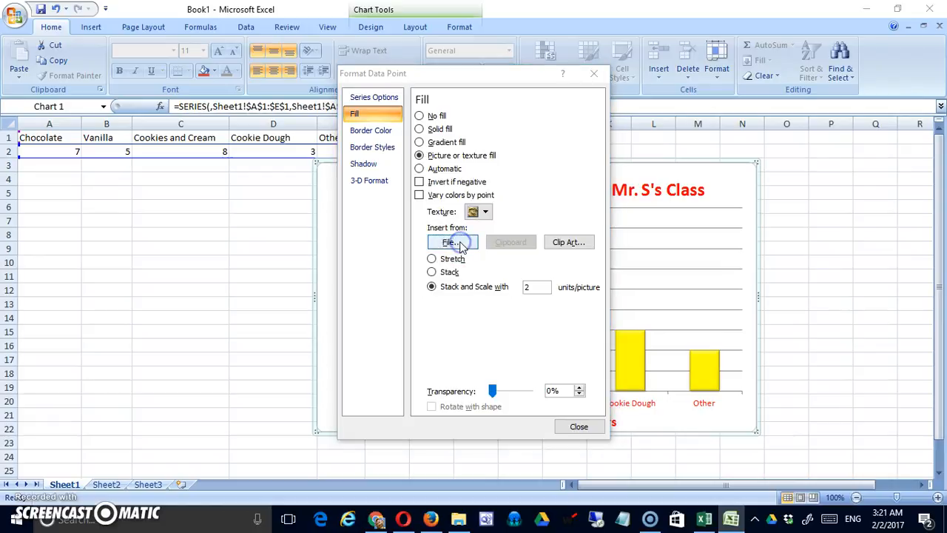
pyautogui.click(450, 242)
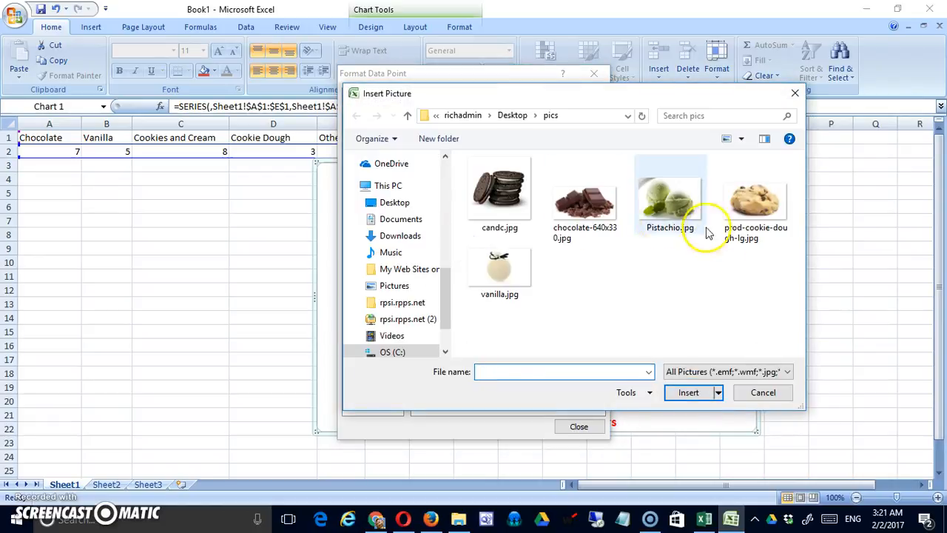
pyautogui.click(584, 196)
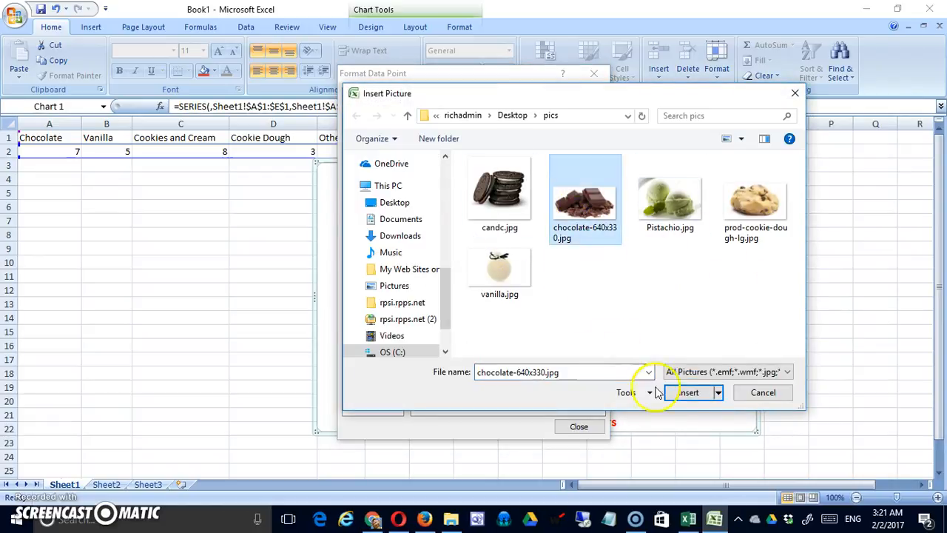
pyautogui.click(688, 392)
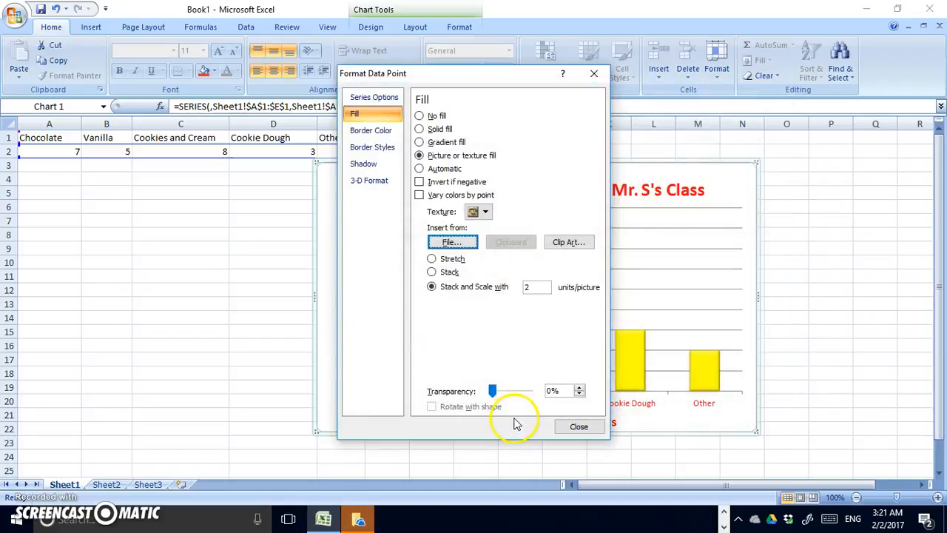
pyautogui.click(432, 258)
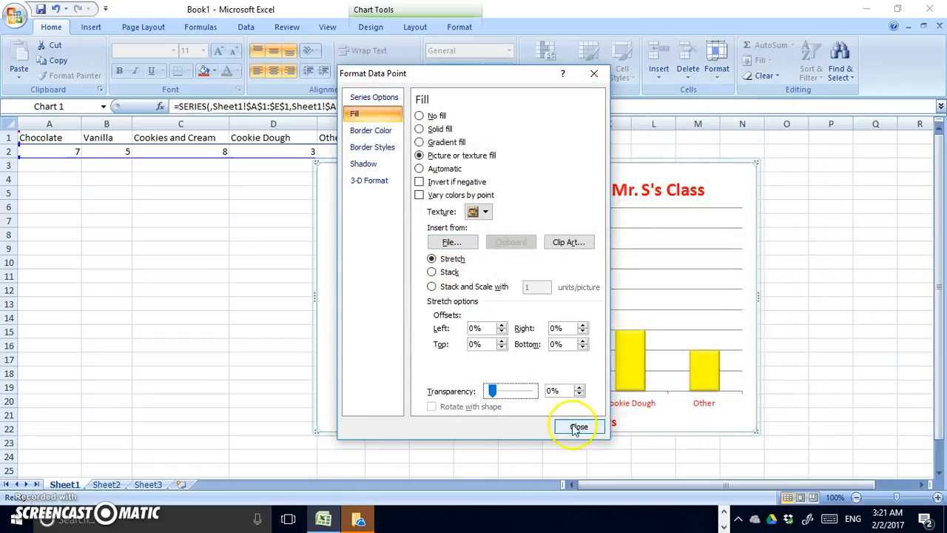
pyautogui.click(580, 426)
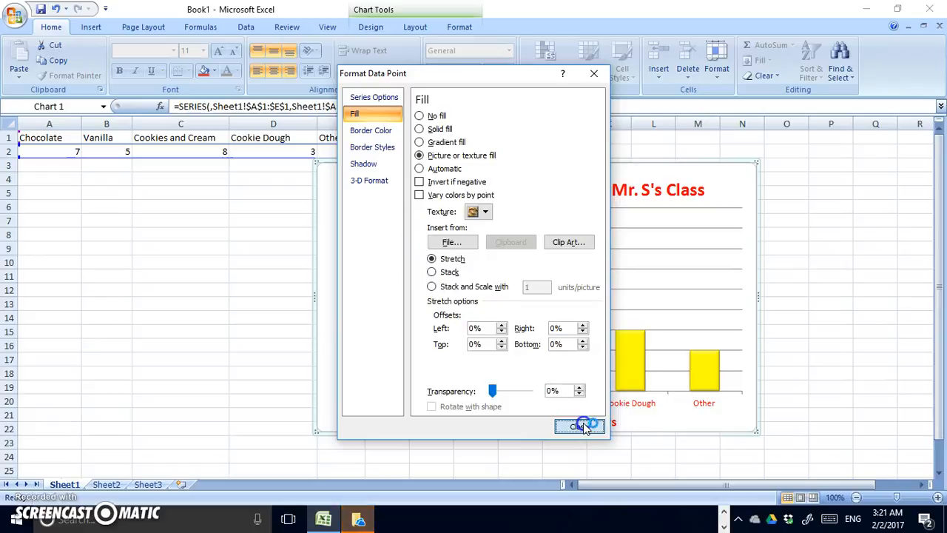
pyautogui.click(579, 425)
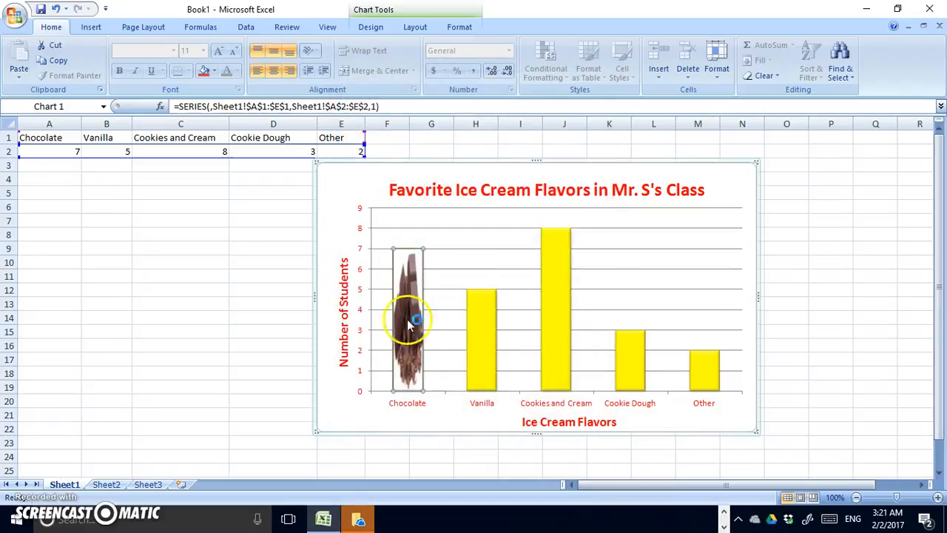
# Step: Stack the chocolate photo along the Chocolate bar instead of stretching it
pyautogui.rightClick(406, 326)
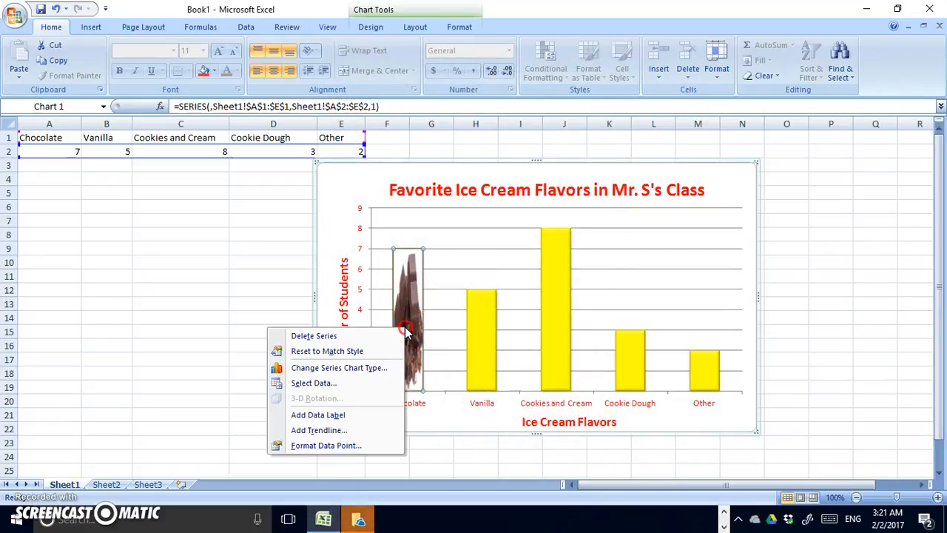
pyautogui.click(326, 445)
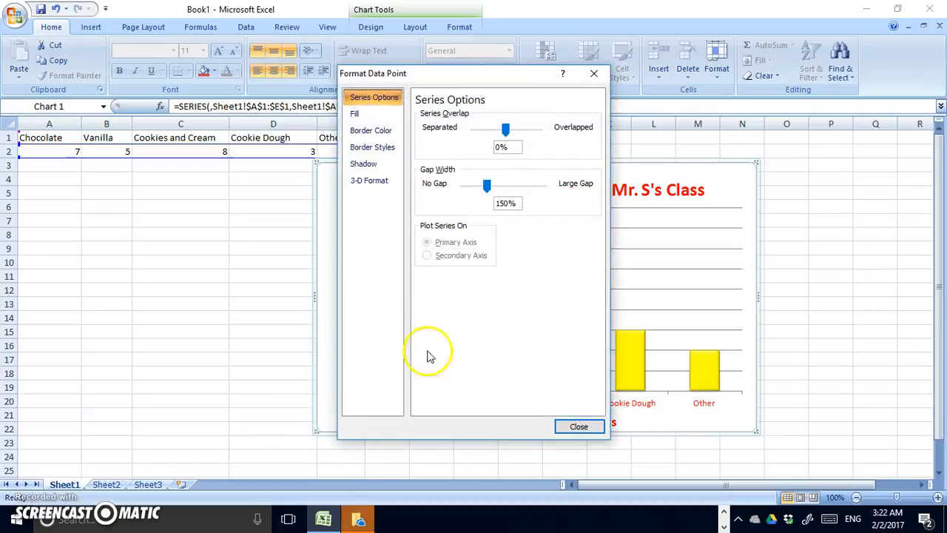
pyautogui.click(354, 114)
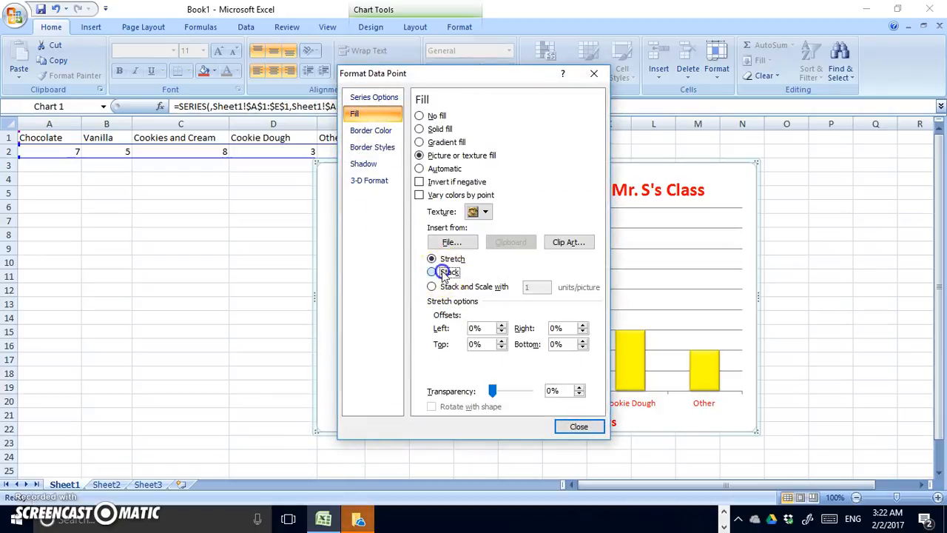
pyautogui.click(431, 271)
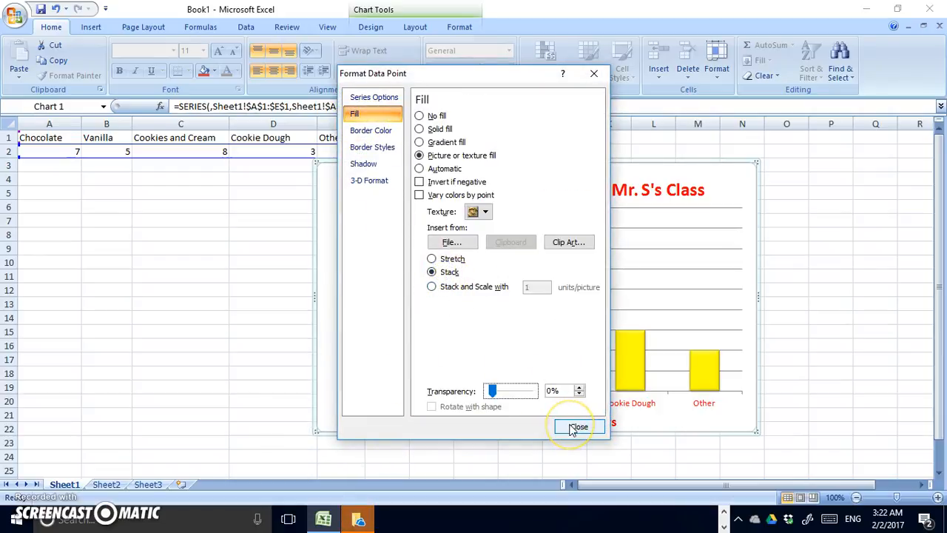
pyautogui.click(577, 427)
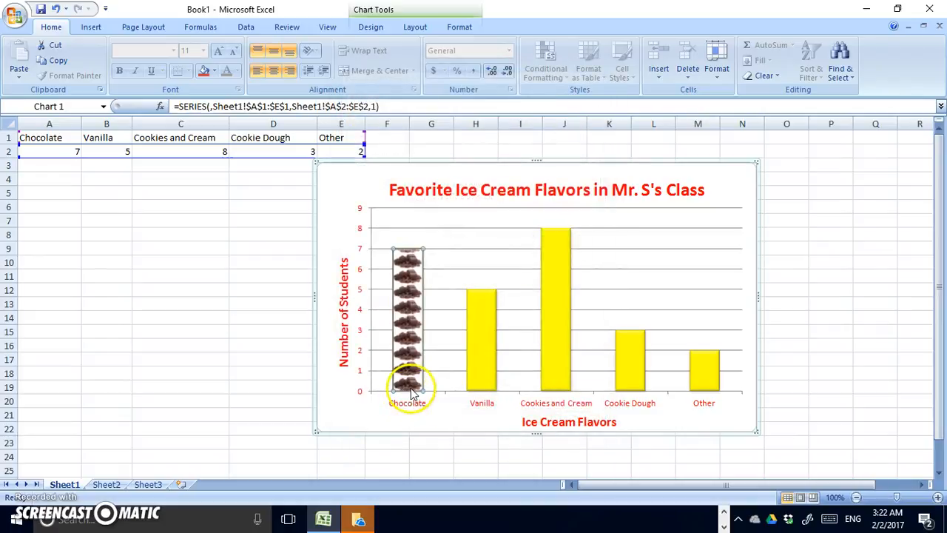
pyautogui.moveTo(411, 340)
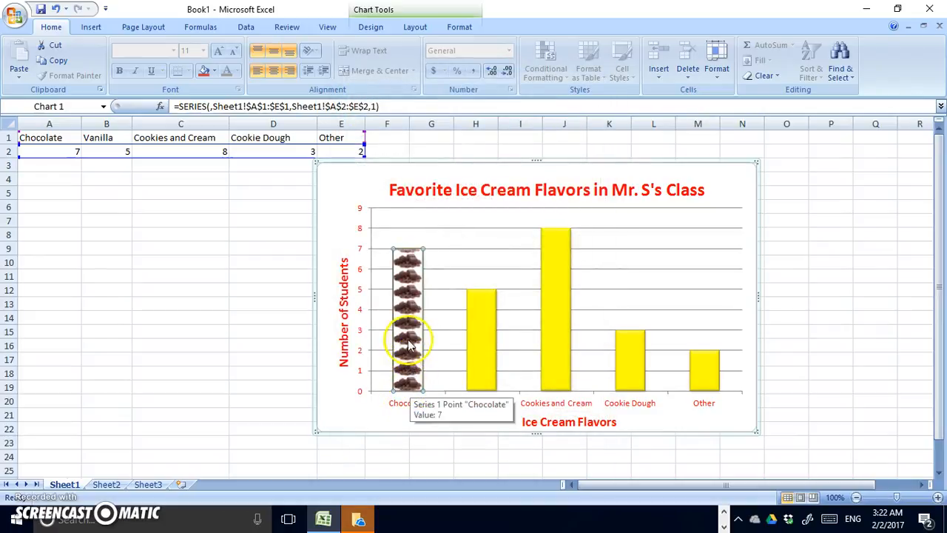
pyautogui.moveTo(362, 311)
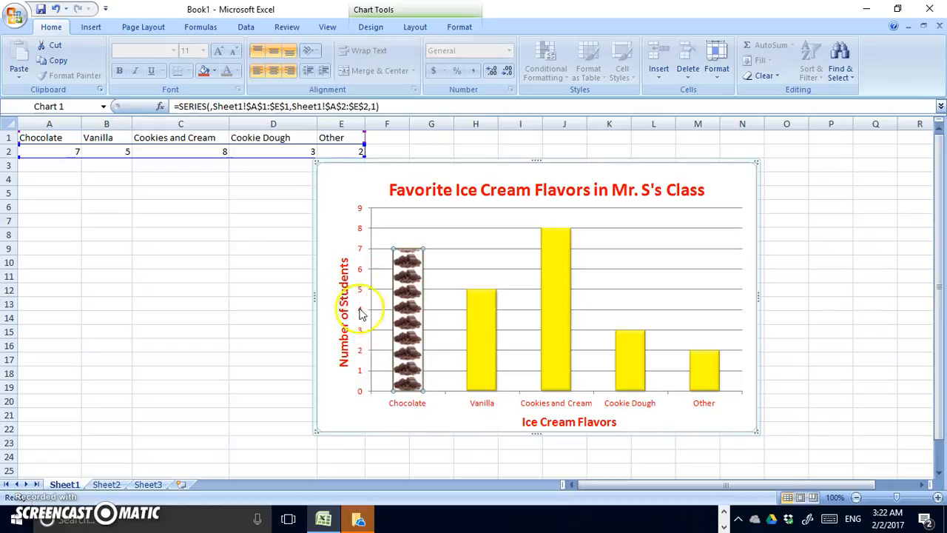
# Step: Switch to Stack and Scale so each chocolate picture covers 2 units
pyautogui.rightClick(392, 399)
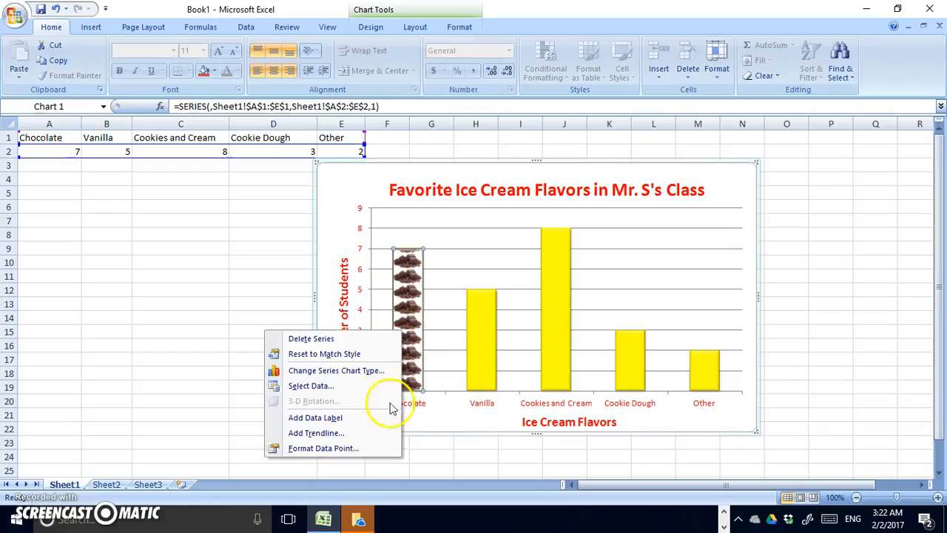
pyautogui.click(323, 448)
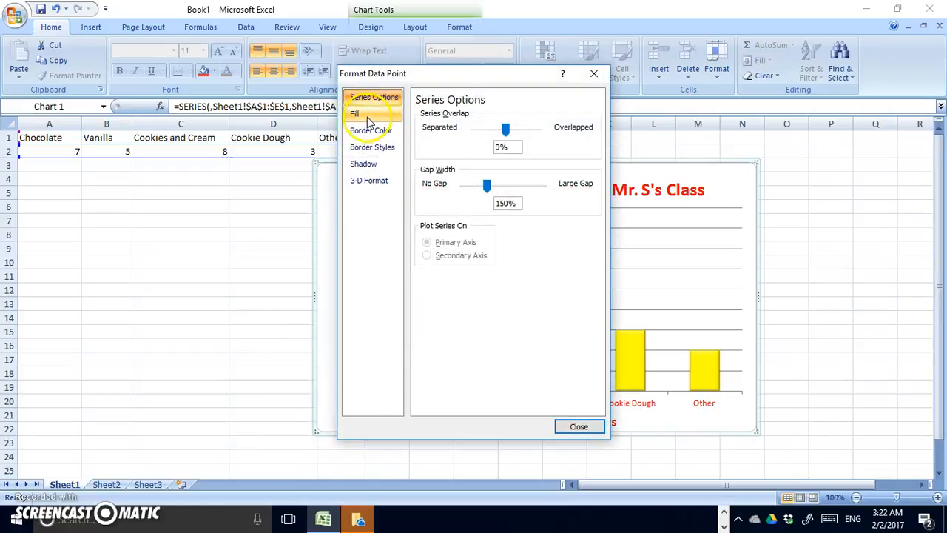
pyautogui.click(354, 113)
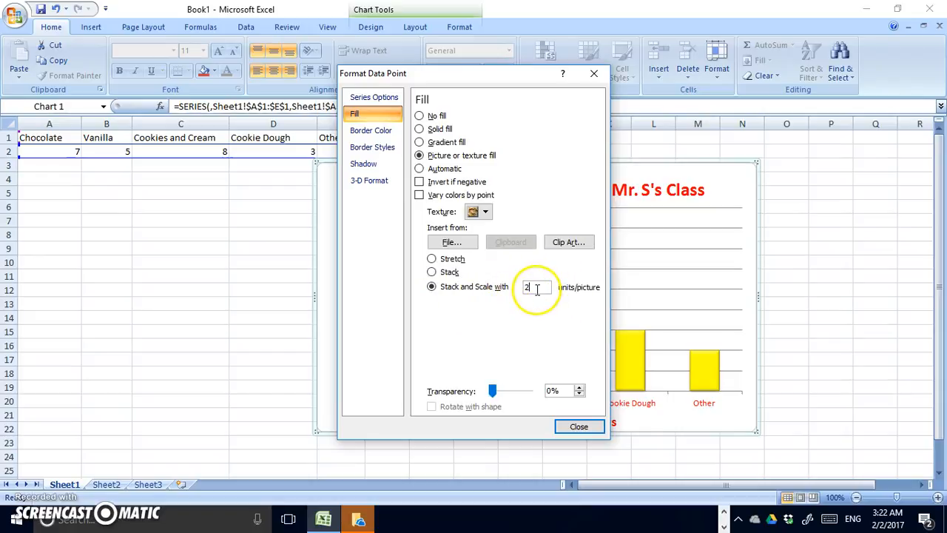
pyautogui.click(579, 426)
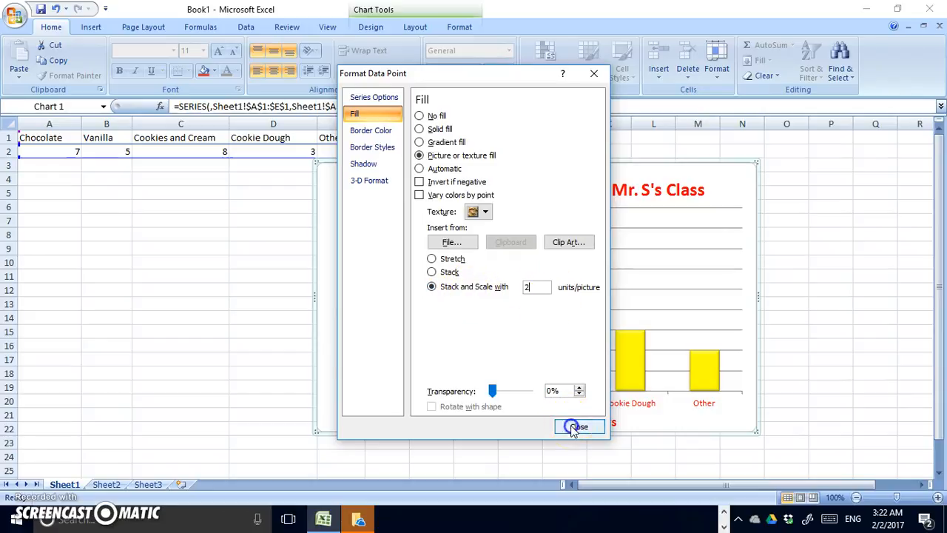
pyautogui.click(578, 426)
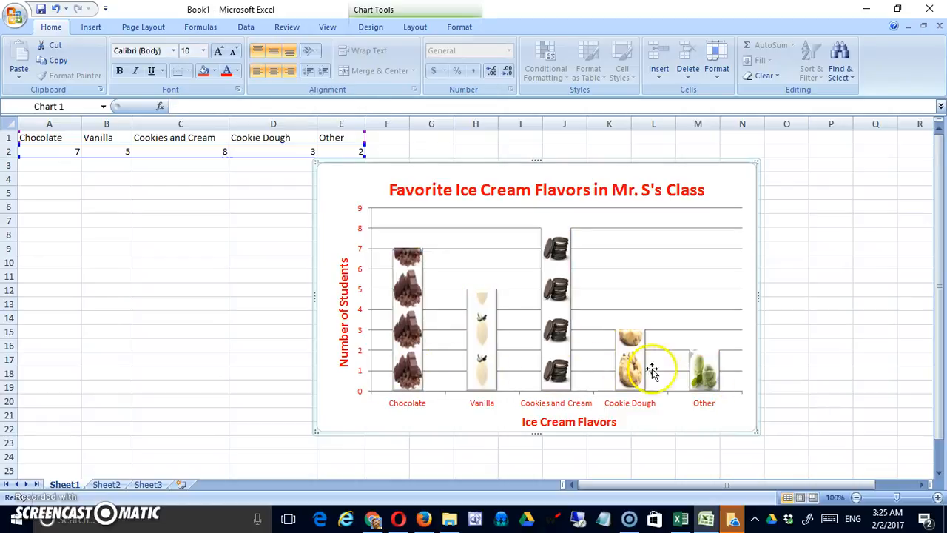
pyautogui.moveTo(495, 389)
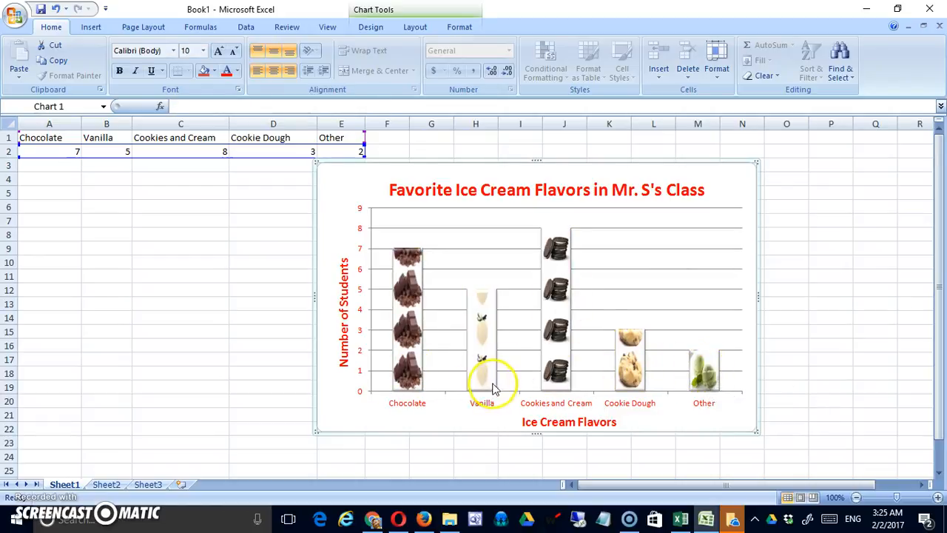
pyautogui.moveTo(471, 364)
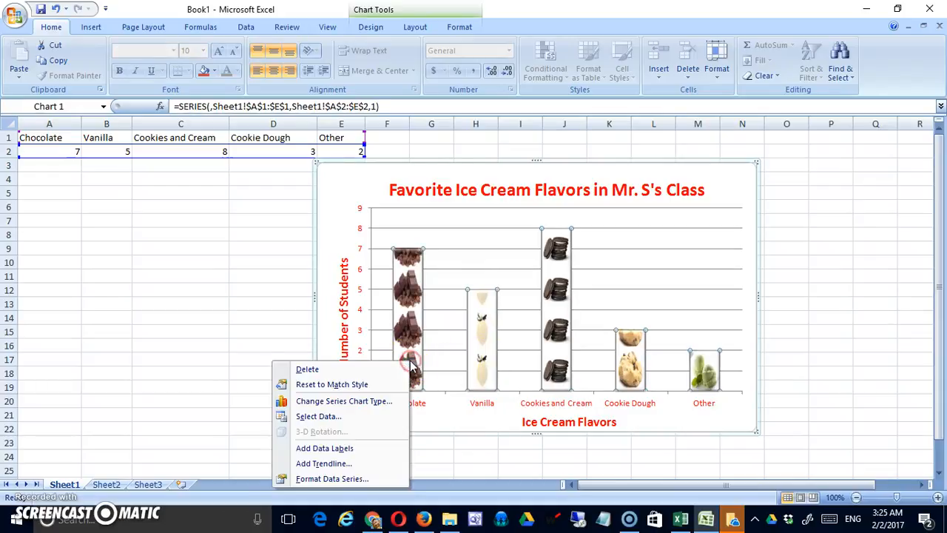
# Step: Give the whole picture-filled data series a solid line border
pyautogui.click(331, 479)
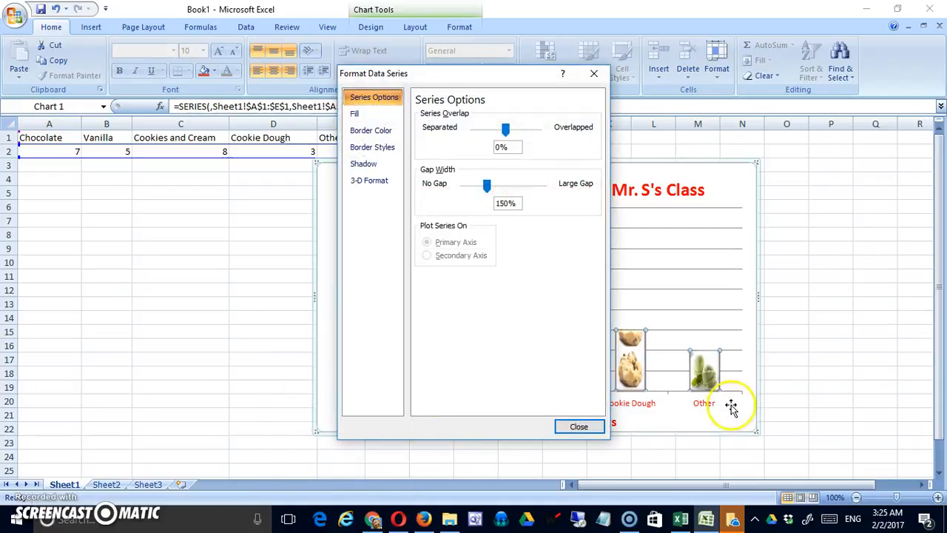
pyautogui.click(355, 114)
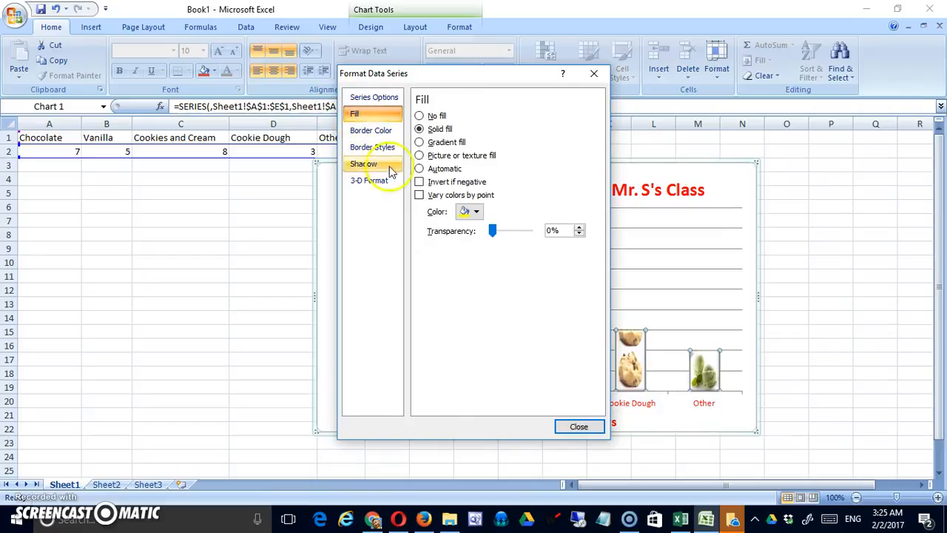
pyautogui.click(371, 130)
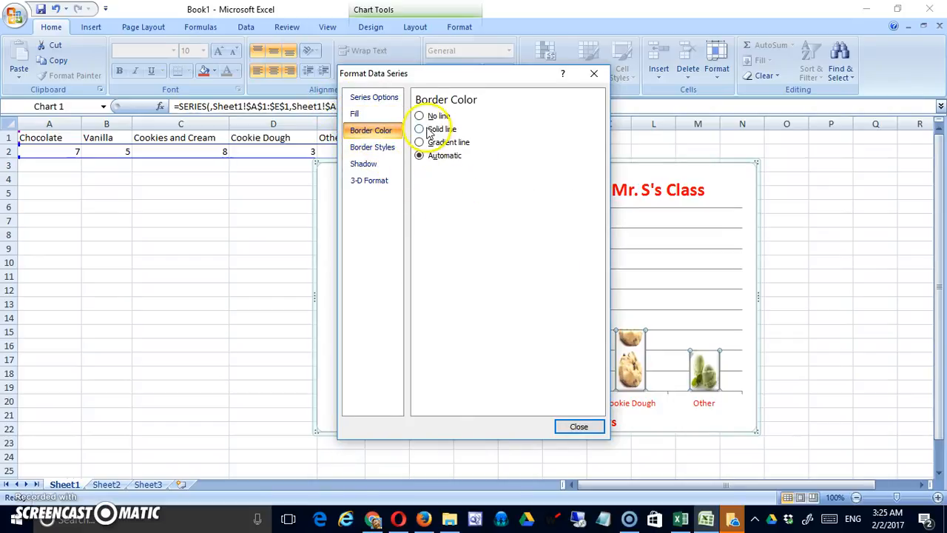
pyautogui.click(419, 129)
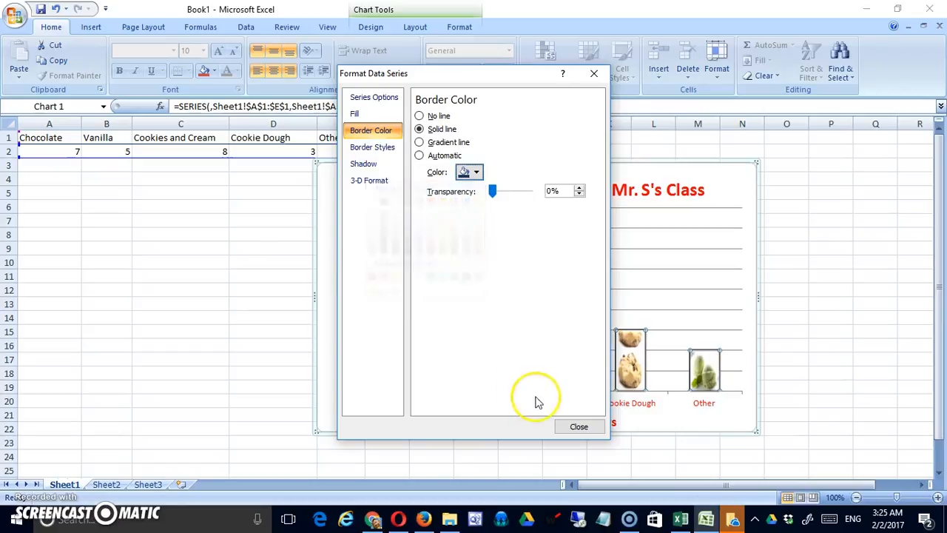
pyautogui.click(579, 426)
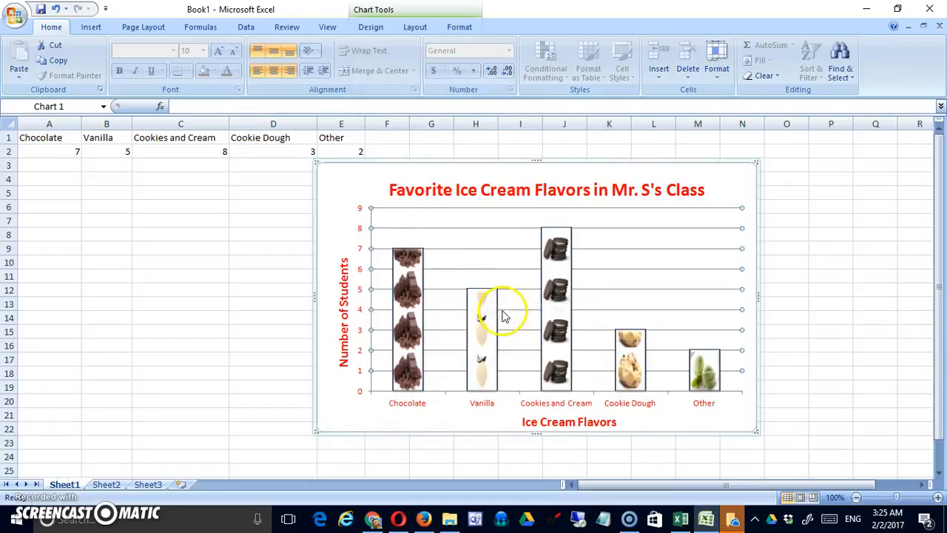
pyautogui.moveTo(503, 316)
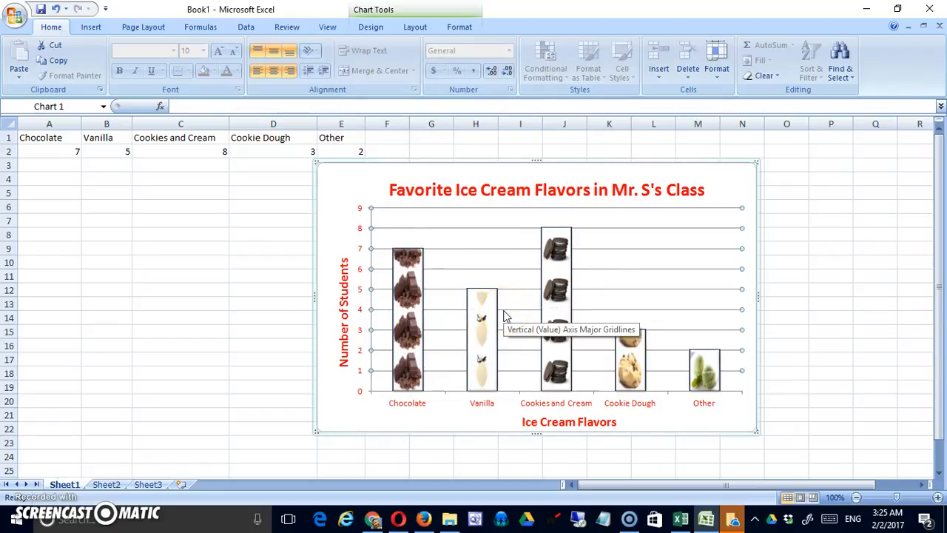
# Step: Give the plot area a solid grey background fill
pyautogui.click(482, 222)
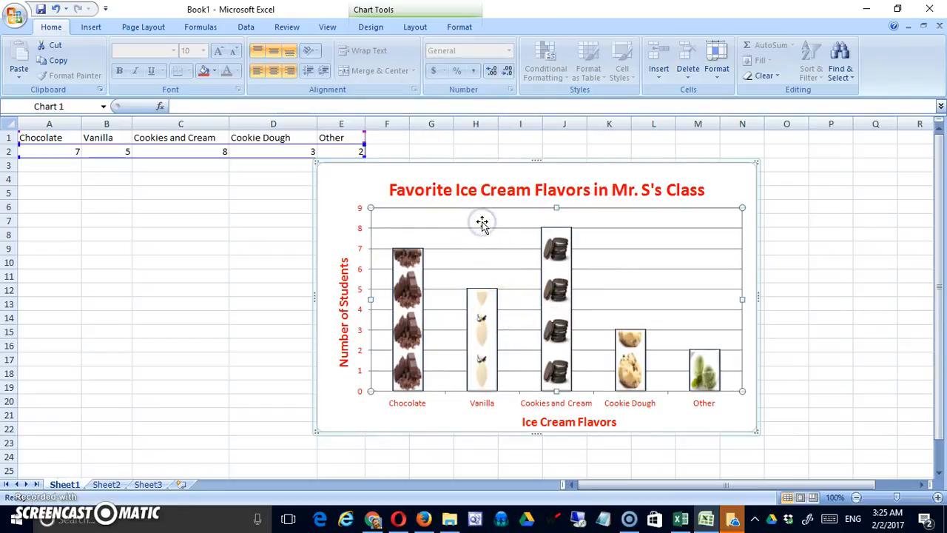
pyautogui.rightClick(482, 222)
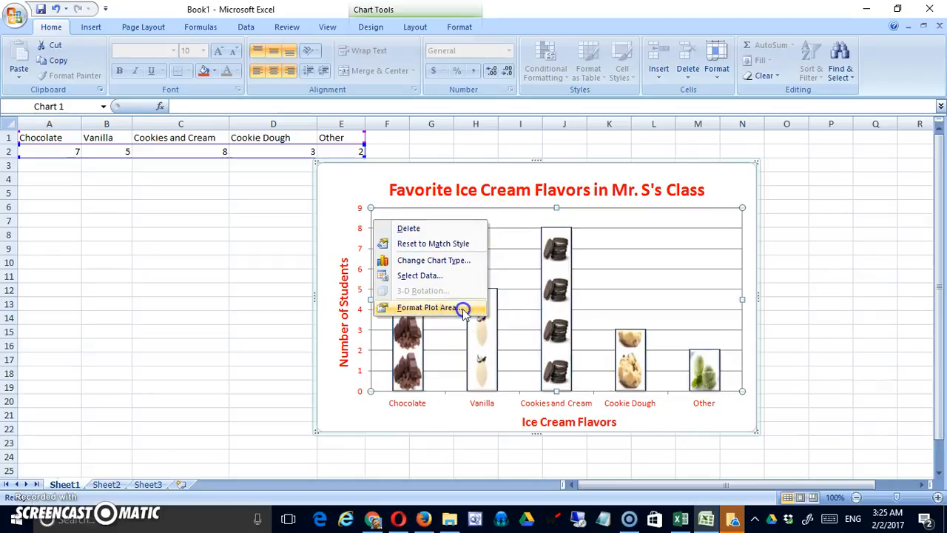
pyautogui.click(426, 307)
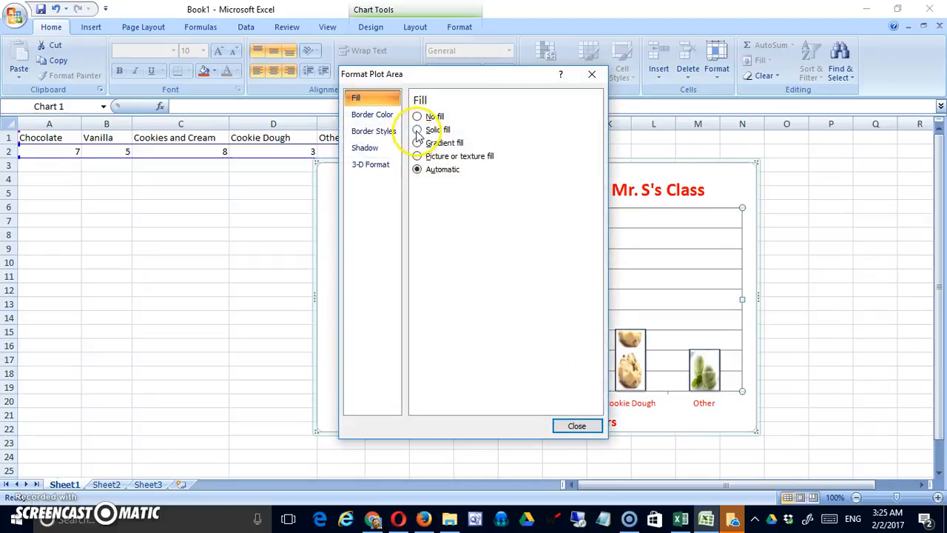
pyautogui.click(417, 129)
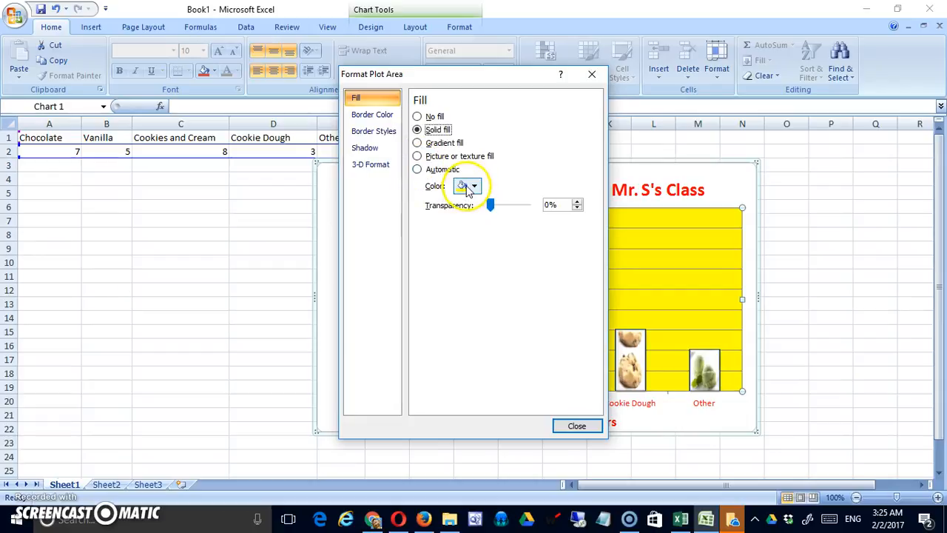
pyautogui.click(473, 186)
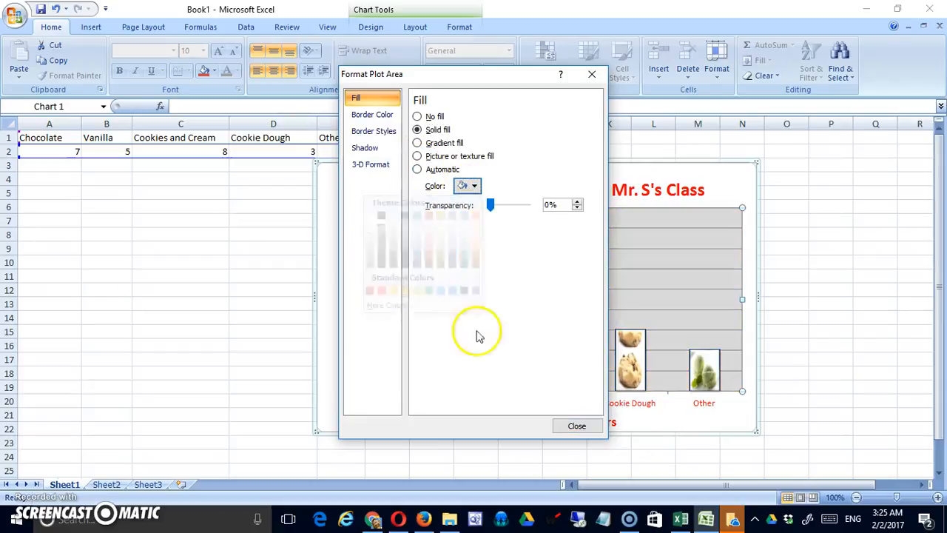
pyautogui.click(576, 425)
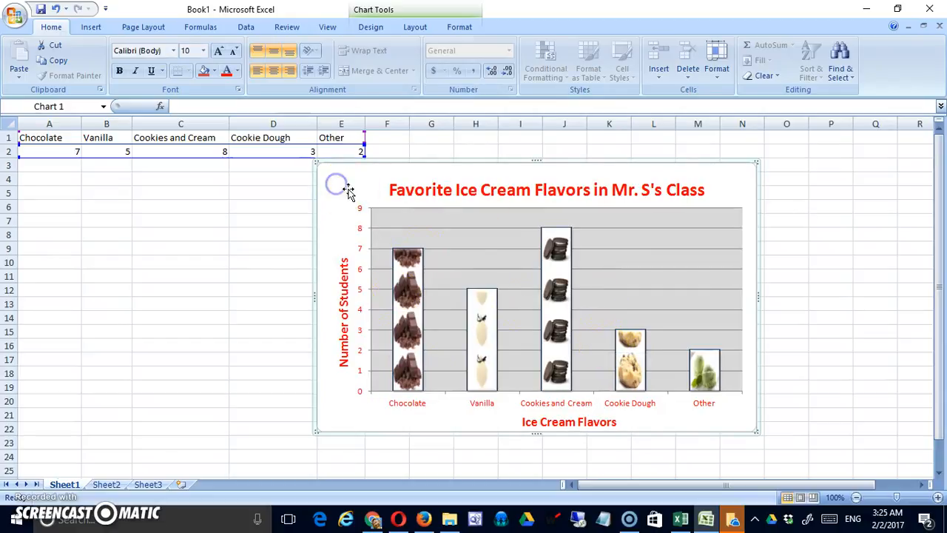
pyautogui.moveTo(517, 385)
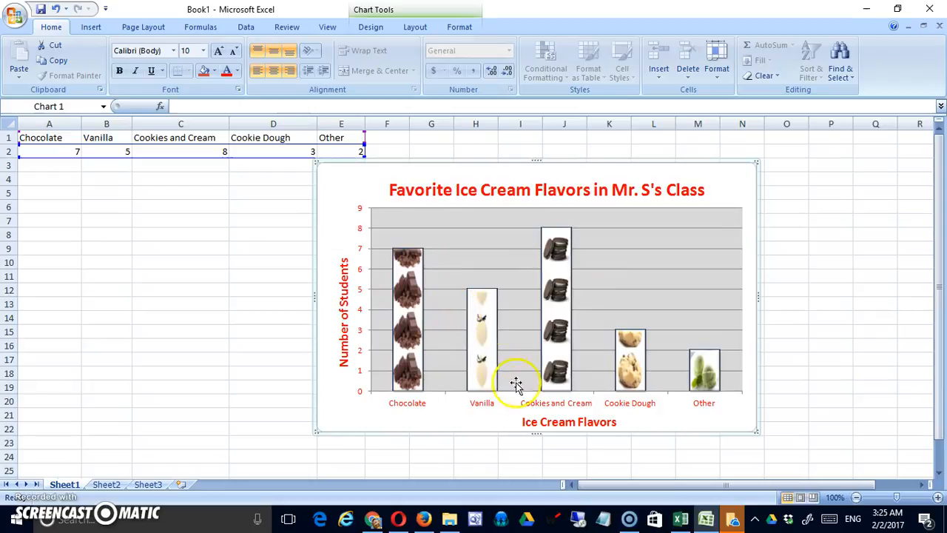
pyautogui.moveTo(459, 412)
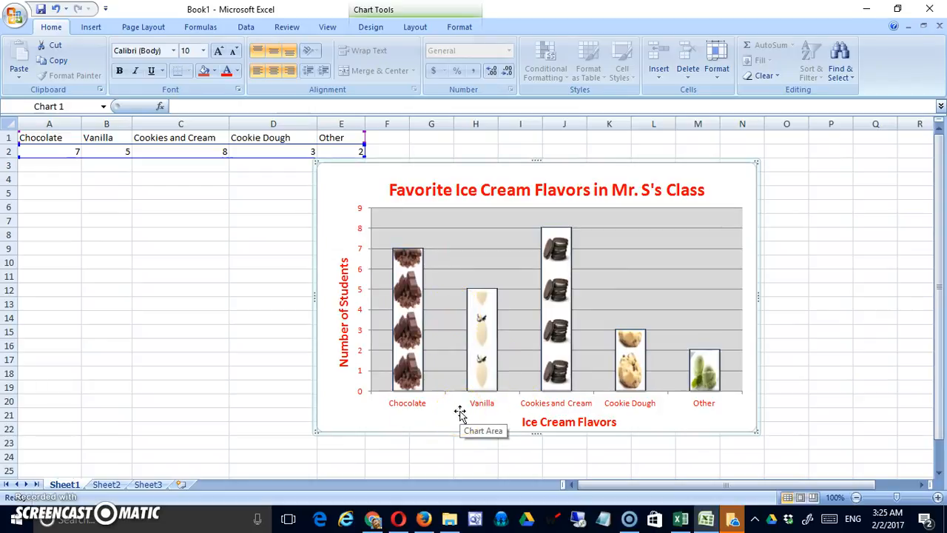
pyautogui.moveTo(441, 422)
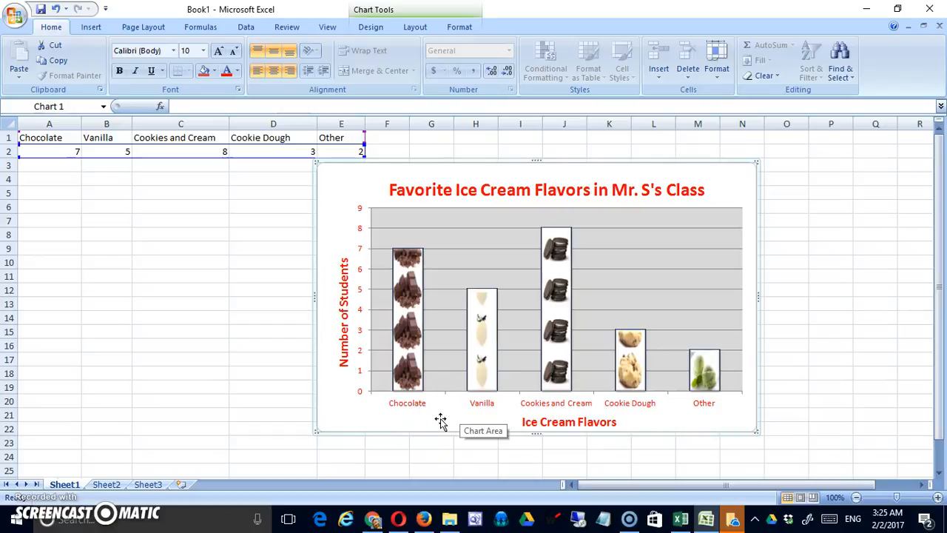
pyautogui.moveTo(239, 295)
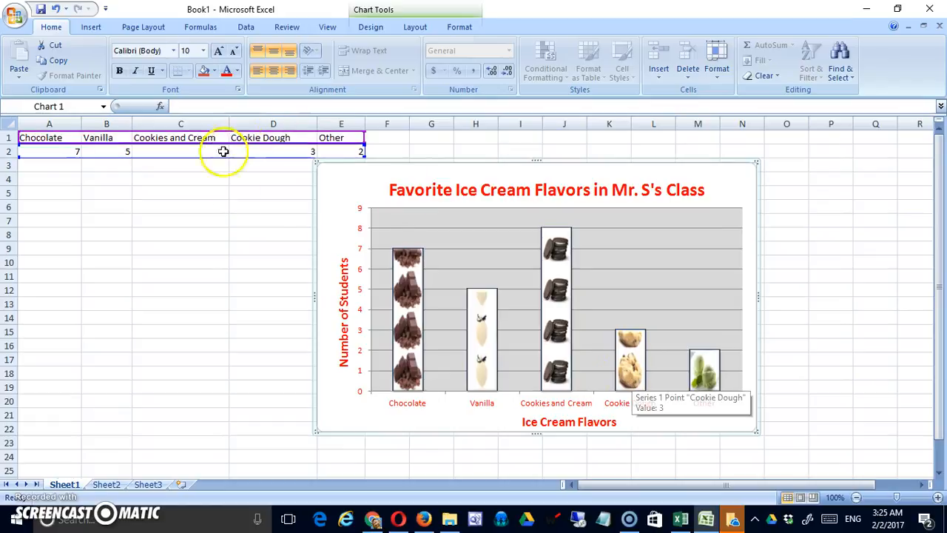
# Step: Enter 8 in cell A3 under the Chocolate count to start the second class row
pyautogui.write('8')
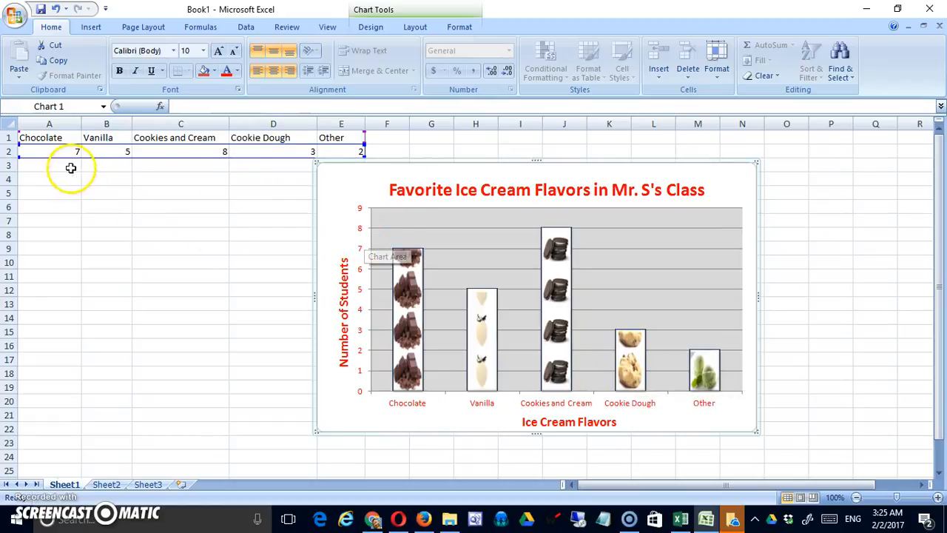
pyautogui.click(48, 164)
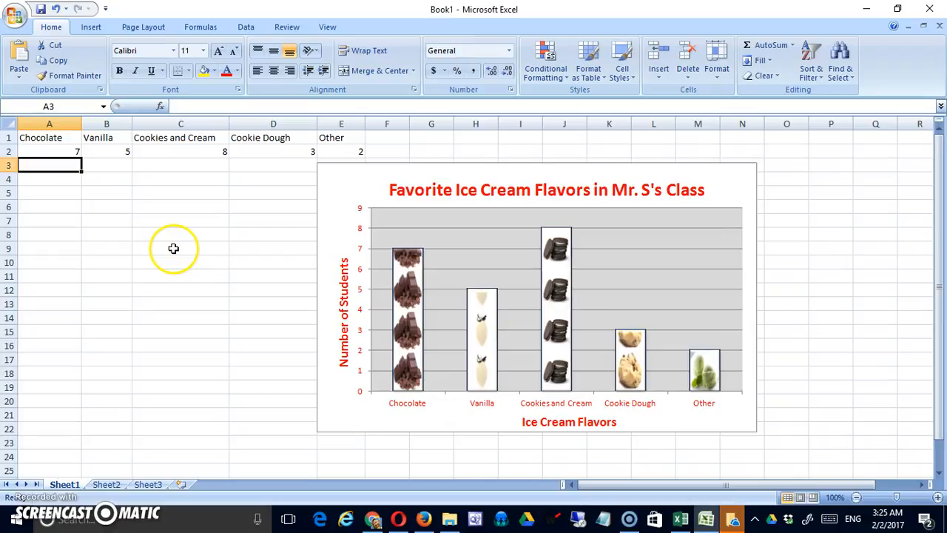
pyautogui.write('8')
pyautogui.click(106, 165)
pyautogui.write('3')
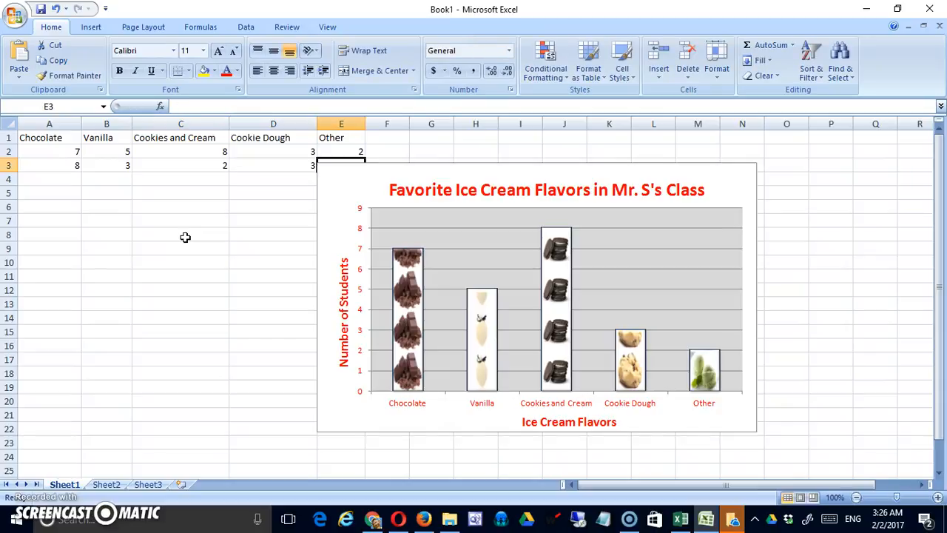
pyautogui.moveTo(202, 234)
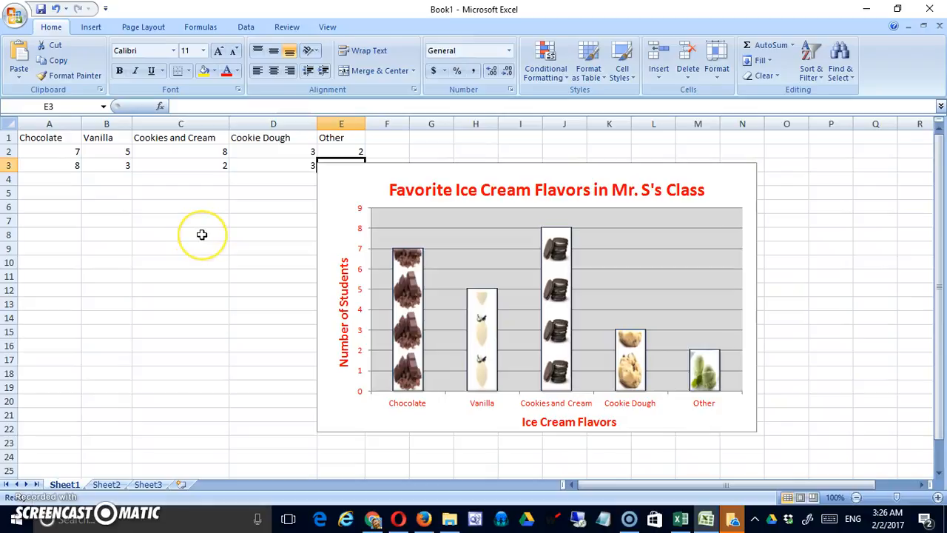
# Step: Enter 7 under Other to finish the row, then select the chart
pyautogui.write('7')
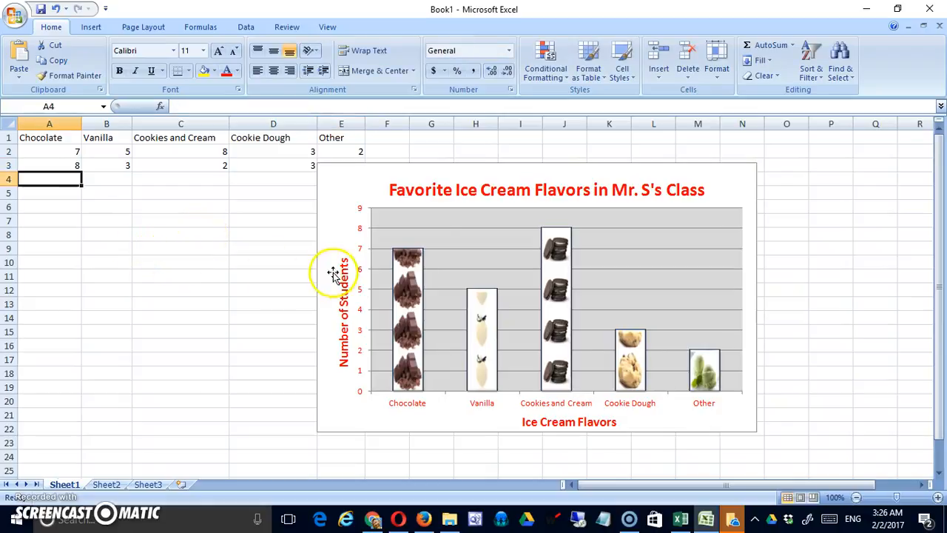
pyautogui.click(332, 274)
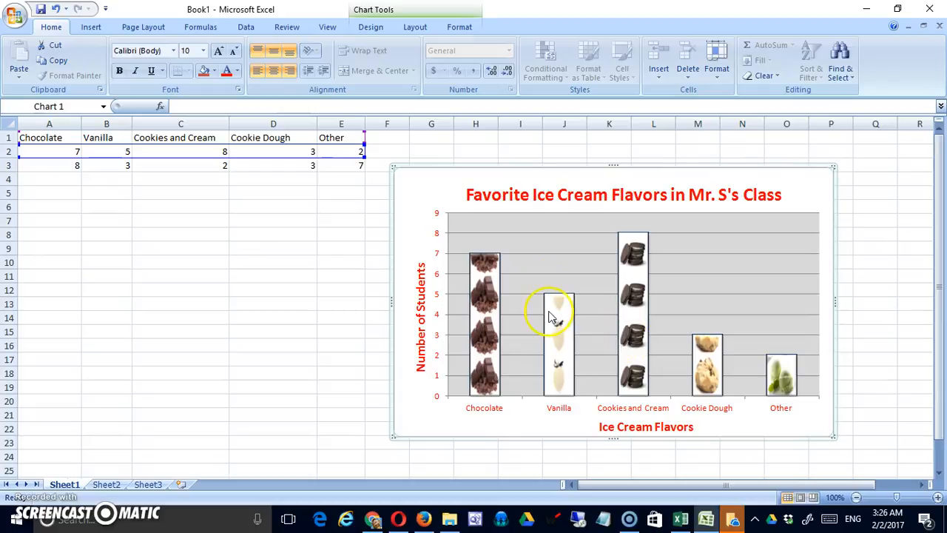
pyautogui.moveTo(414, 183)
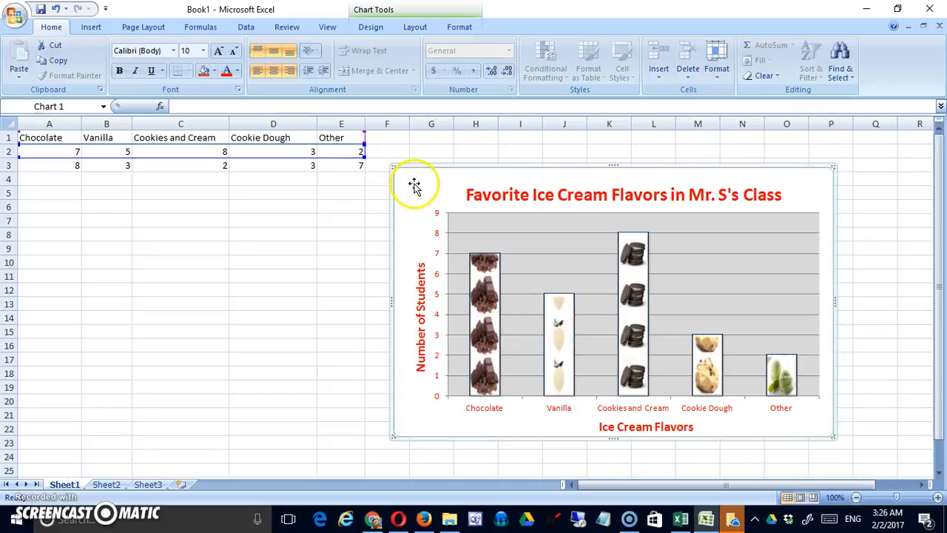
# Step: Set the chart's data range to A1:E3 so both count rows are plotted
pyautogui.rightClick(413, 183)
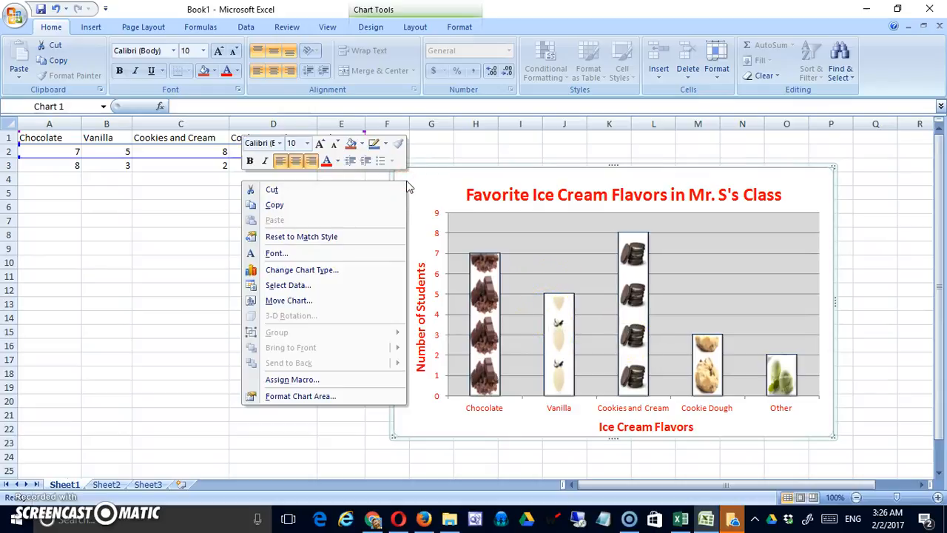
pyautogui.moveTo(303, 285)
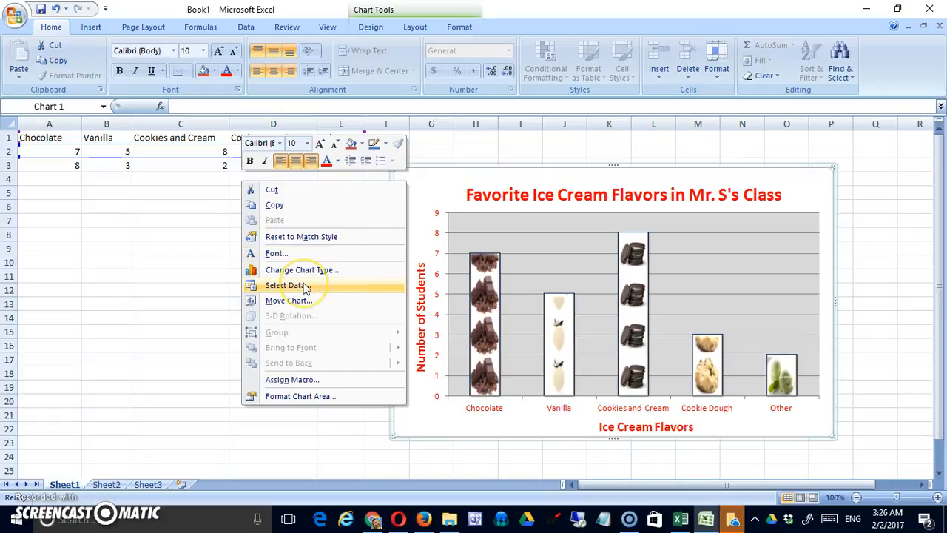
pyautogui.click(284, 285)
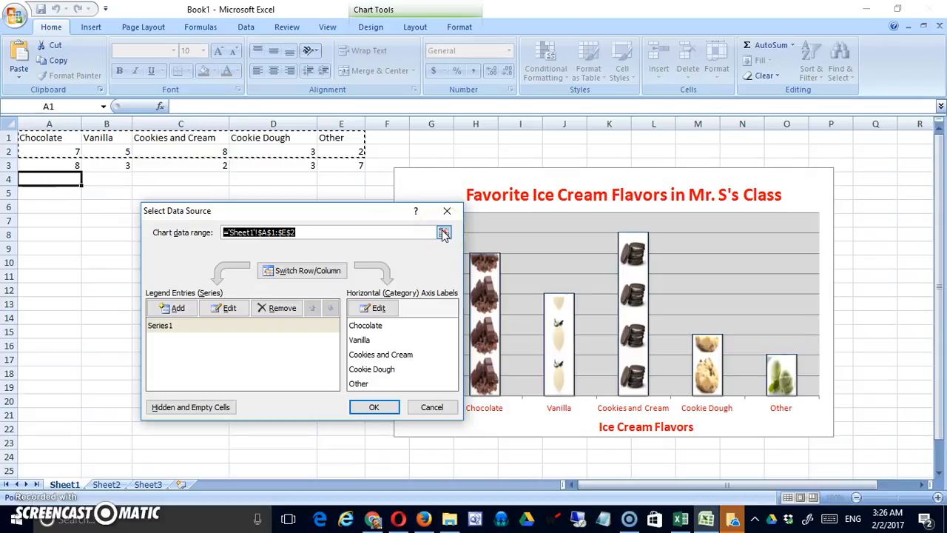
pyautogui.click(450, 232)
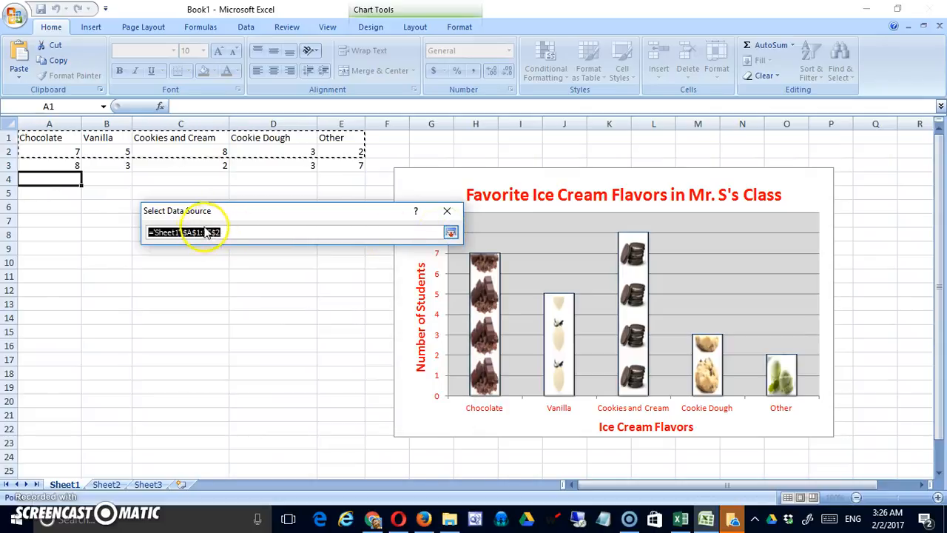
pyautogui.click(48, 137)
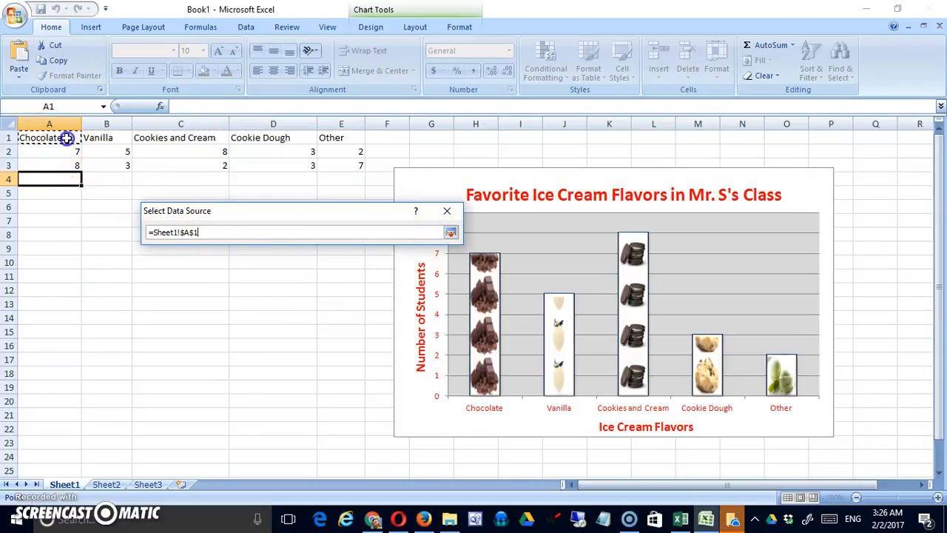
pyautogui.moveTo(68, 138); pyautogui.dragTo(347, 168)
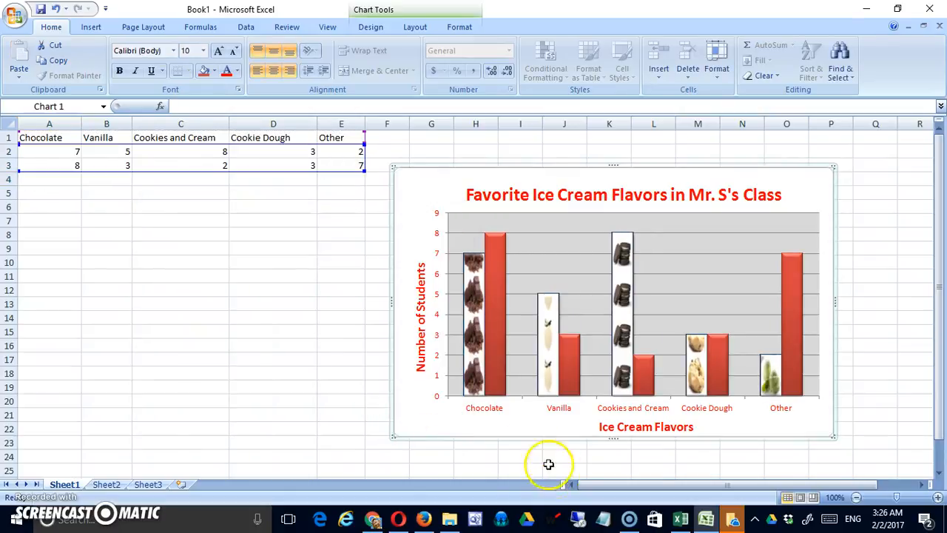
# Step: Give the first series a solid light blue fill in place of the picture fill
pyautogui.click(570, 344)
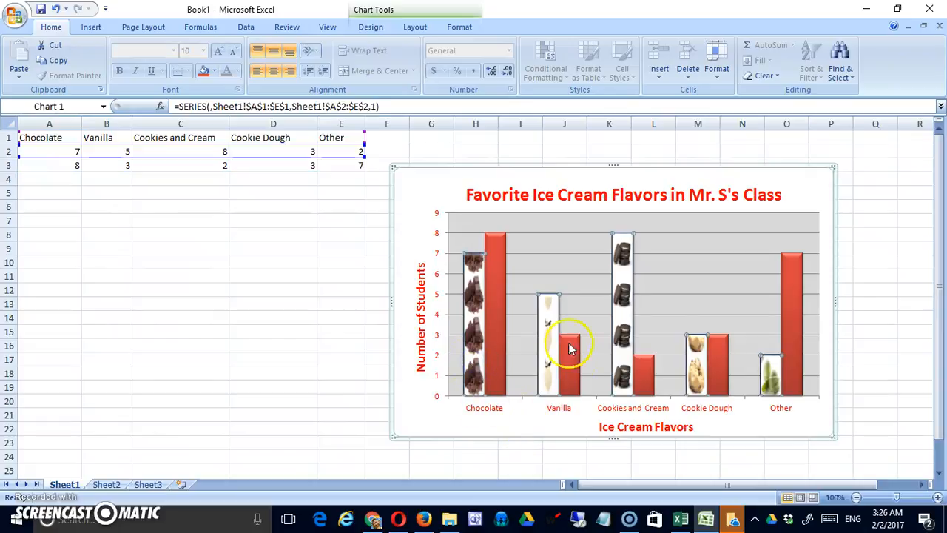
pyautogui.rightClick(570, 348)
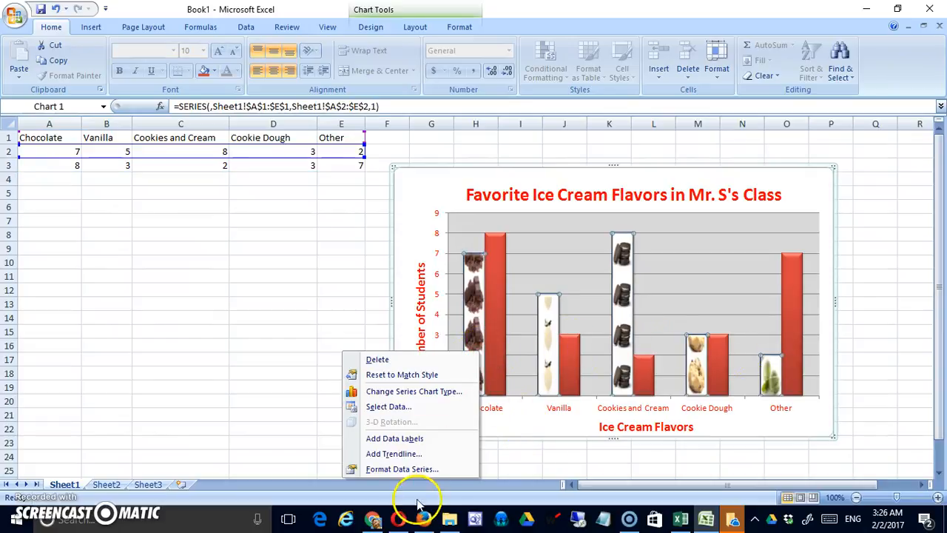
pyautogui.moveTo(402, 469)
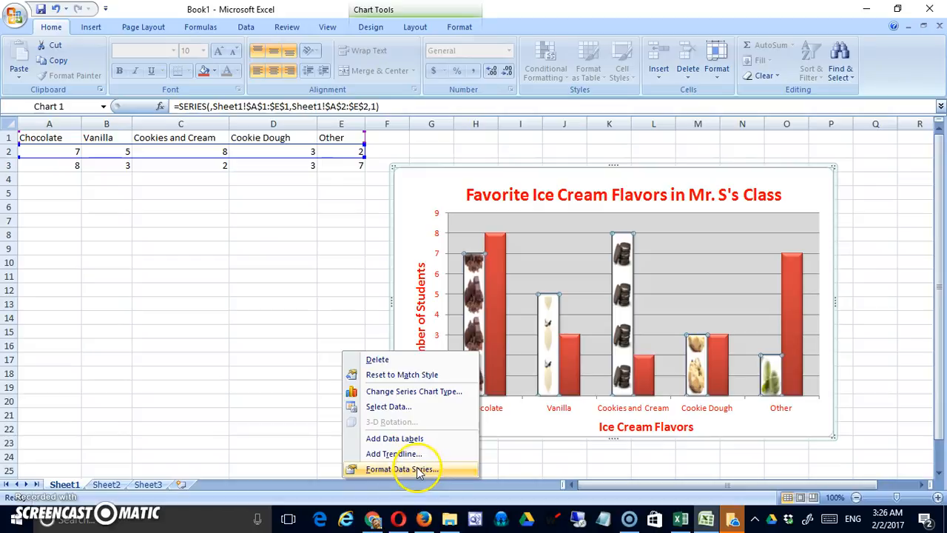
pyautogui.click(401, 468)
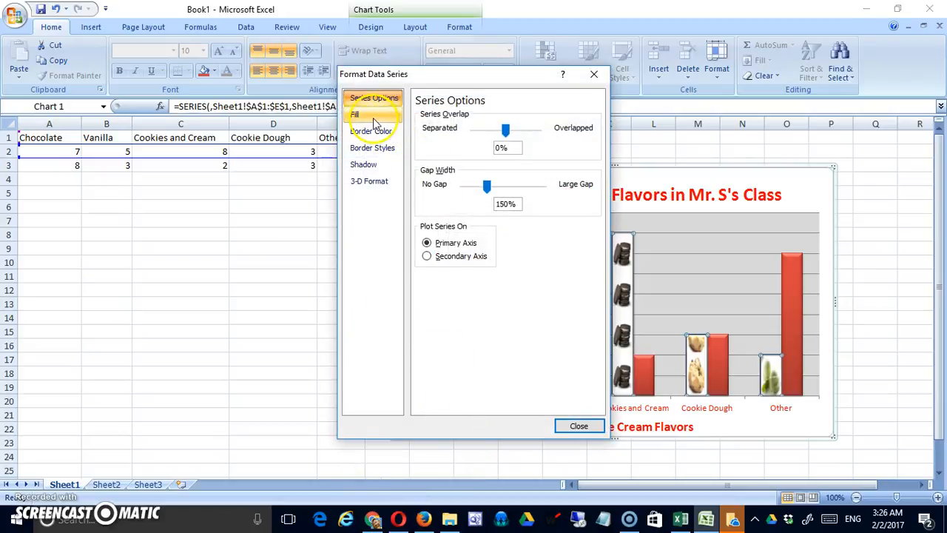
pyautogui.click(355, 113)
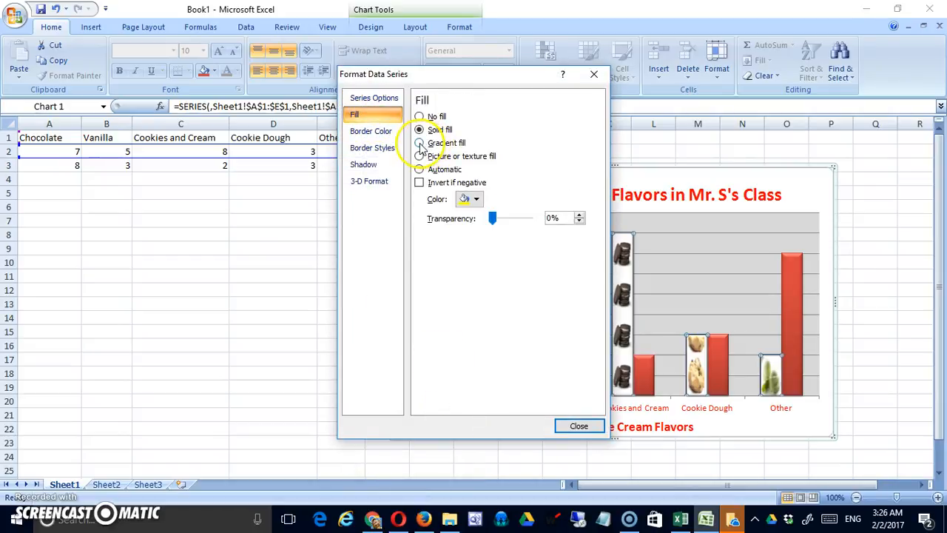
pyautogui.click(476, 199)
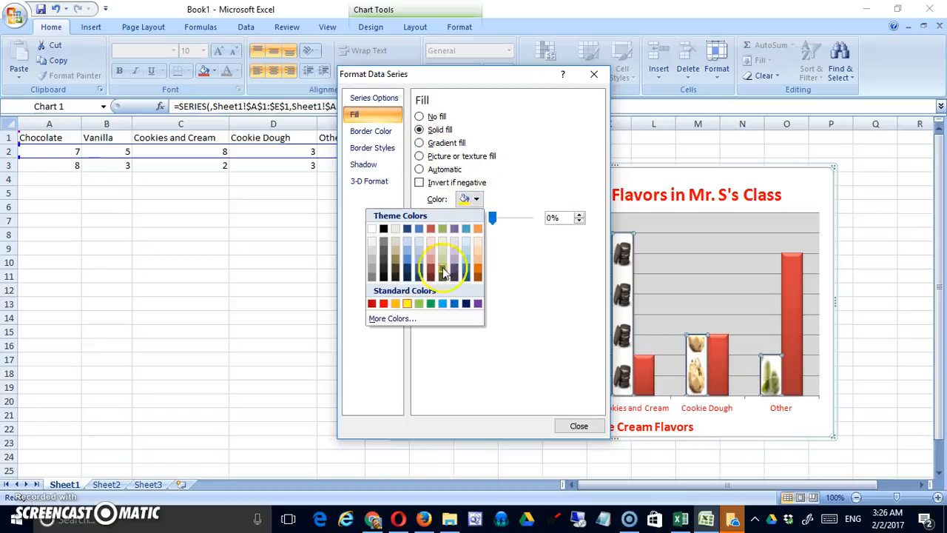
pyautogui.moveTo(407, 261)
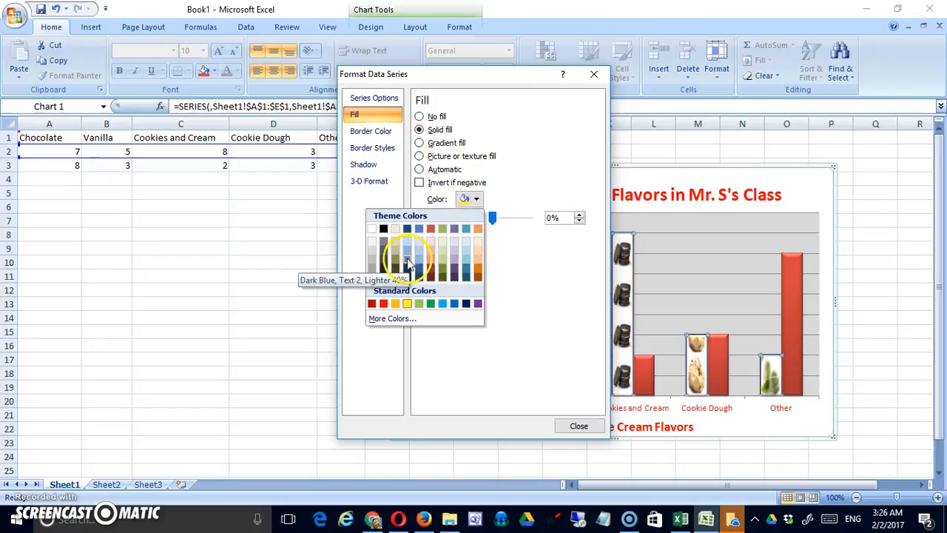
pyautogui.click(579, 425)
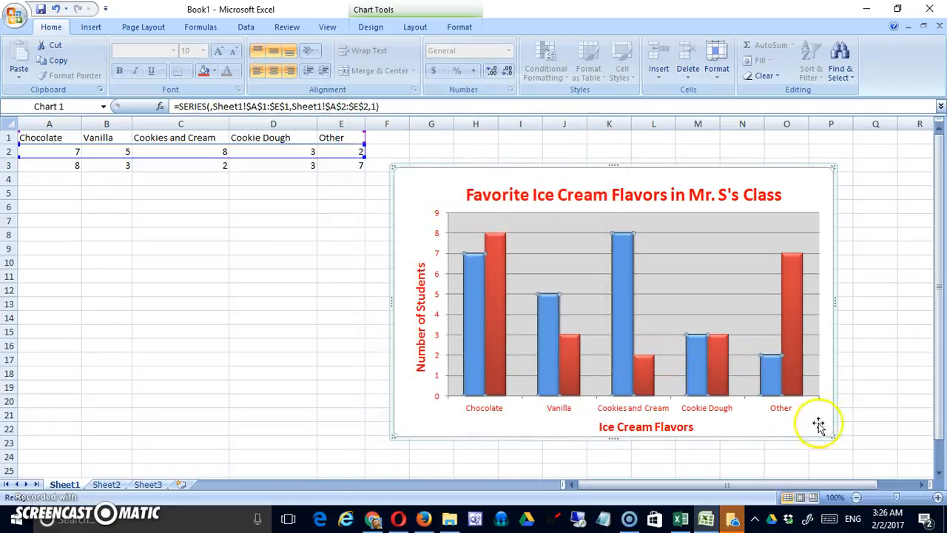
pyautogui.moveTo(752, 383)
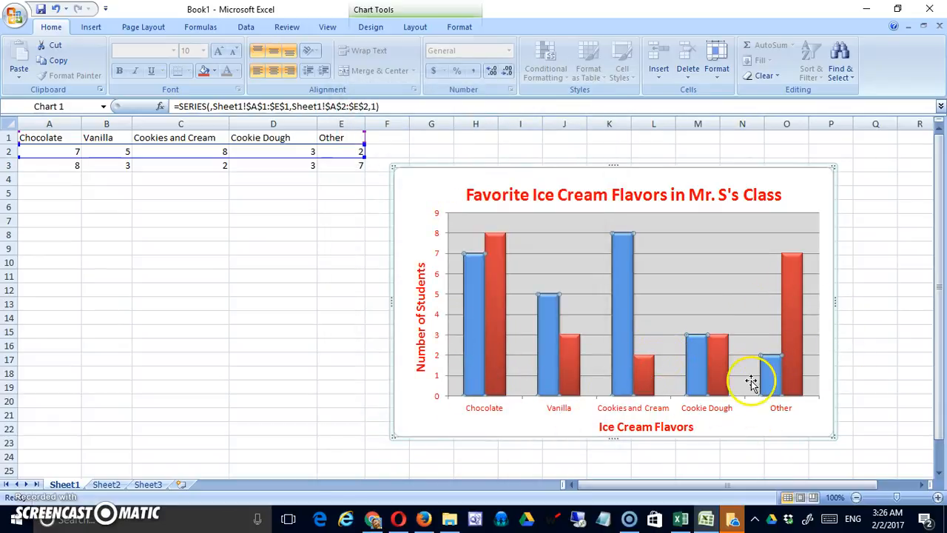
pyautogui.moveTo(737, 386)
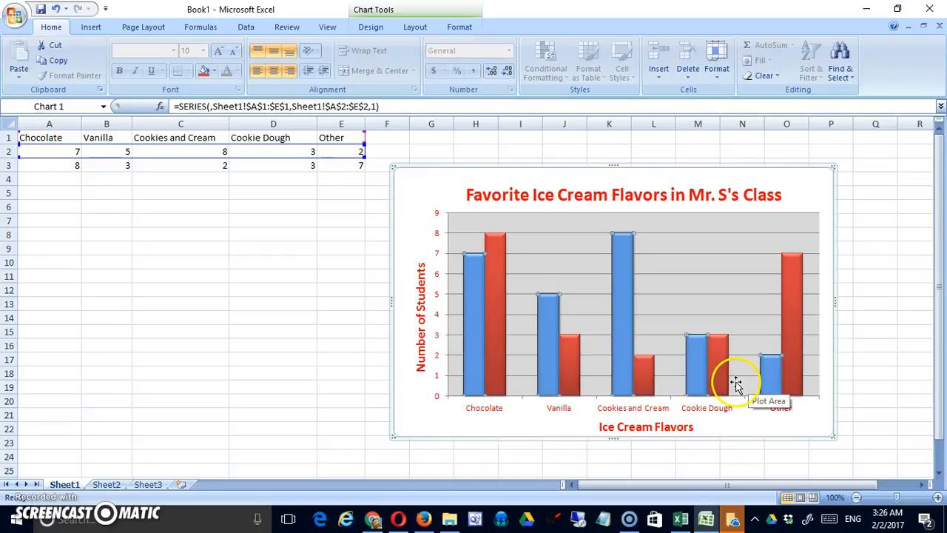
pyautogui.moveTo(106, 181)
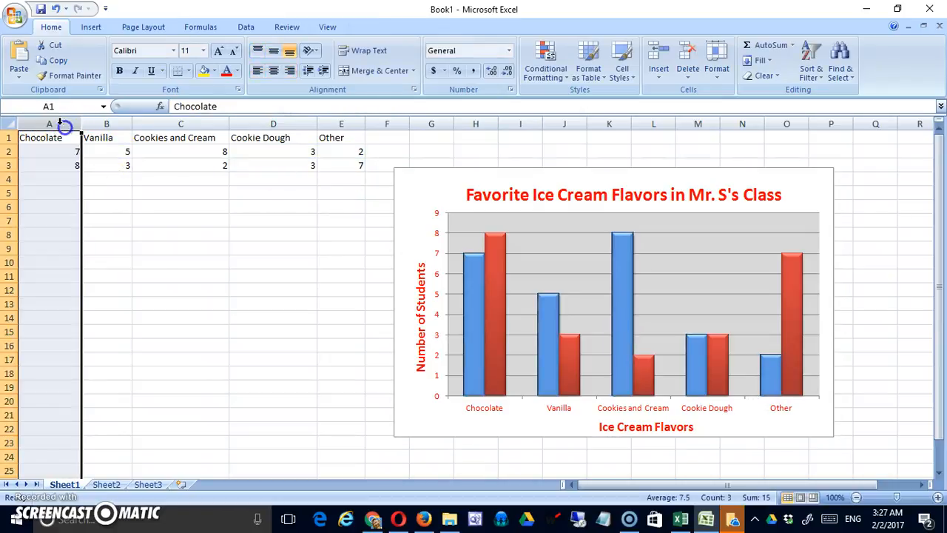
# Step: Insert a new column A and label the rows Class 1 and Class 2
pyautogui.rightClick(39, 123)
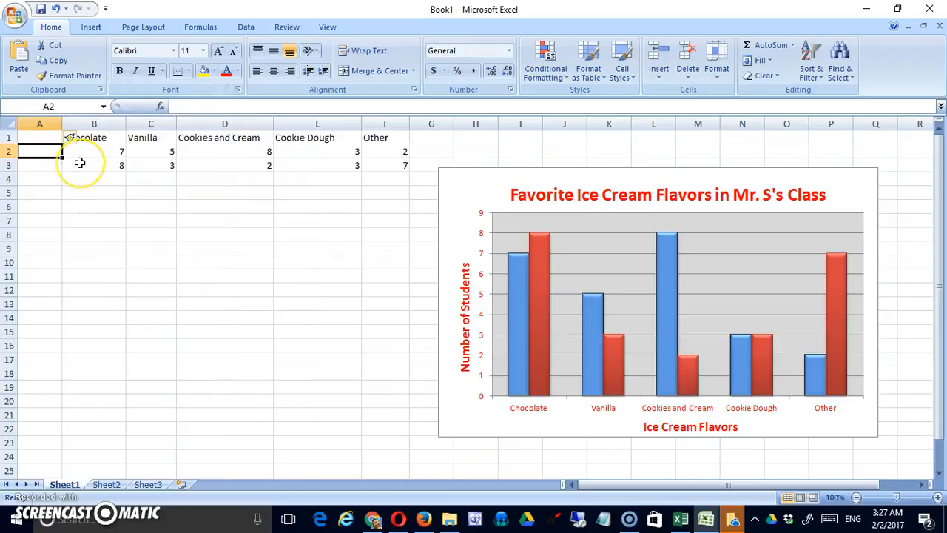
pyautogui.write('Class 1')
pyautogui.click(39, 165)
pyautogui.write('Class 2')
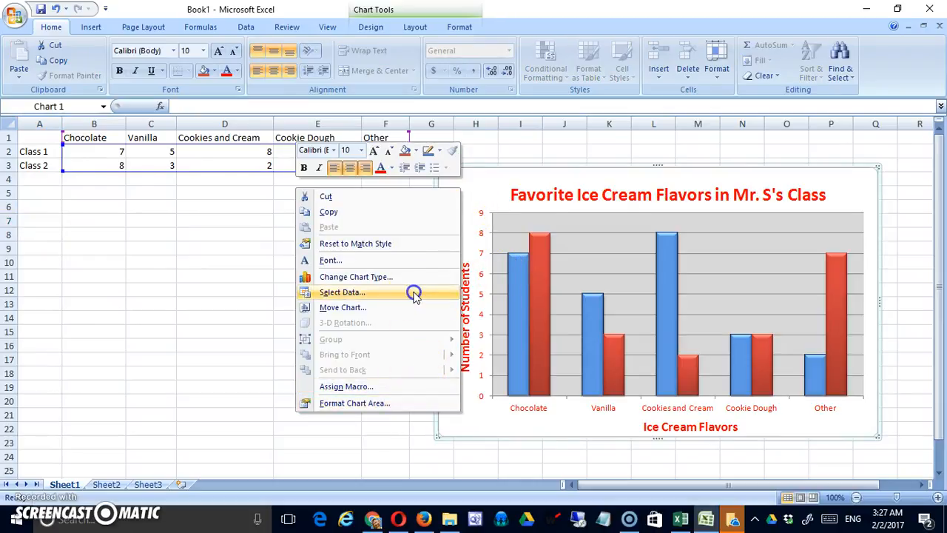
# Step: Set the chart data range to A1:F3 so the series are named Class 1 and Class 2
pyautogui.click(341, 292)
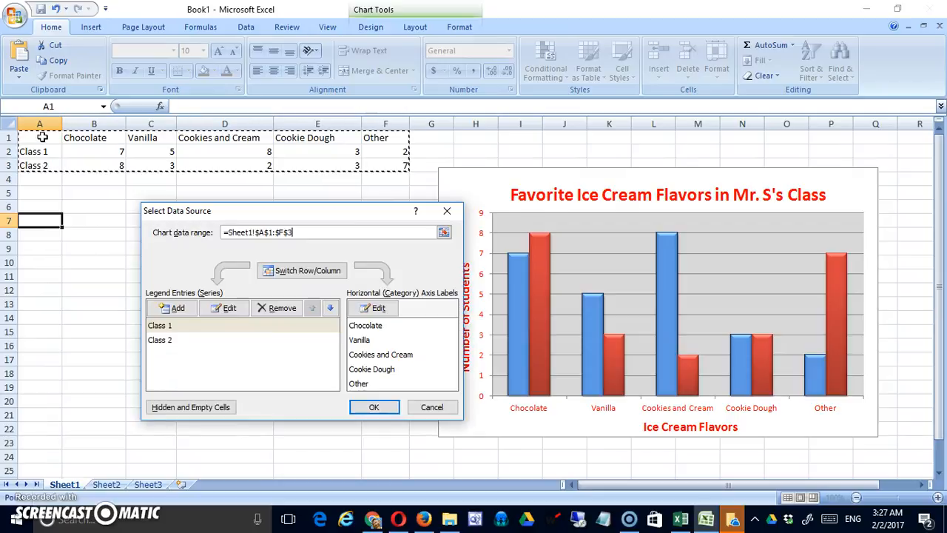
pyautogui.click(373, 406)
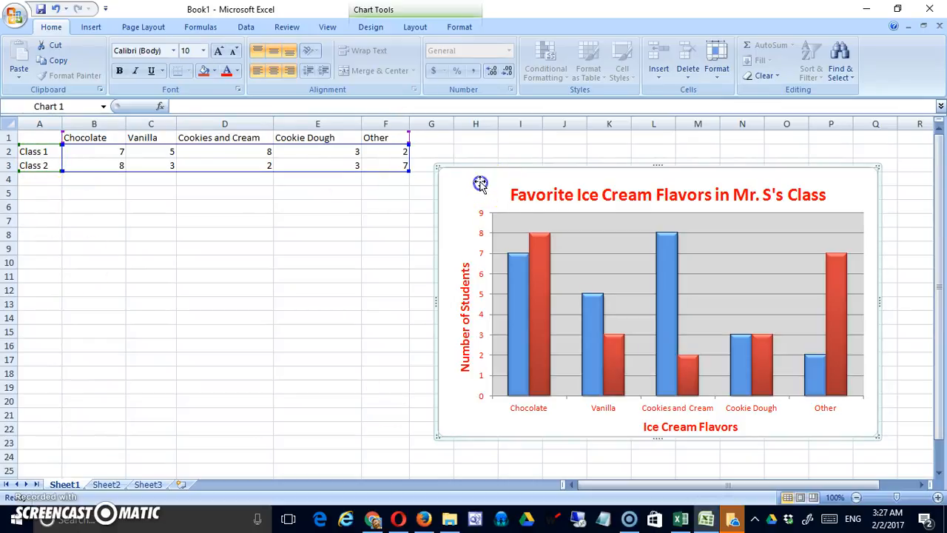
# Step: Add a Class 1 / Class 2 legend and move it to the chart's bottom right
pyautogui.click(415, 27)
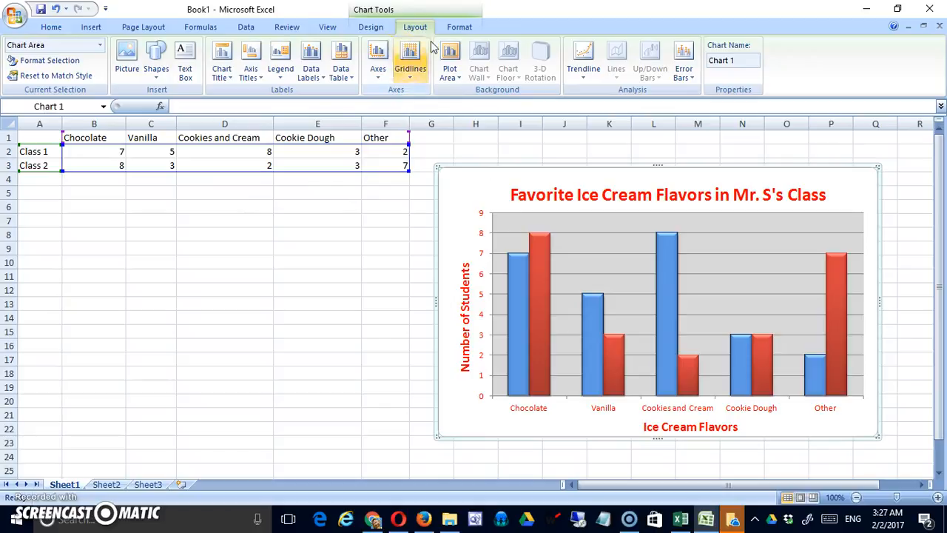
pyautogui.click(280, 60)
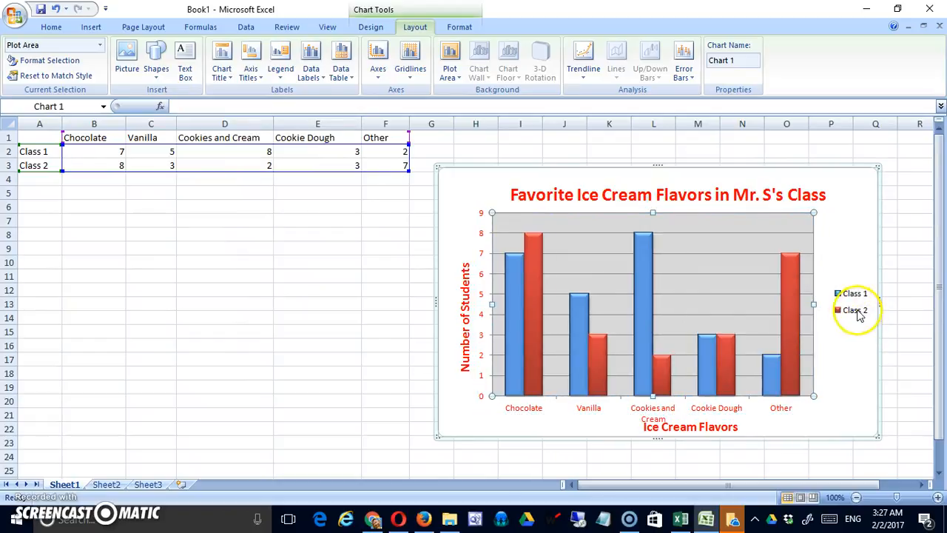
pyautogui.click(854, 301)
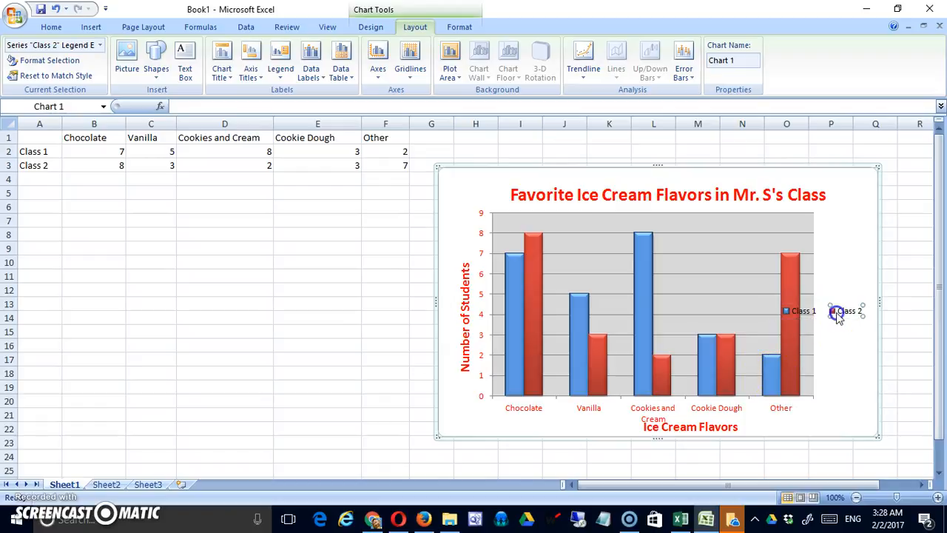
pyautogui.click(846, 311)
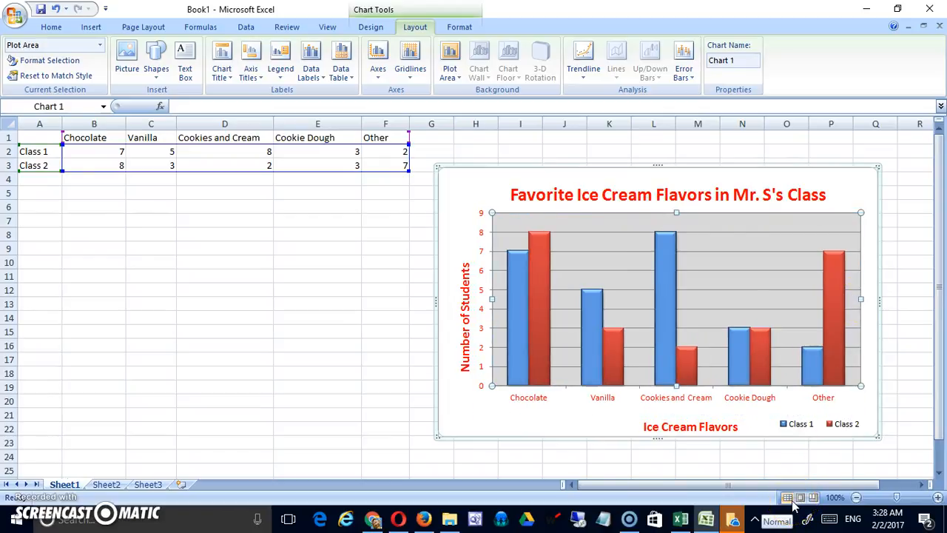
pyautogui.click(814, 424)
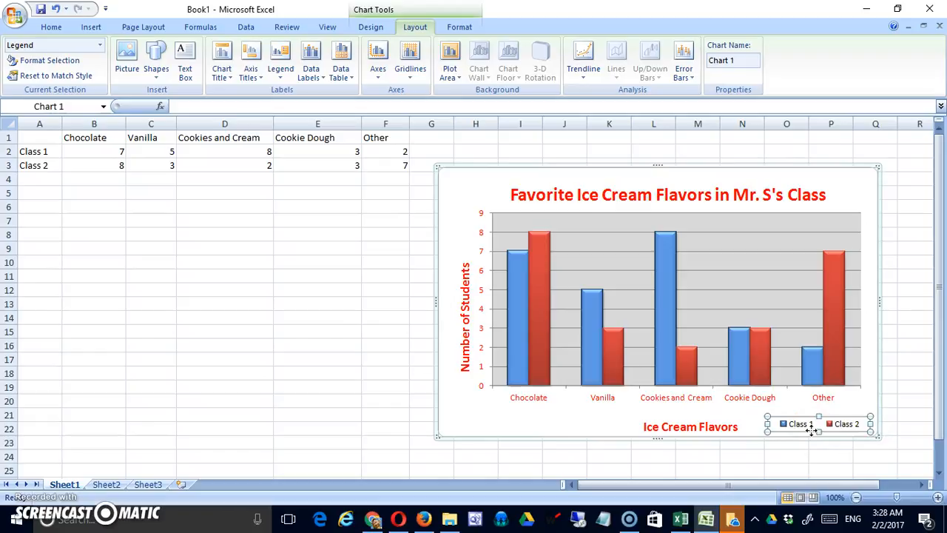
pyautogui.moveTo(583, 328)
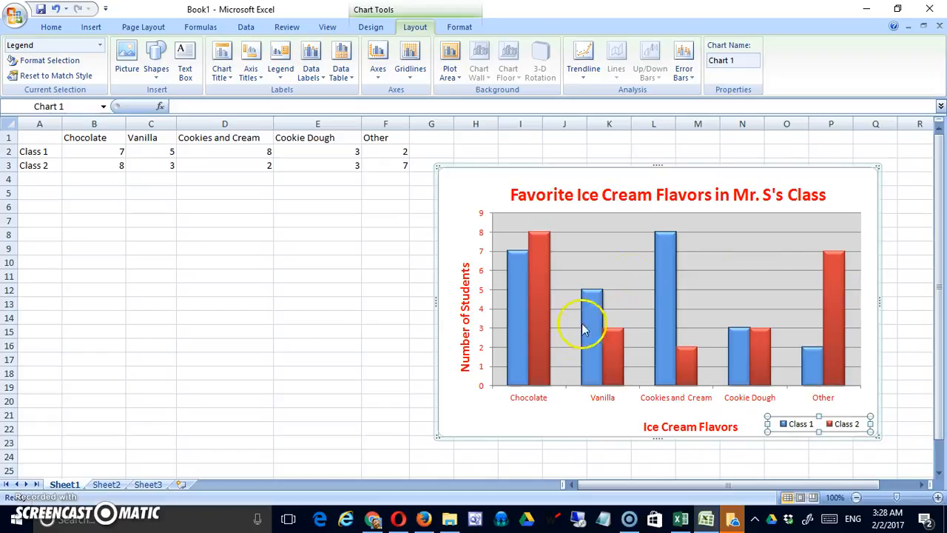
pyautogui.moveTo(451, 181)
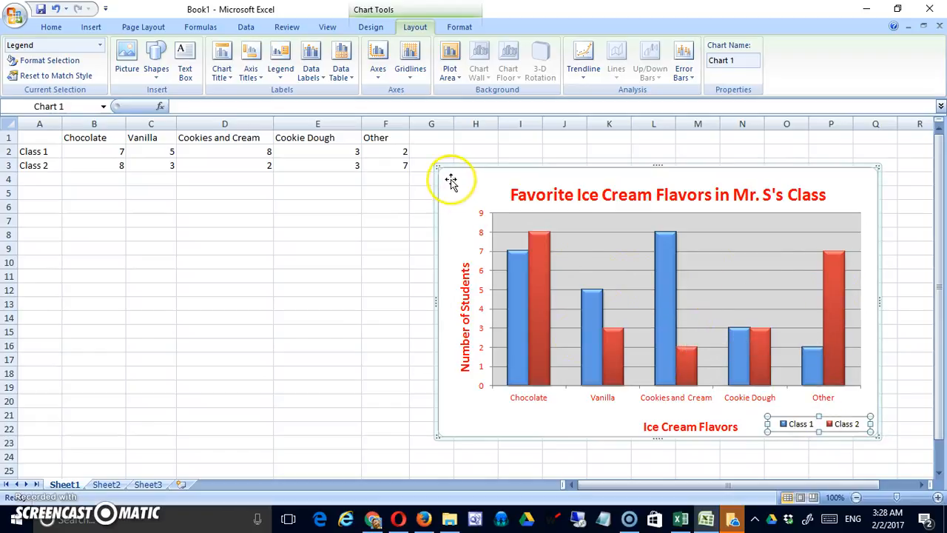
pyautogui.moveTo(529, 344)
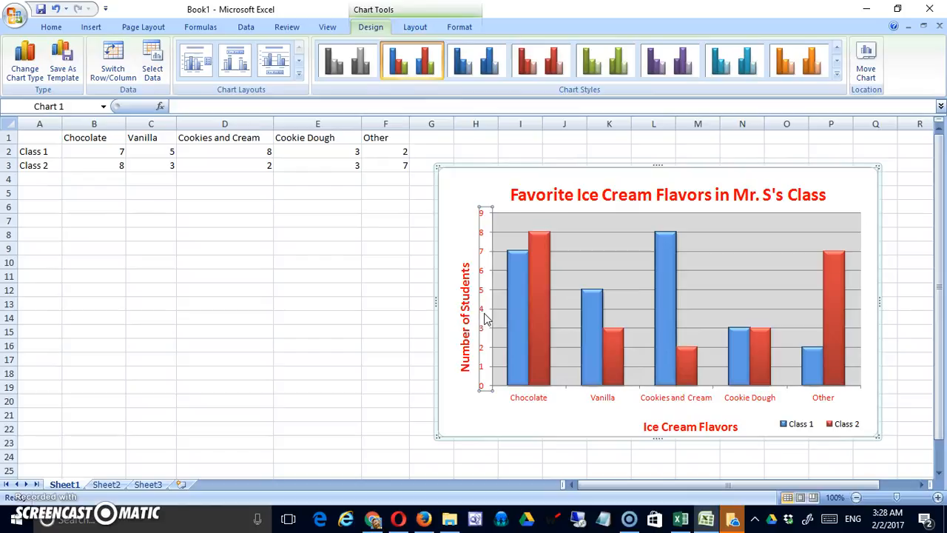
# Step: Fix the value axis with minimum 2 and maximum 12 via Format Axis
pyautogui.rightClick(485, 318)
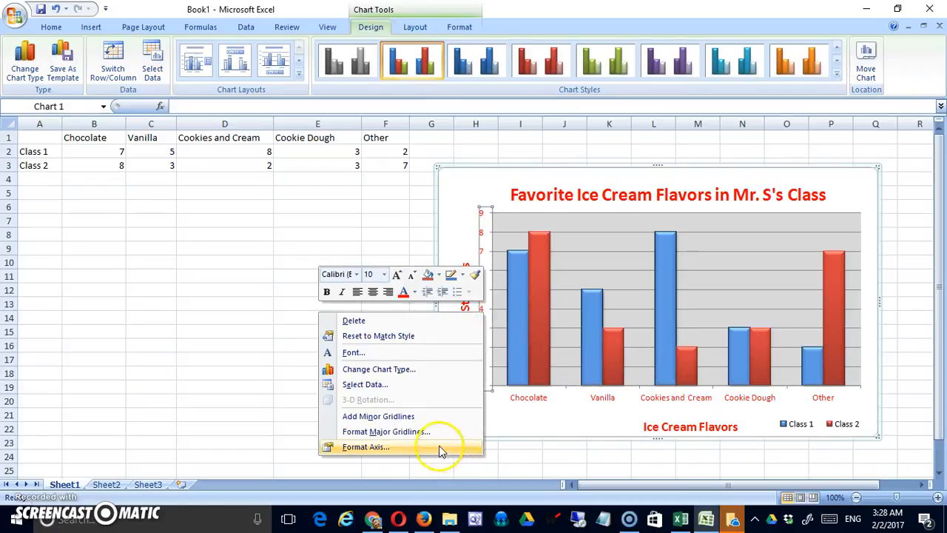
pyautogui.click(365, 446)
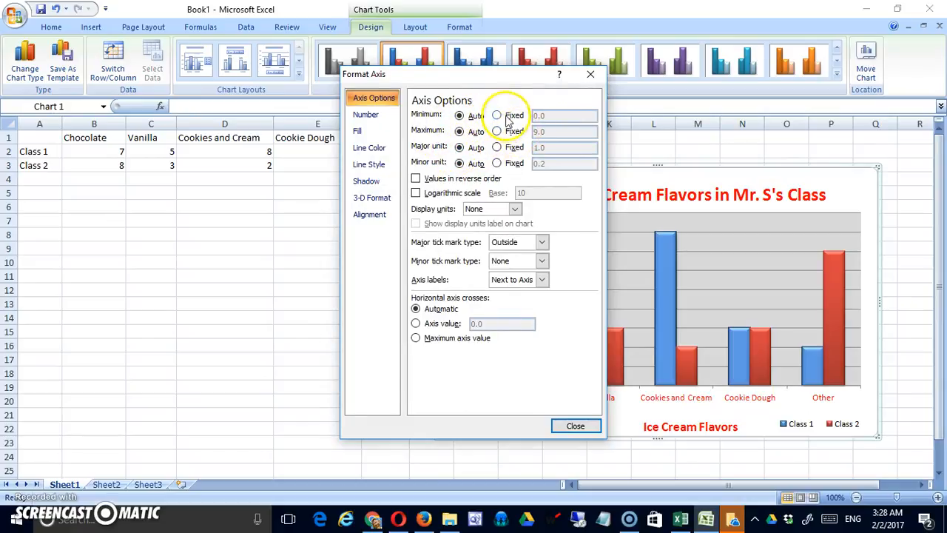
pyautogui.click(496, 131)
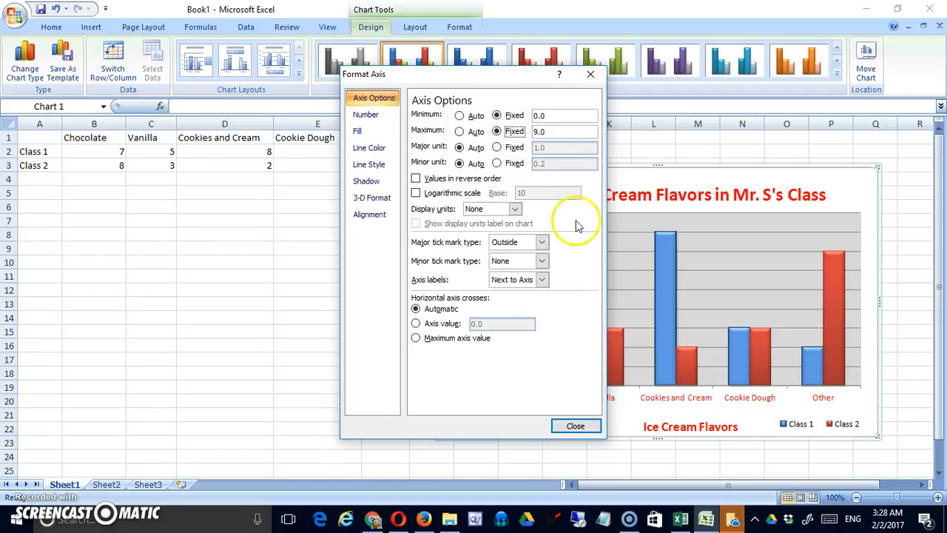
pyautogui.click(497, 115)
pyautogui.write('2')
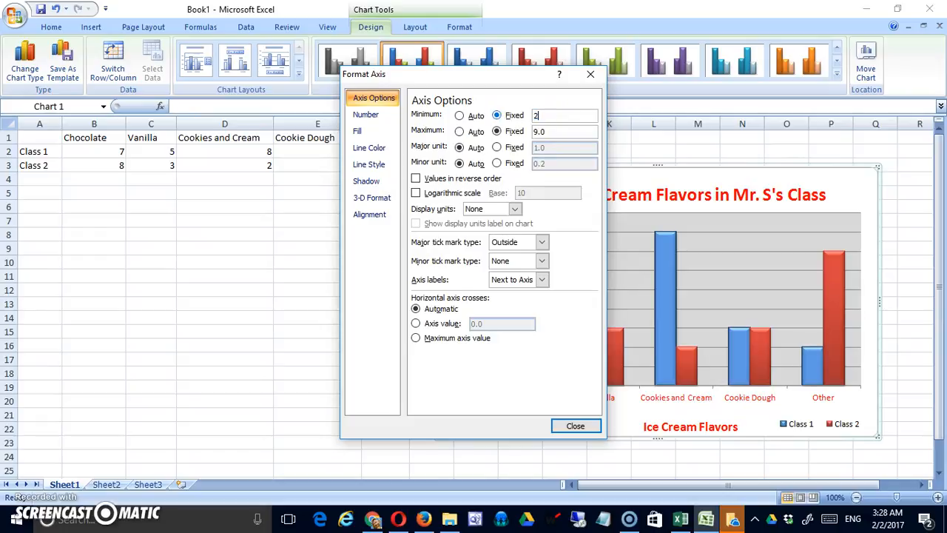
pyautogui.click(564, 130)
pyautogui.write('12')
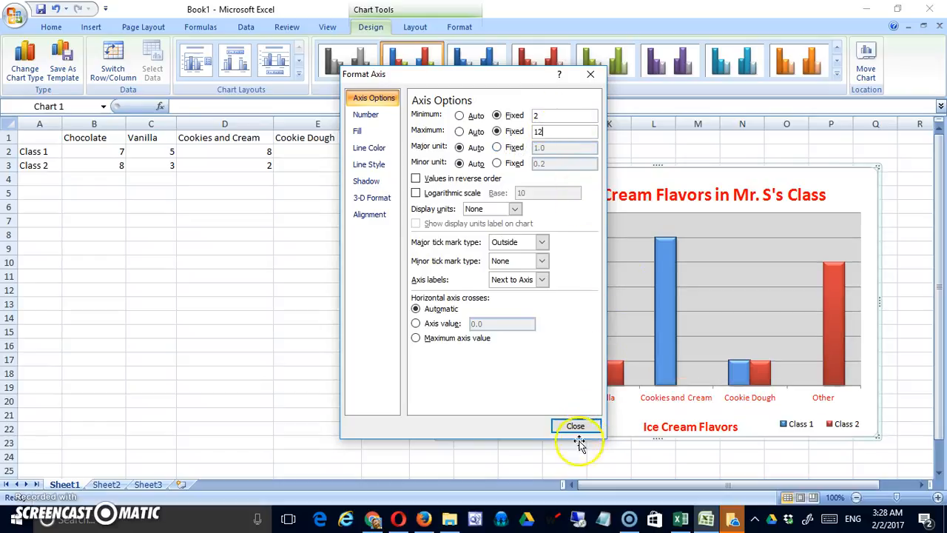
pyautogui.click(575, 425)
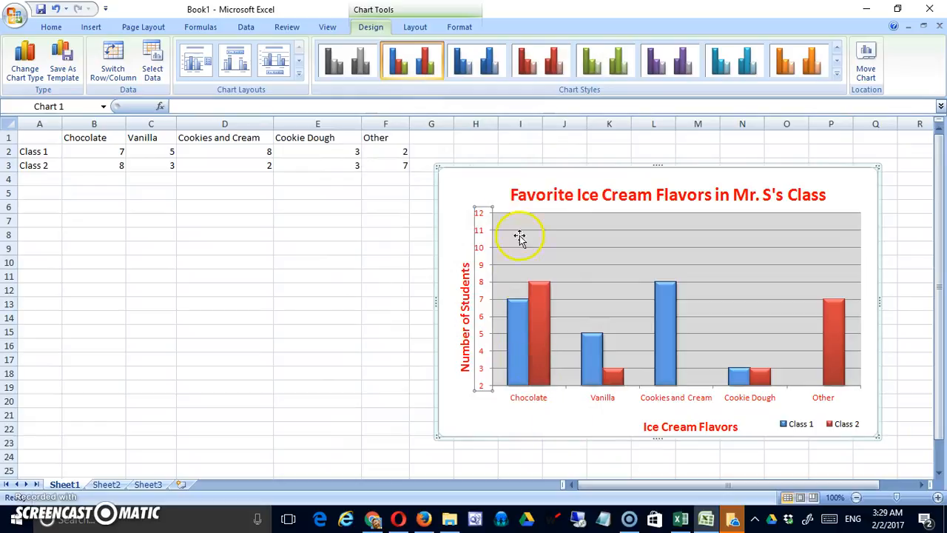
pyautogui.moveTo(810, 381)
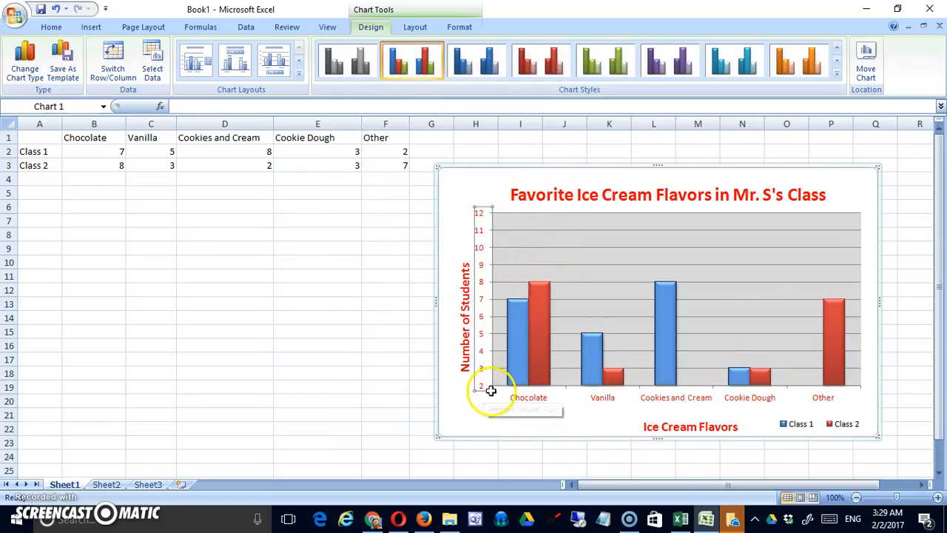
pyautogui.moveTo(489, 390)
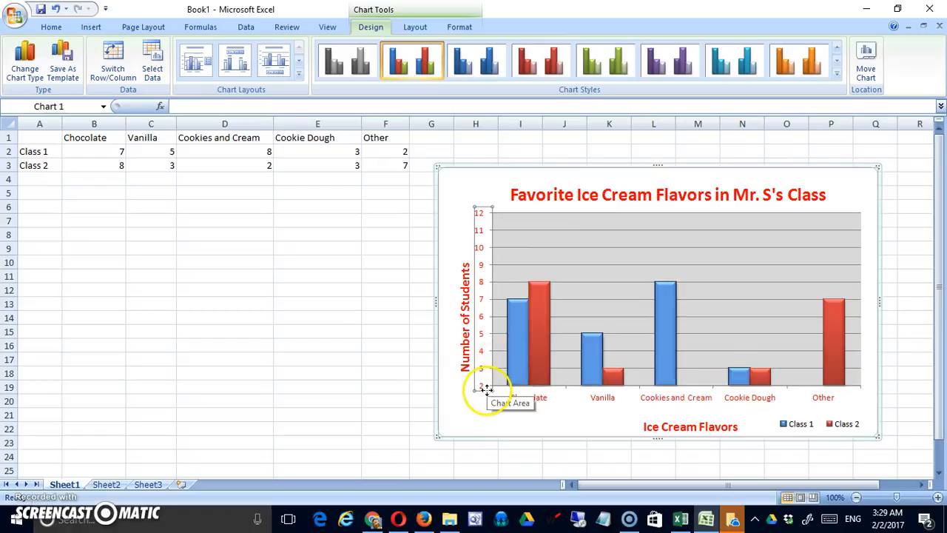
pyautogui.moveTo(460, 322)
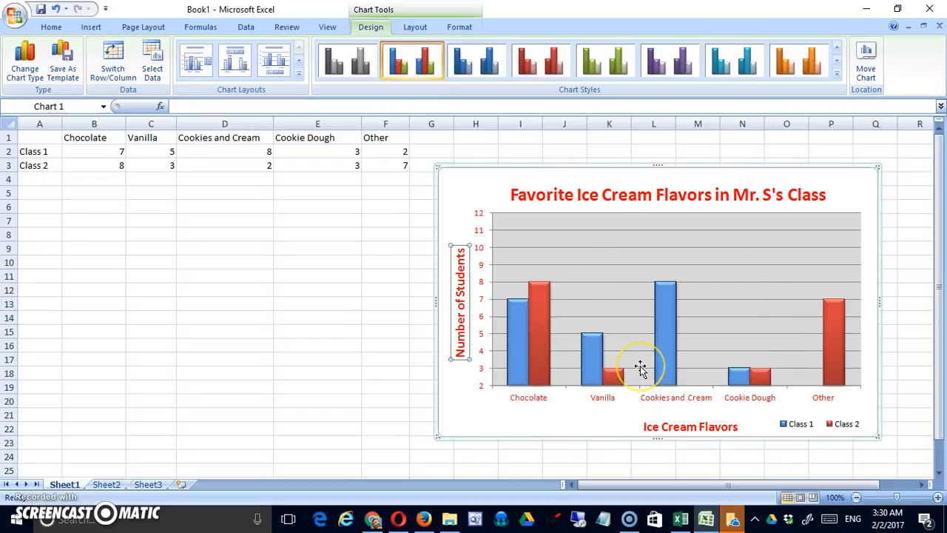
pyautogui.moveTo(639, 368)
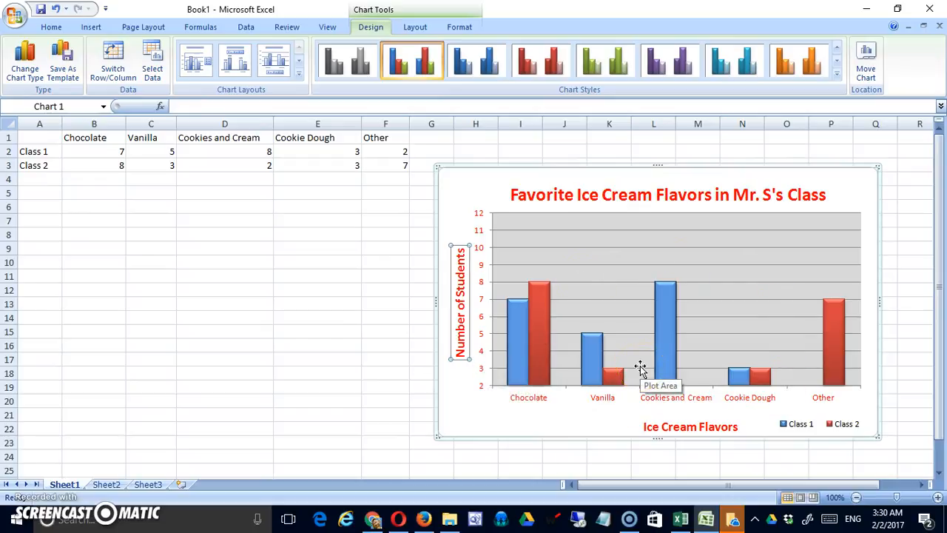